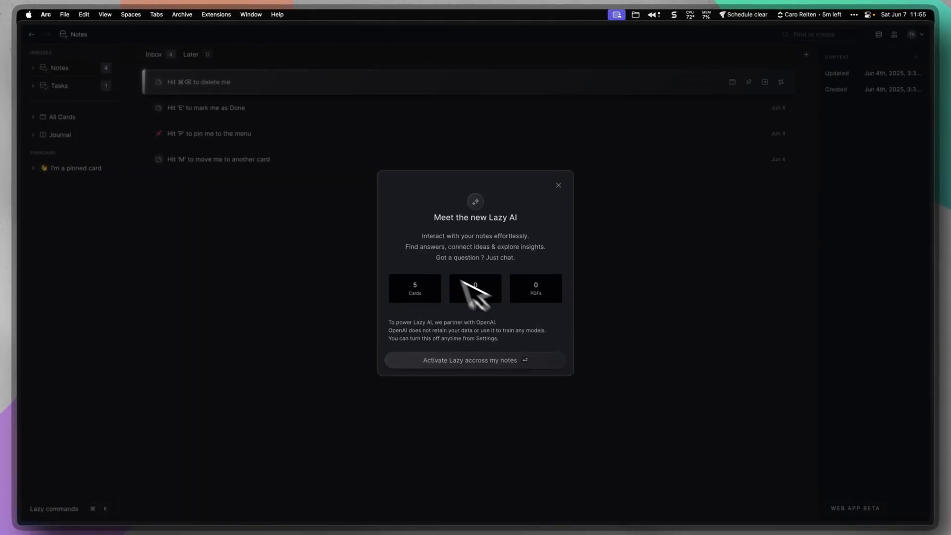
pyautogui.moveTo(542, 306)
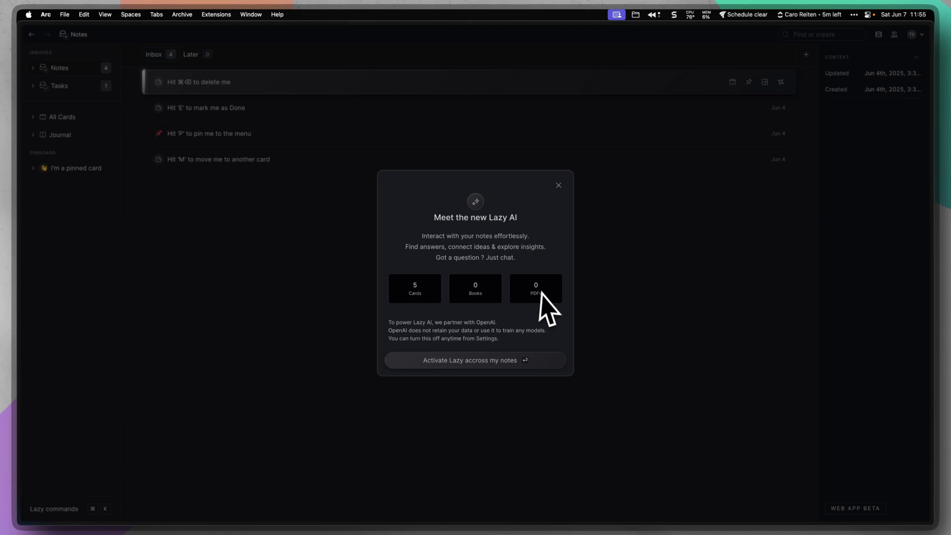
# - Activate Lazy AI across all notes and return to the Notes inbox with its four starter cards
pyautogui.click(474, 360)
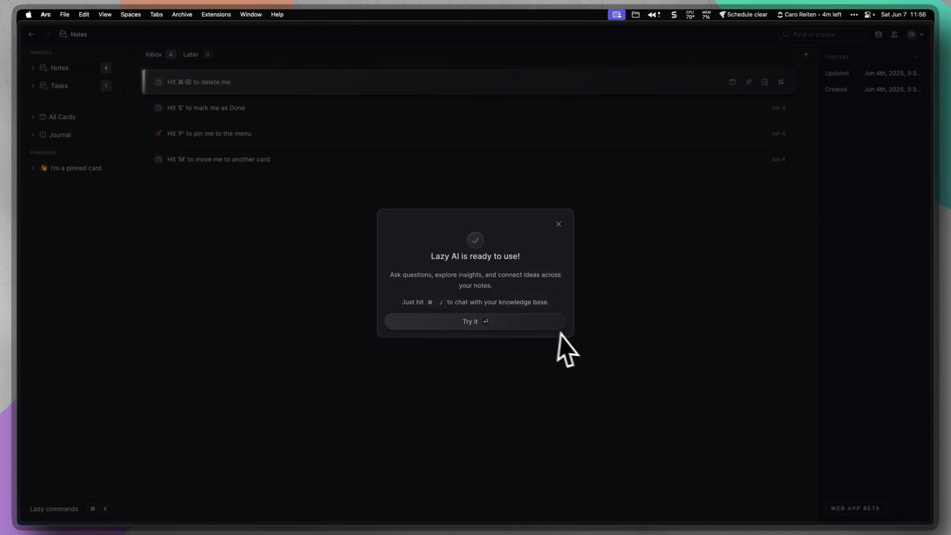
pyautogui.click(557, 224)
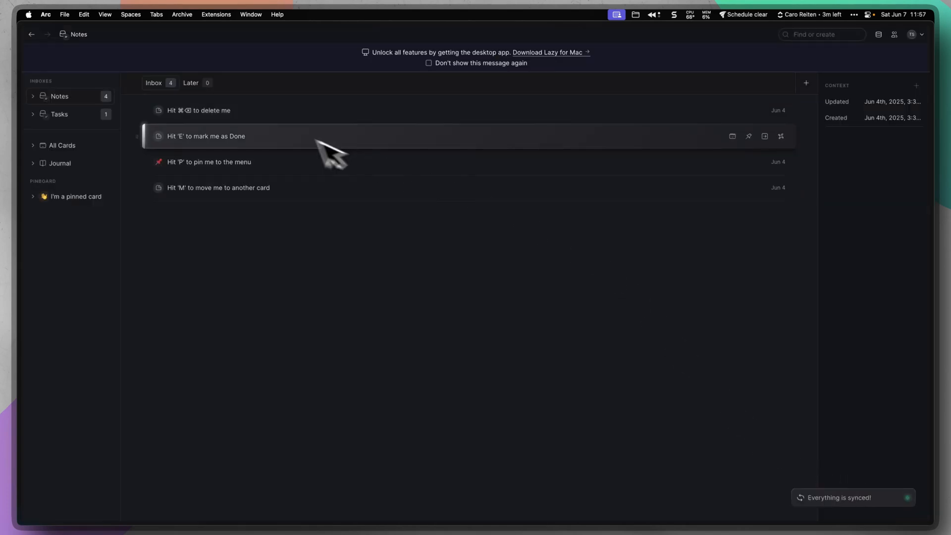
pyautogui.click(33, 96)
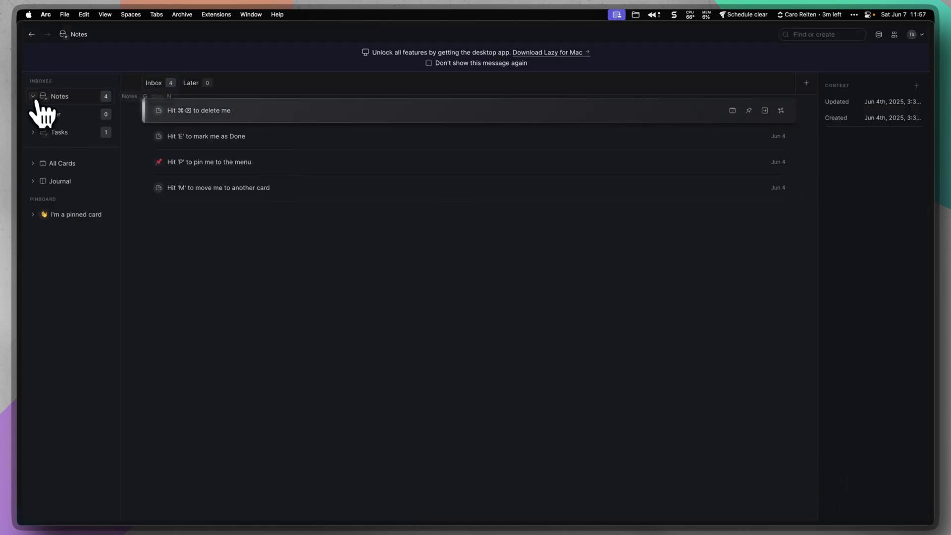
pyautogui.click(32, 96)
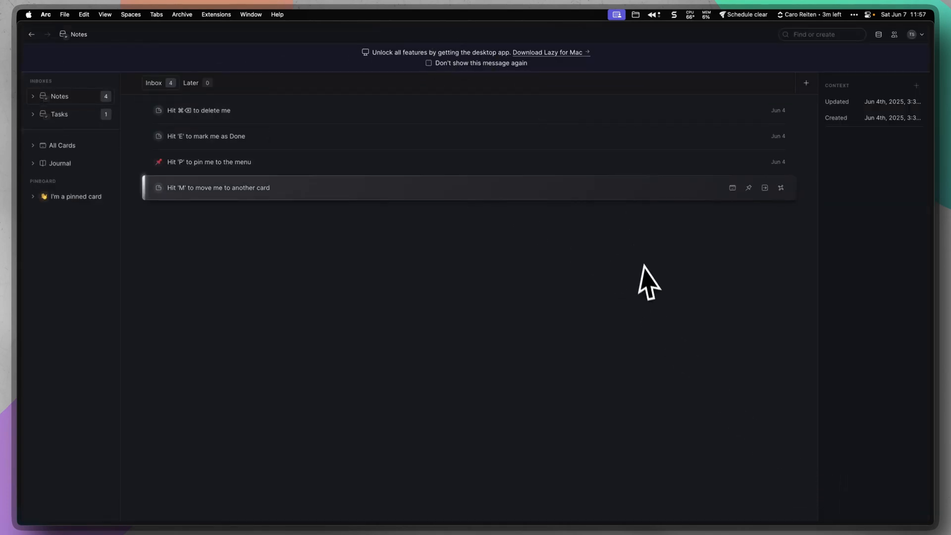
pyautogui.moveTo(581, 282)
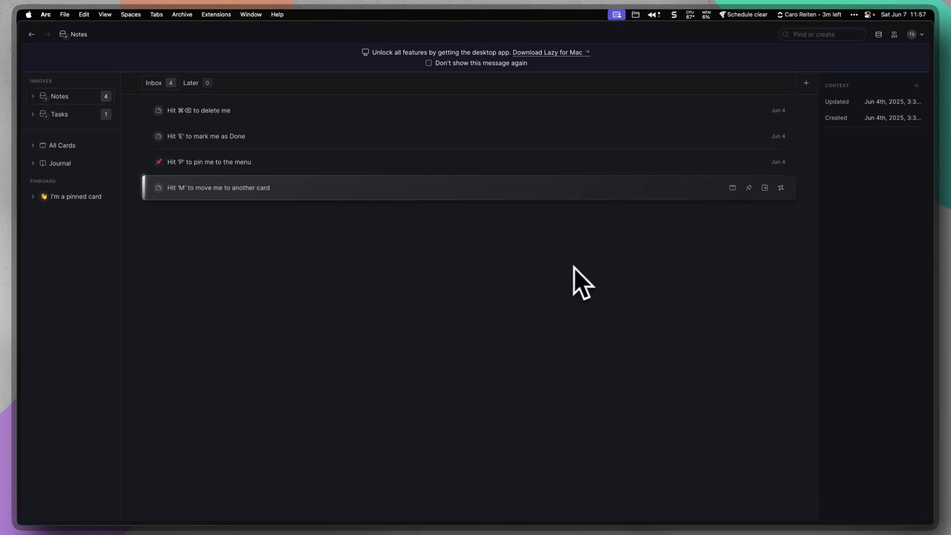
pyautogui.moveTo(279, 203)
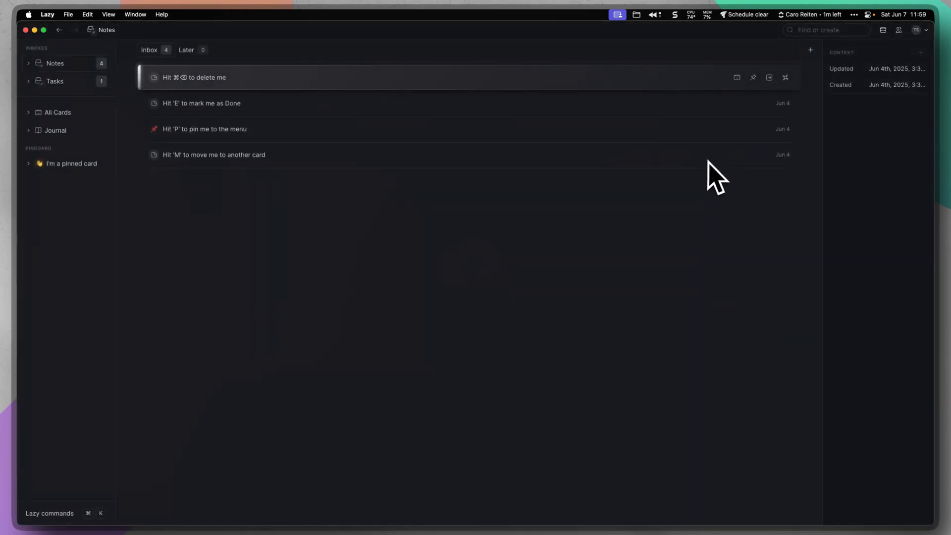
pyautogui.moveTo(903, 88)
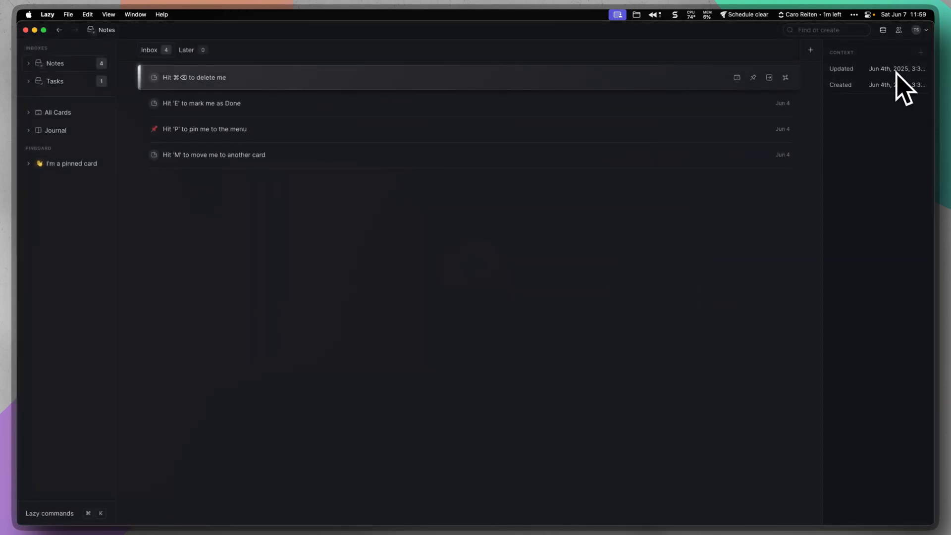
pyautogui.moveTo(242, 100)
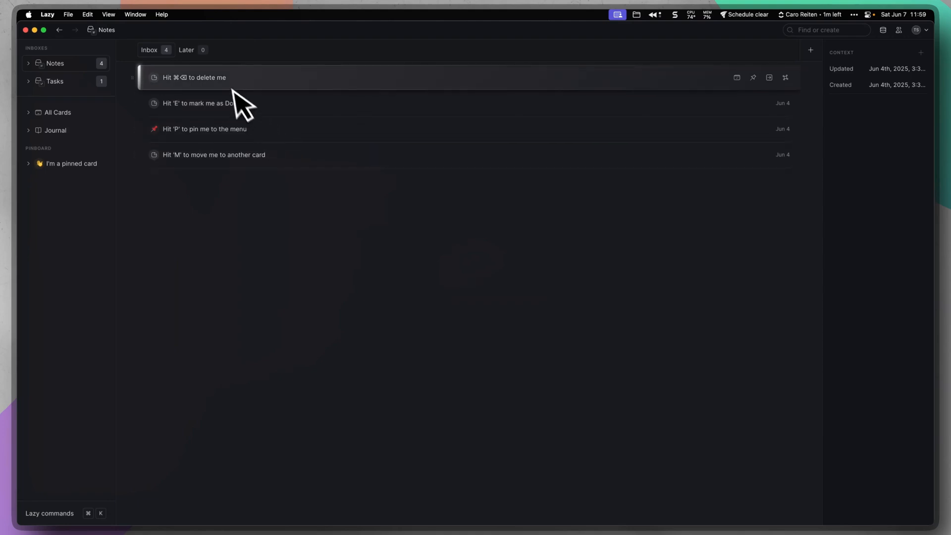
pyautogui.moveTo(833, 134)
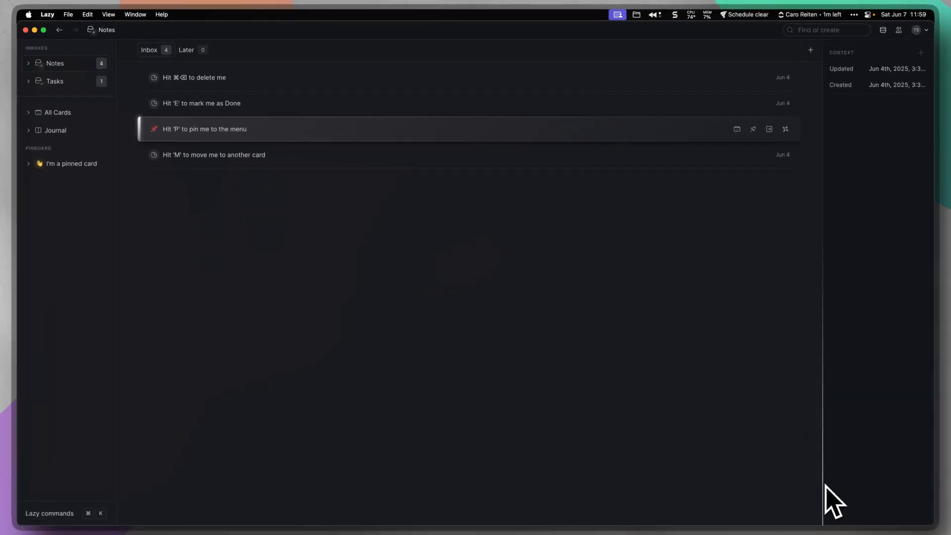
pyautogui.moveTo(823, 254)
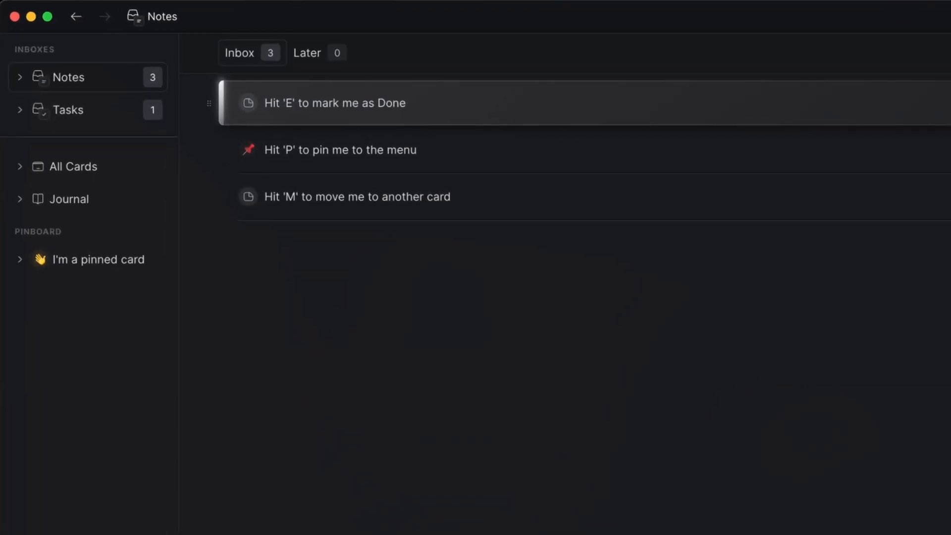
# - Clear the remaining starter note with E so the inbox shows Inbox Zero
pyautogui.press('e')
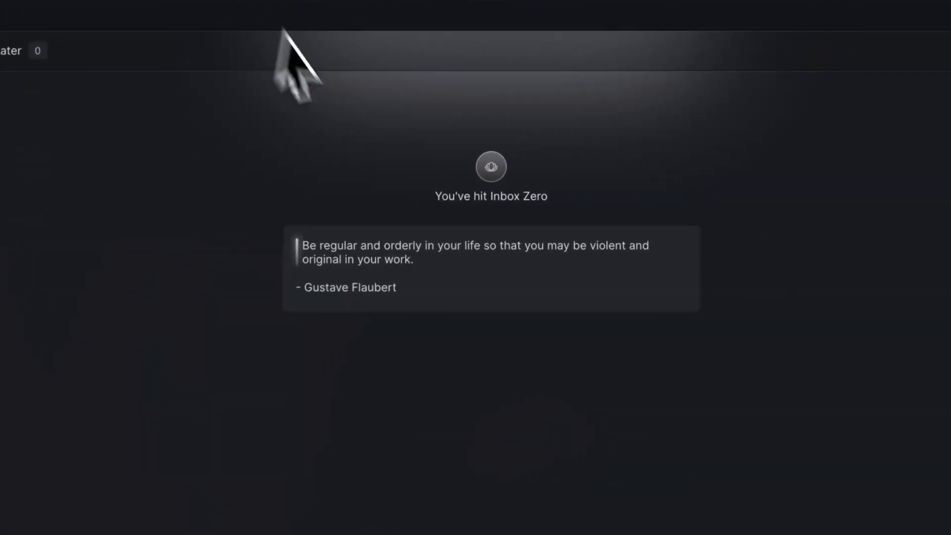
pyautogui.moveTo(473, 291)
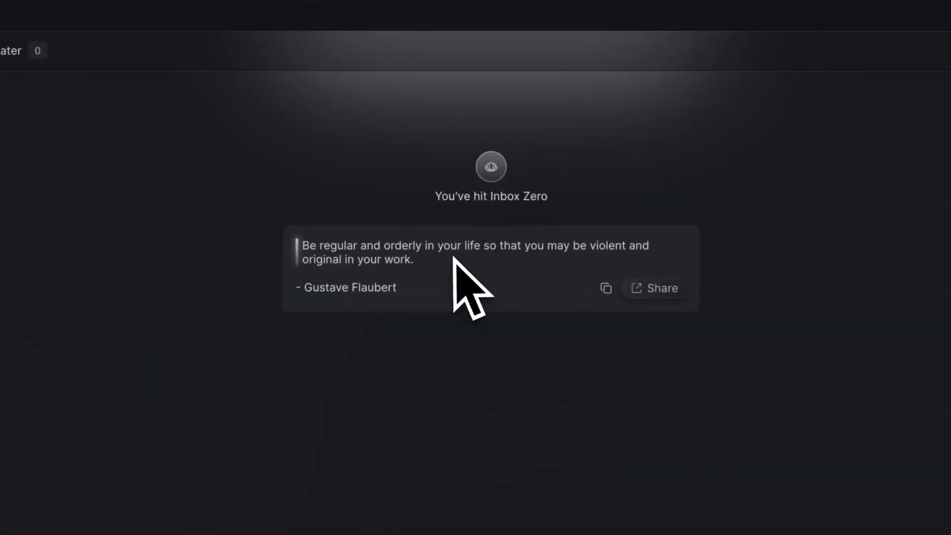
pyautogui.moveTo(605, 287)
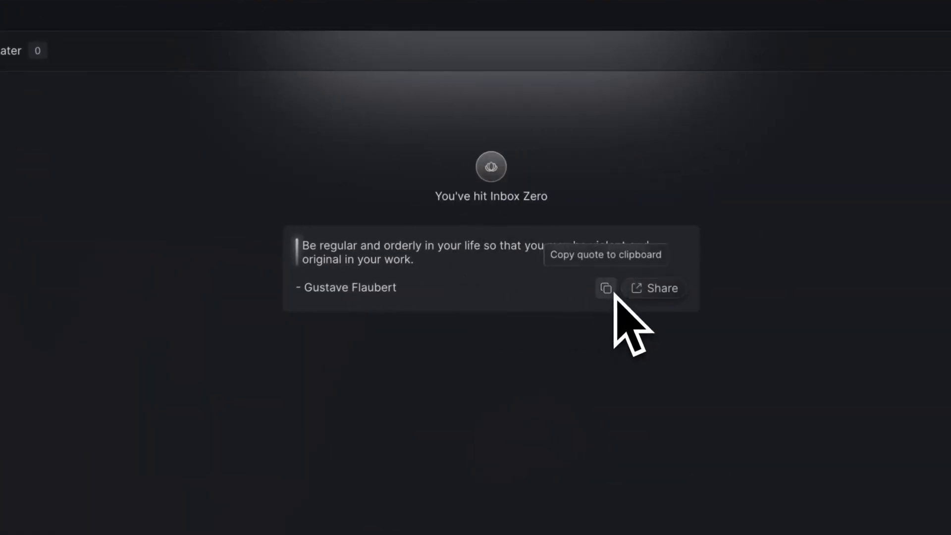
pyautogui.moveTo(633, 446)
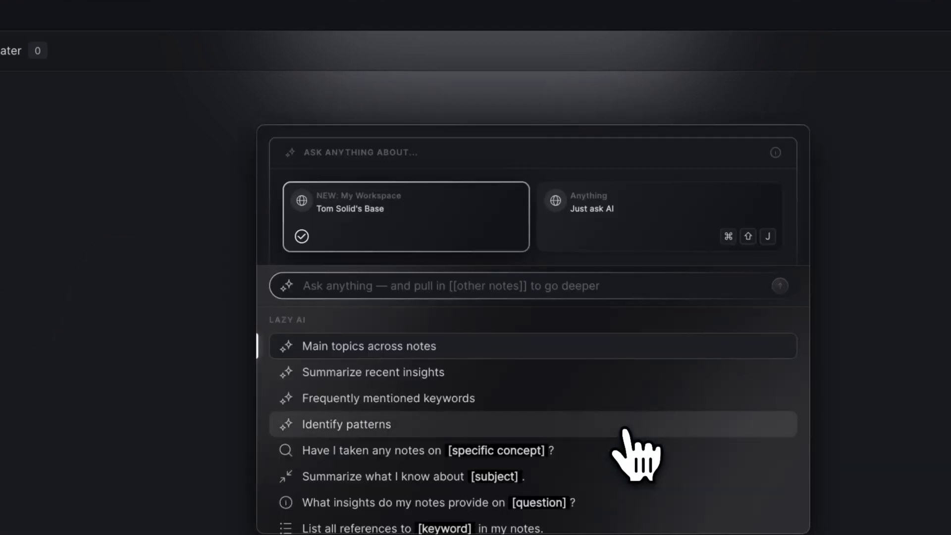
# - Ask Lazy AI about the Flaubert quote 'Be regular and orderly in your life…'
pyautogui.write('"Be regular and orderly in your life so that you may be violent and original in your work." - Gustave Flaubert')
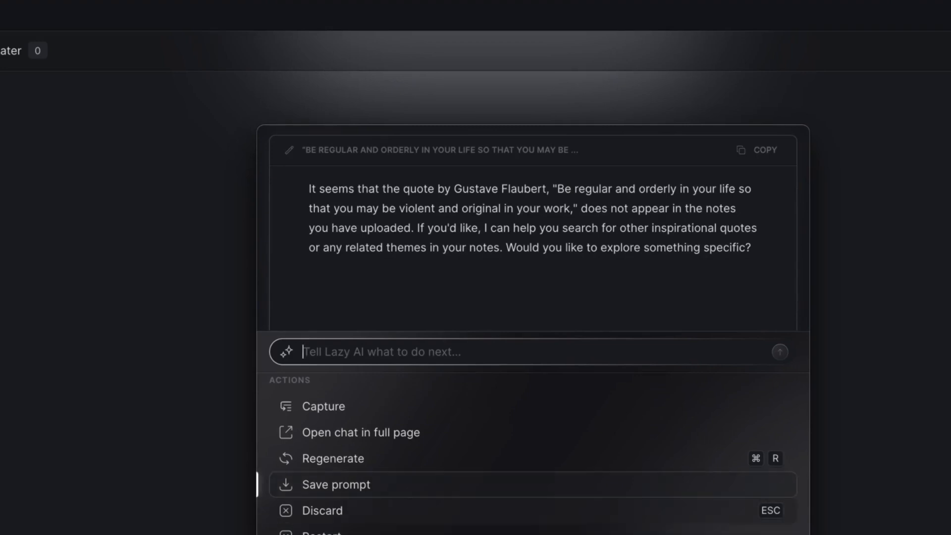
pyautogui.moveTo(332, 457)
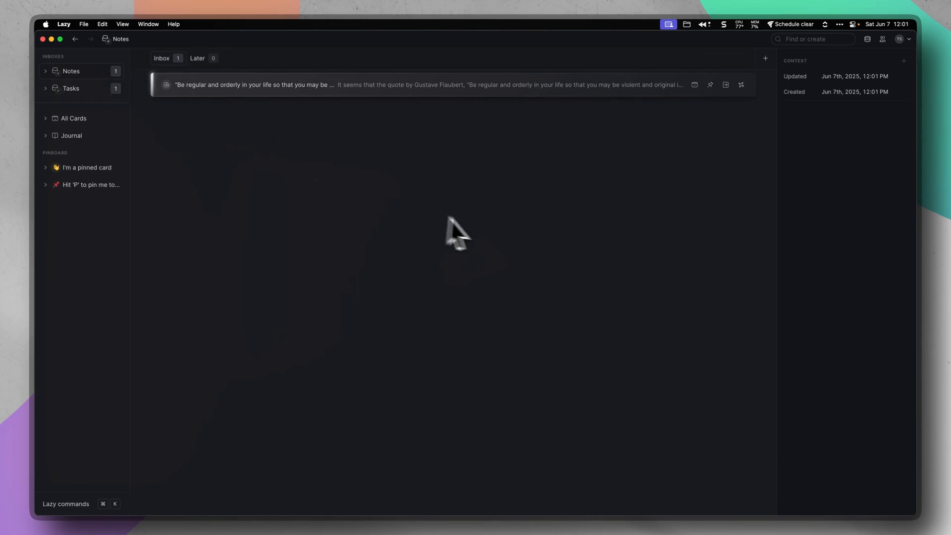
# - Create a new note titled 'Test note about Vi…' linking to a Vibe Coding card
pyautogui.press('cmd+j')
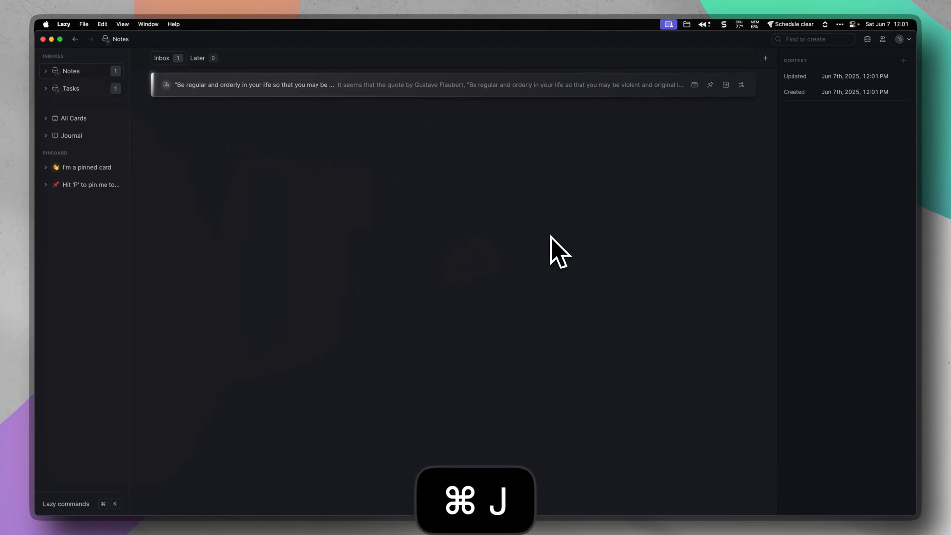
pyautogui.press('cmd+j')
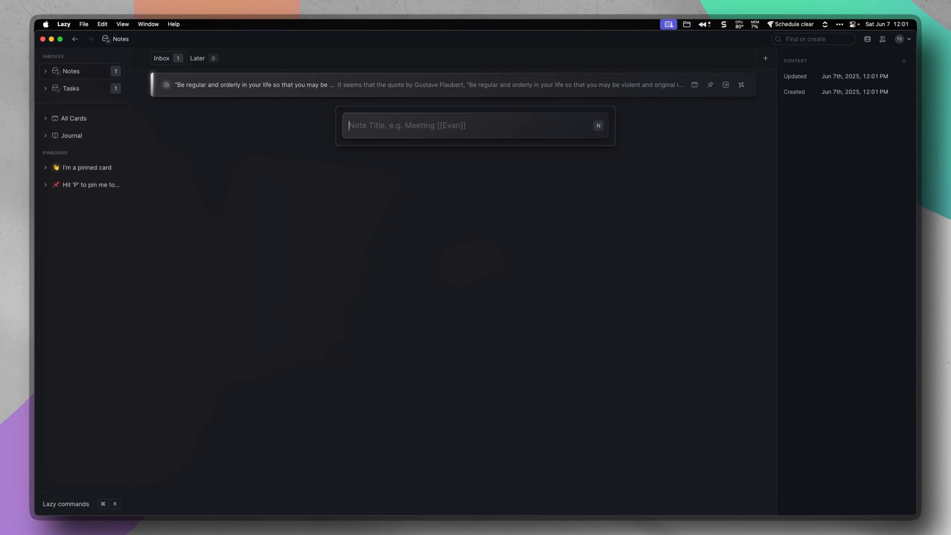
pyautogui.write('Test note about Vibe Code')
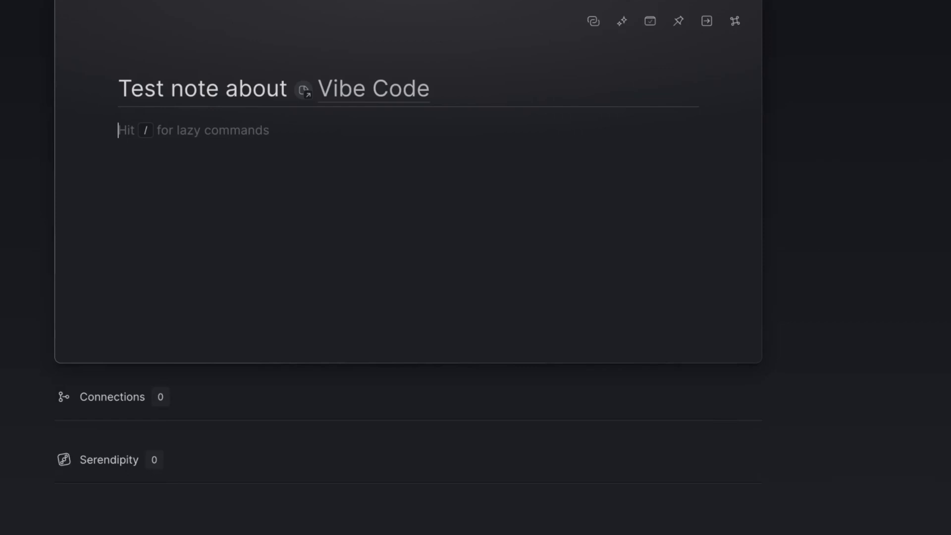
pyautogui.write('/')
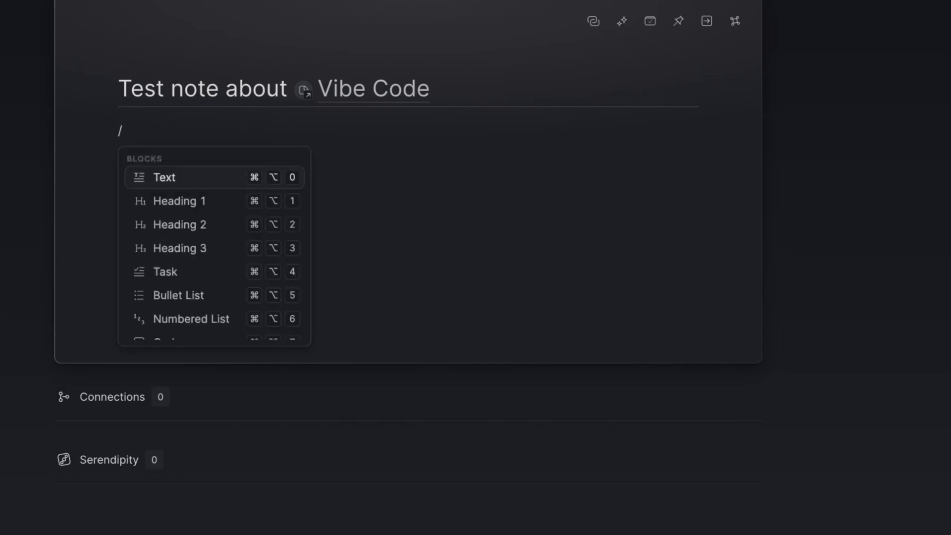
pyautogui.click(164, 178)
pyautogui.write('Claude')
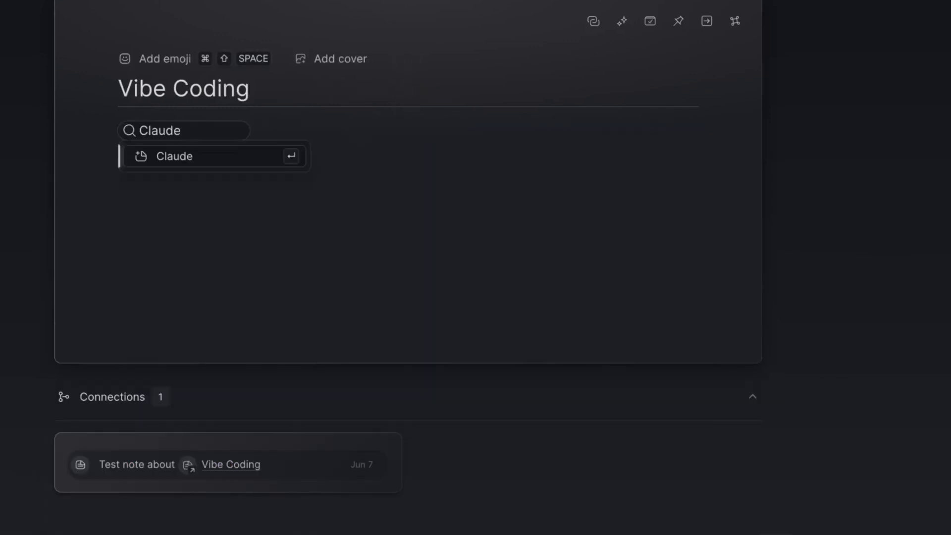
# - Link the Vibe Coding card to a Claude card and open that Claude card
pyautogui.click(174, 156)
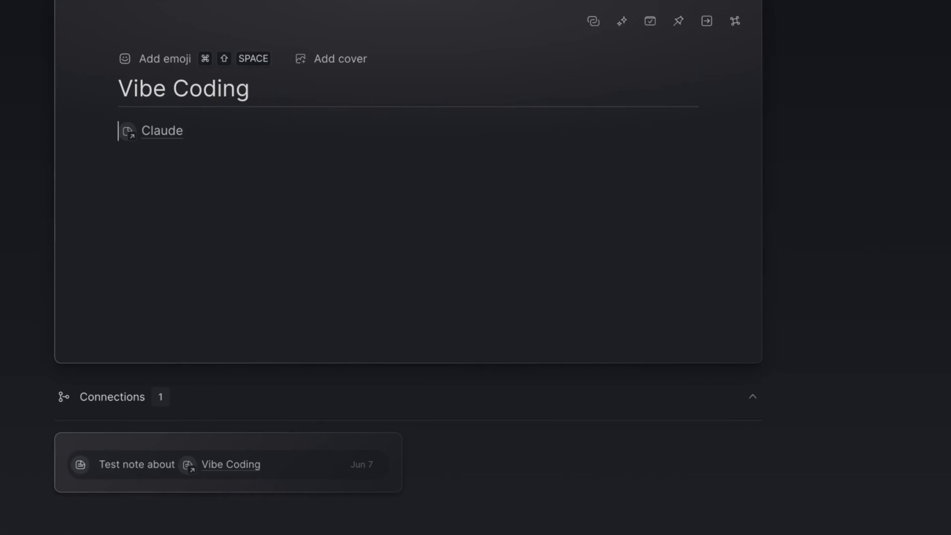
pyautogui.click(182, 131)
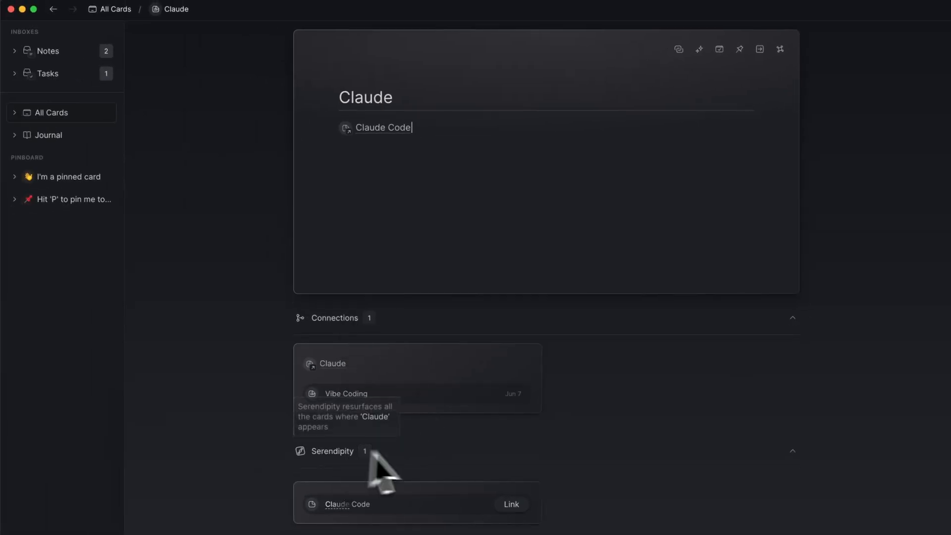
pyautogui.moveTo(409, 497)
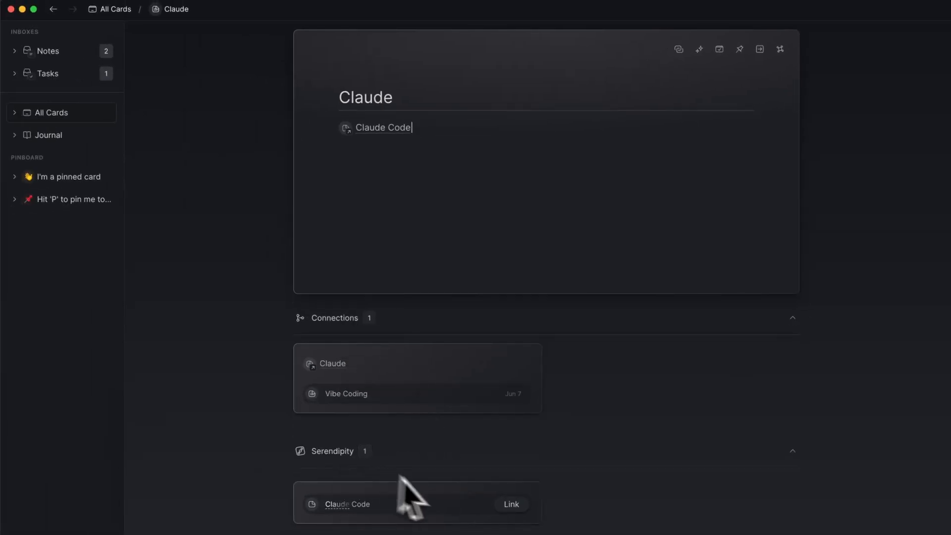
pyautogui.moveTo(397, 415)
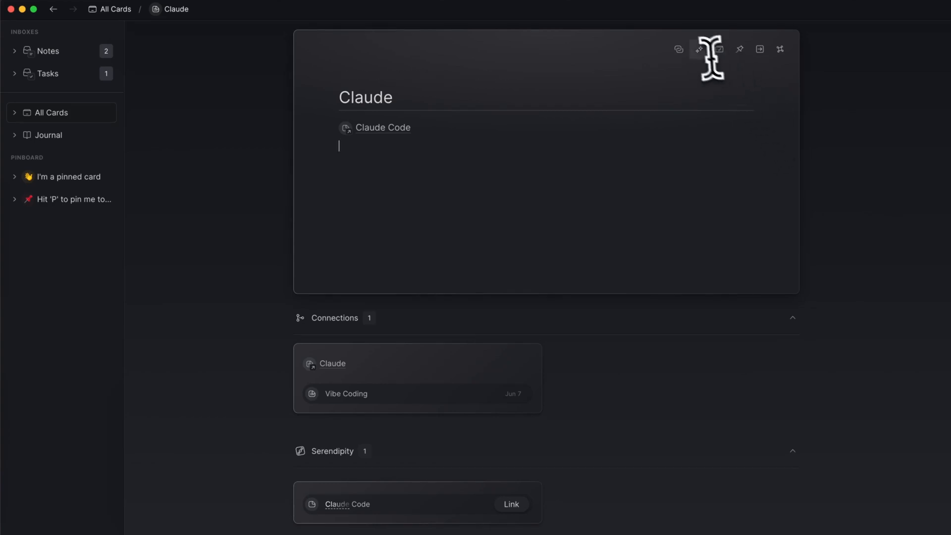
pyautogui.moveTo(698, 50)
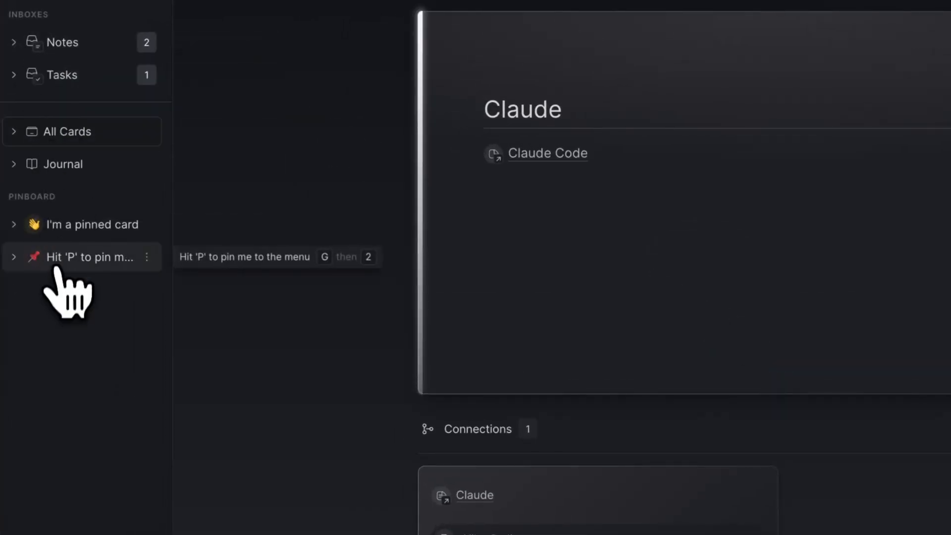
pyautogui.click(547, 152)
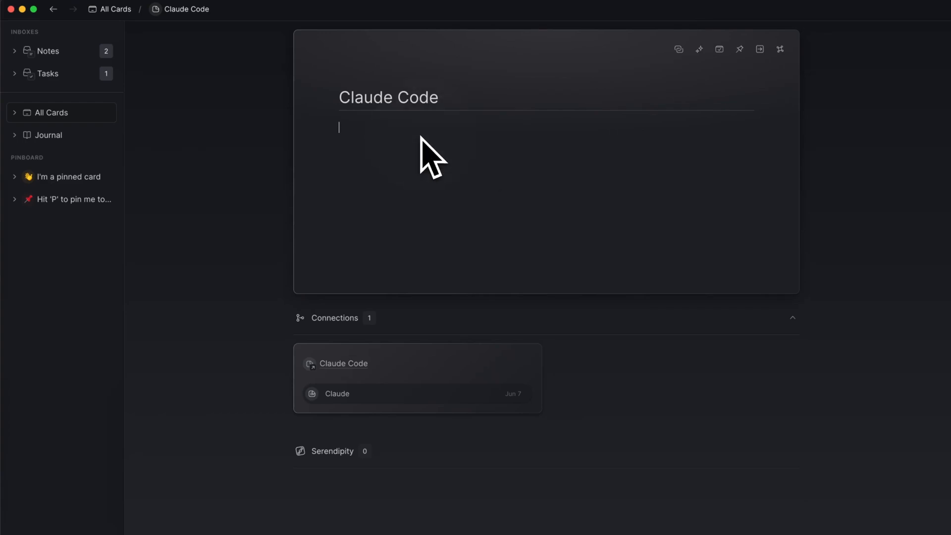
pyautogui.write('p')
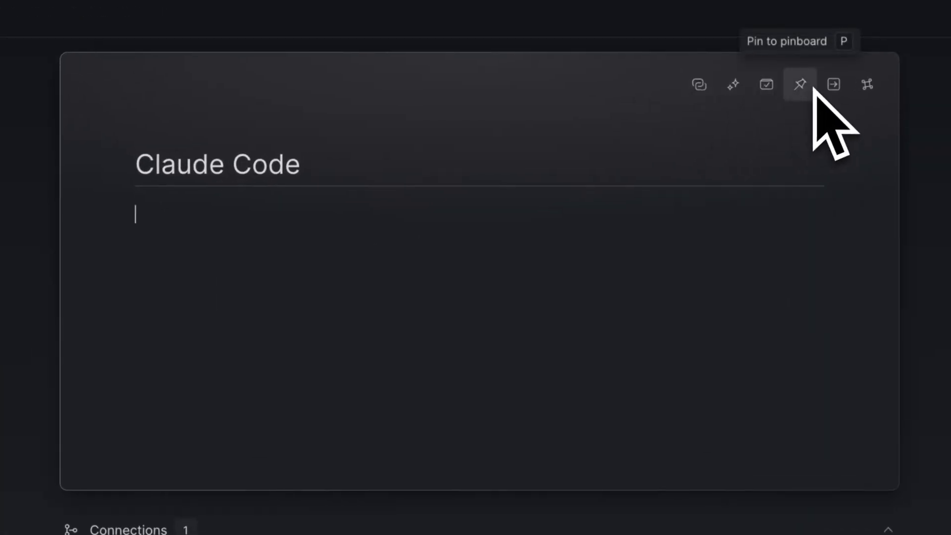
pyautogui.moveTo(412, 274)
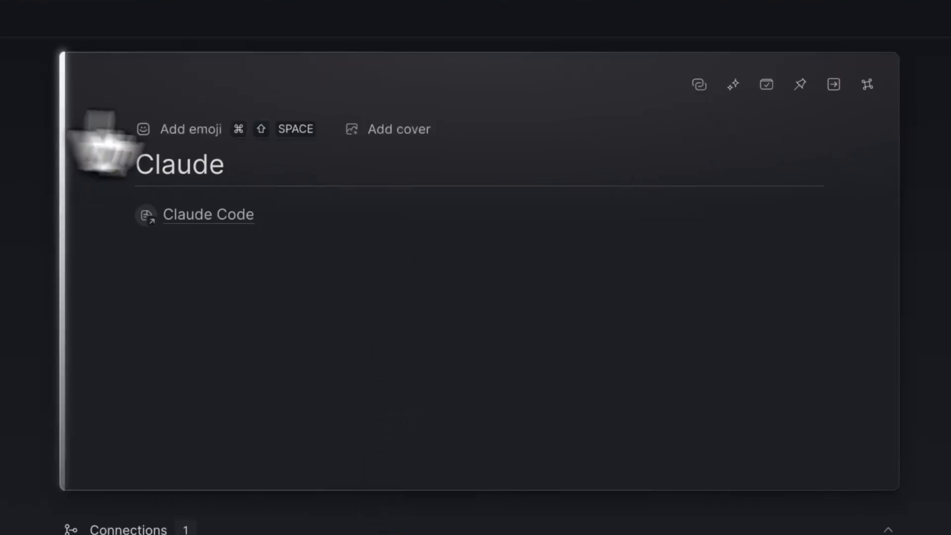
pyautogui.moveTo(799, 84)
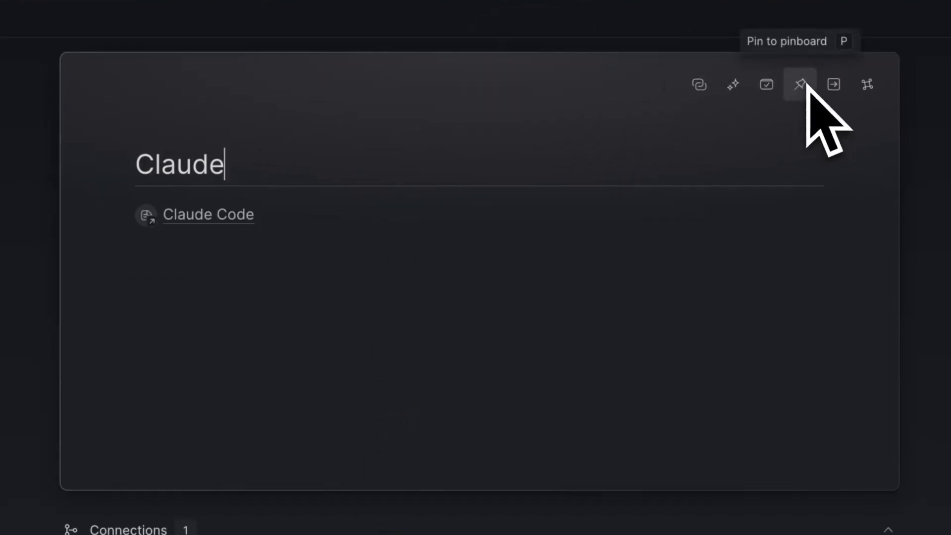
pyautogui.moveTo(463, 337)
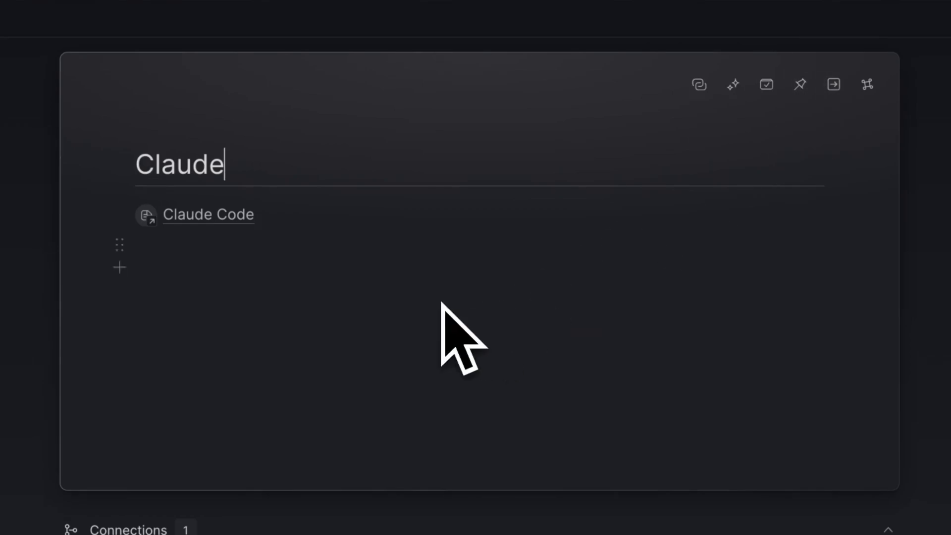
pyautogui.moveTo(832, 84)
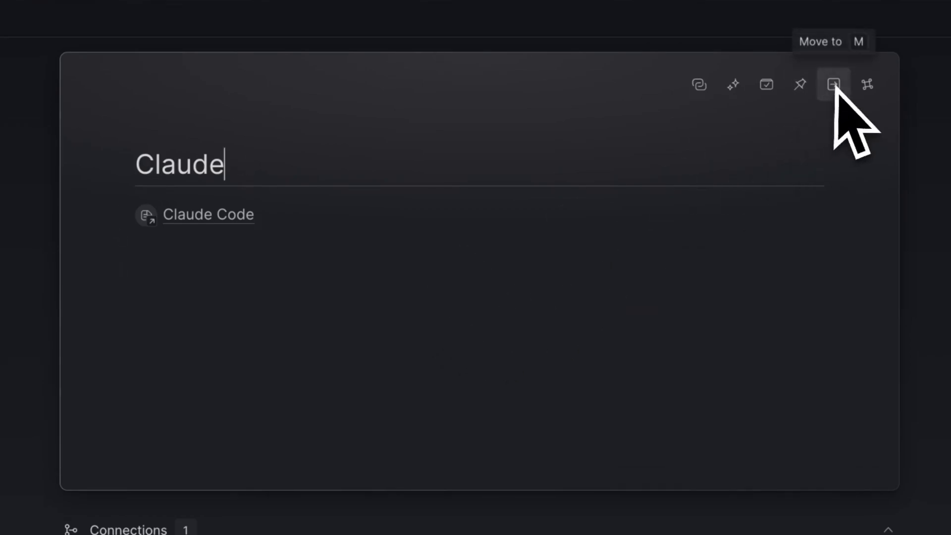
pyautogui.moveTo(509, 306)
pyautogui.write('m')
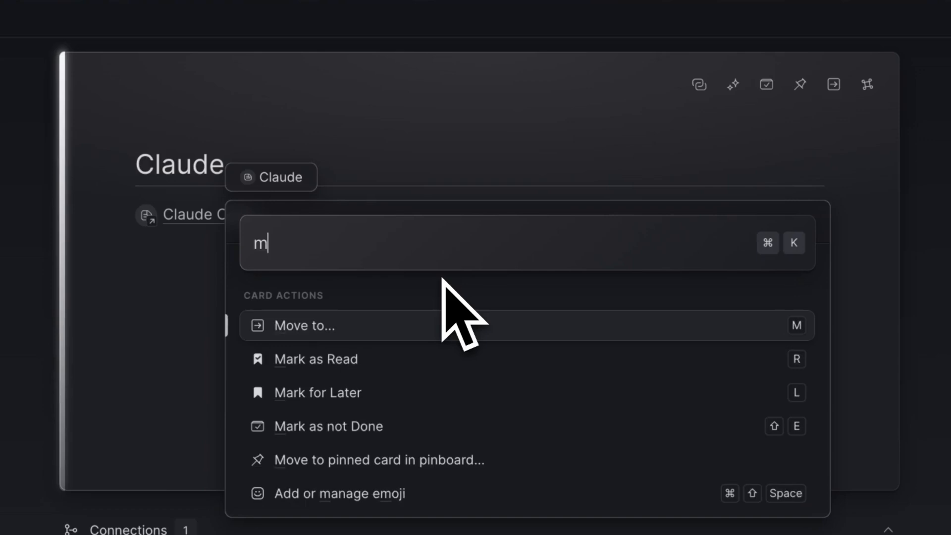
# - Pin the Claude card to the pinboard via the P command
pyautogui.write('p')
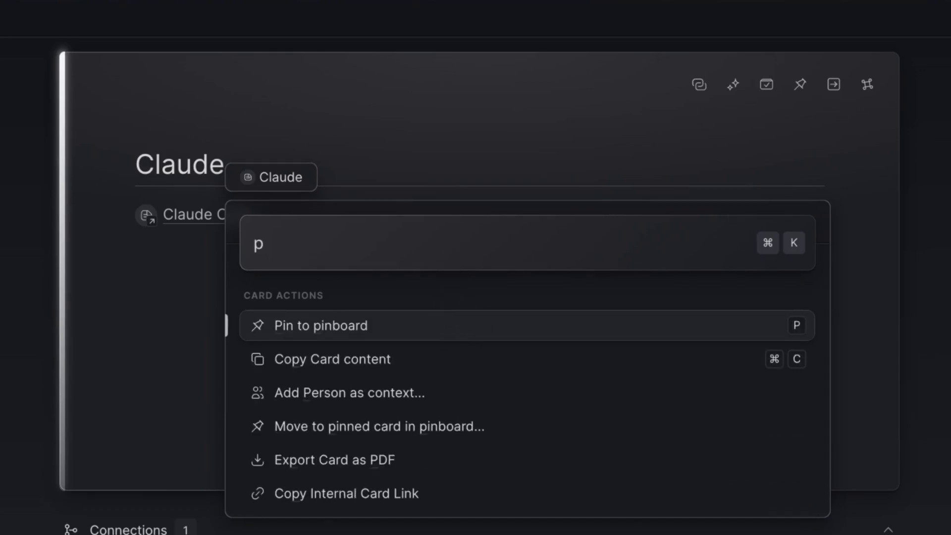
pyautogui.press('Backspace')
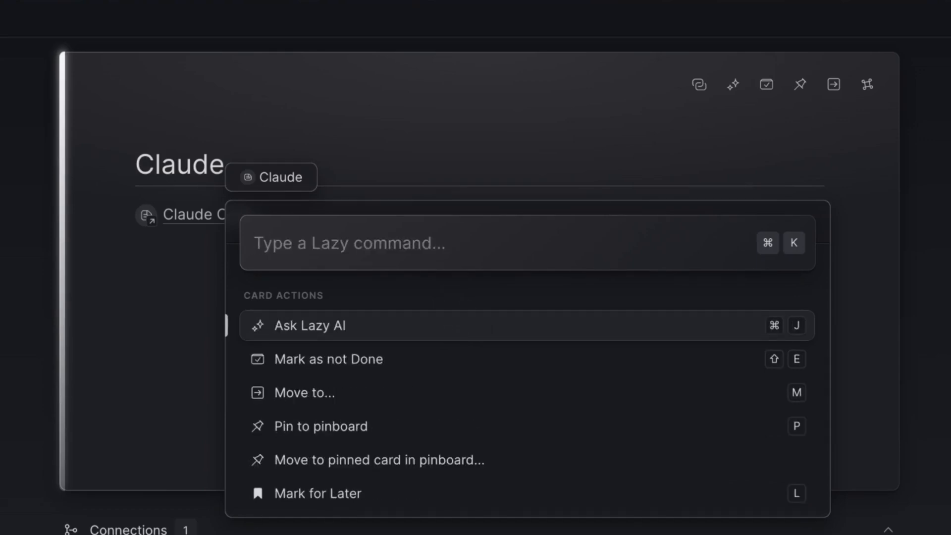
pyautogui.moveTo(800, 121)
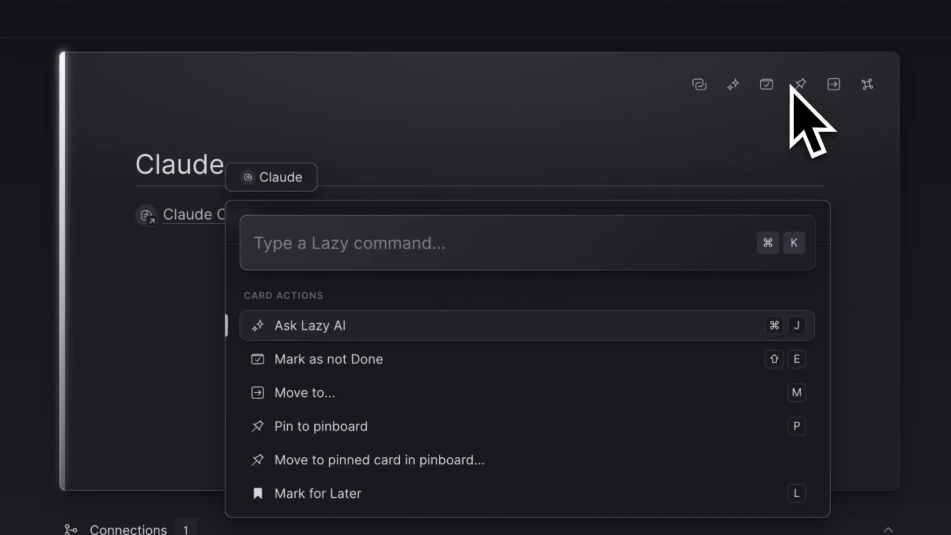
pyautogui.moveTo(876, 130)
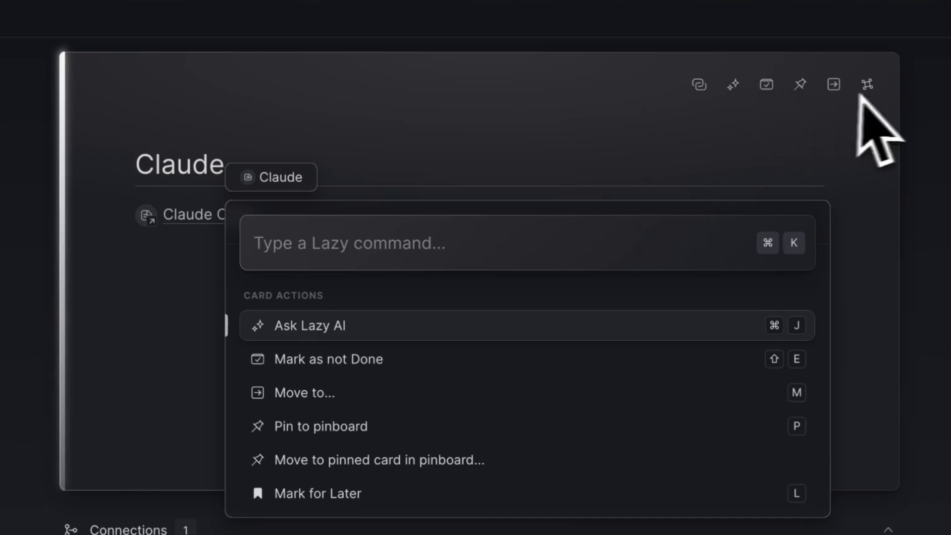
pyautogui.moveTo(400, 243)
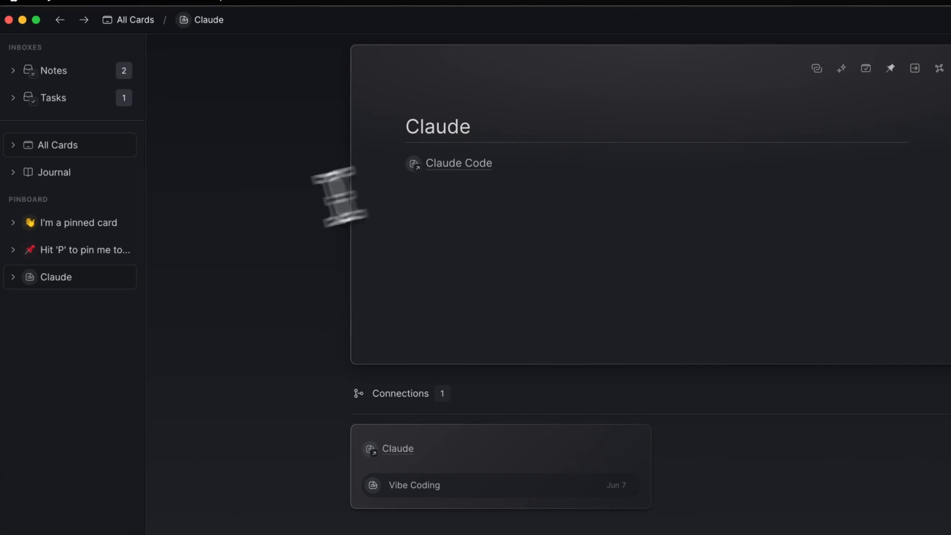
pyautogui.click(11, 276)
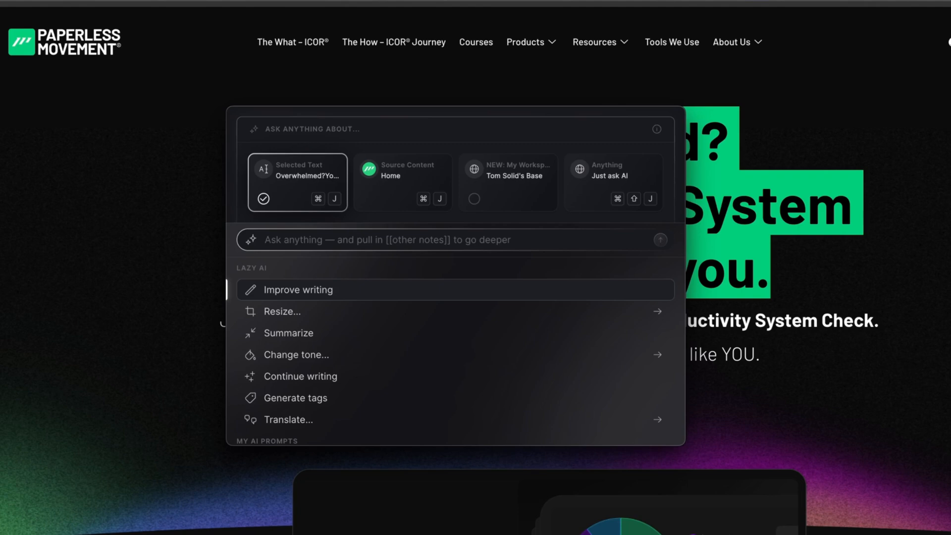
pyautogui.moveTo(320, 212)
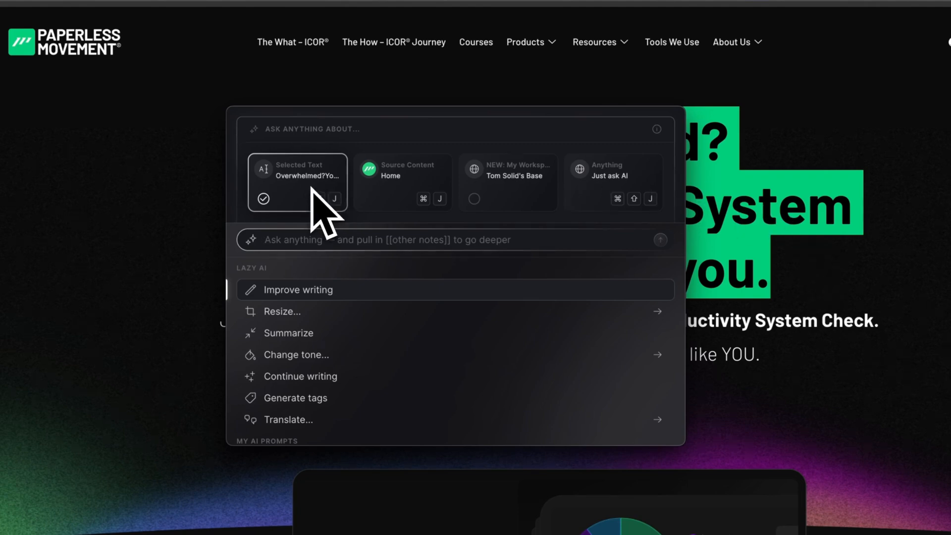
pyautogui.moveTo(552, 212)
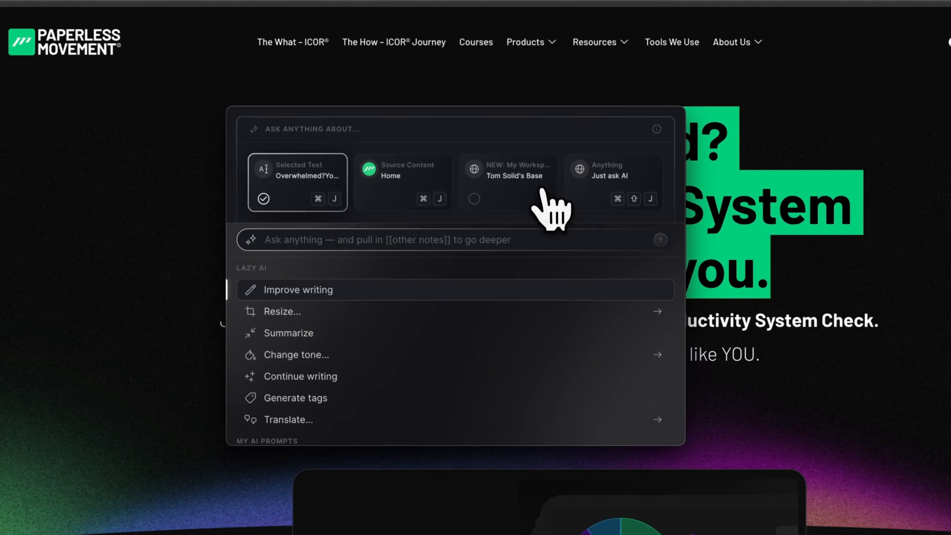
# - Run the AI on the Selected Text context and capture its executive summary as a note
pyautogui.click(508, 183)
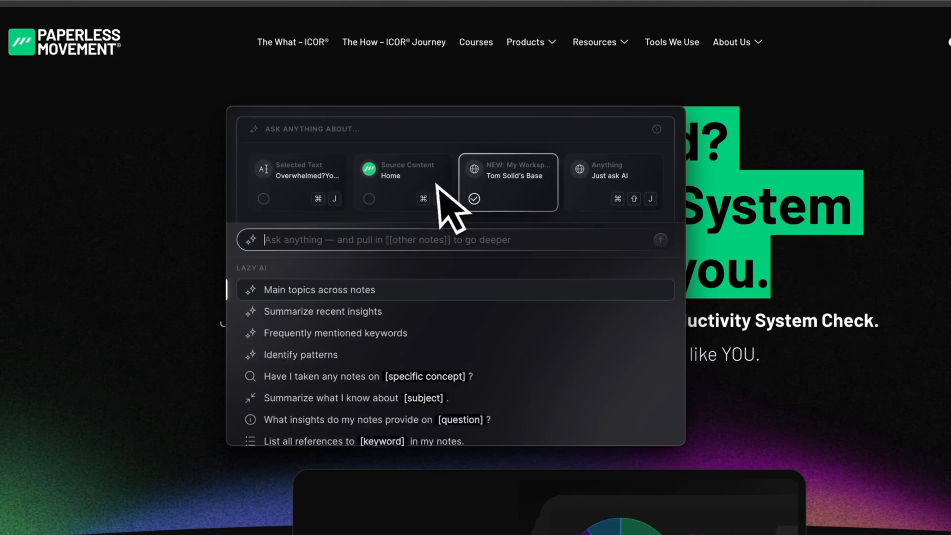
pyautogui.click(297, 182)
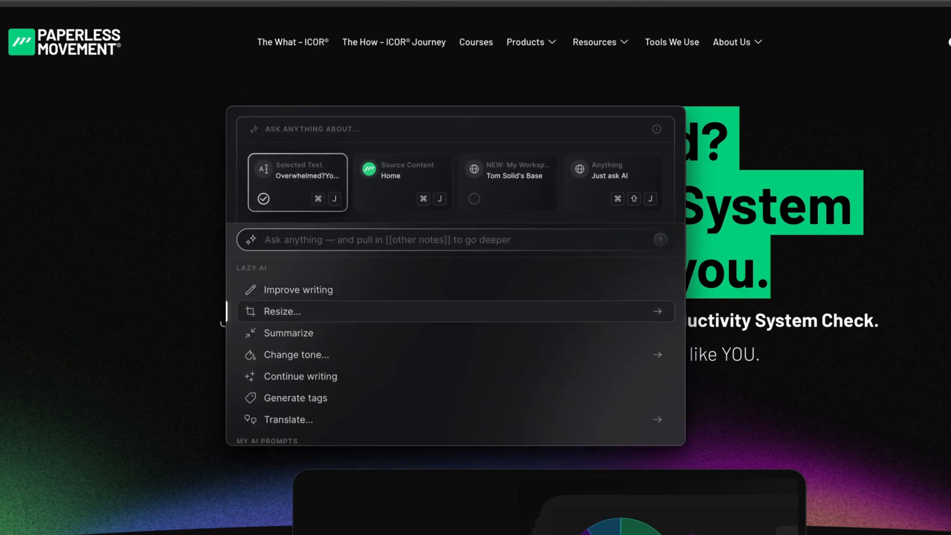
pyautogui.moveTo(298, 289)
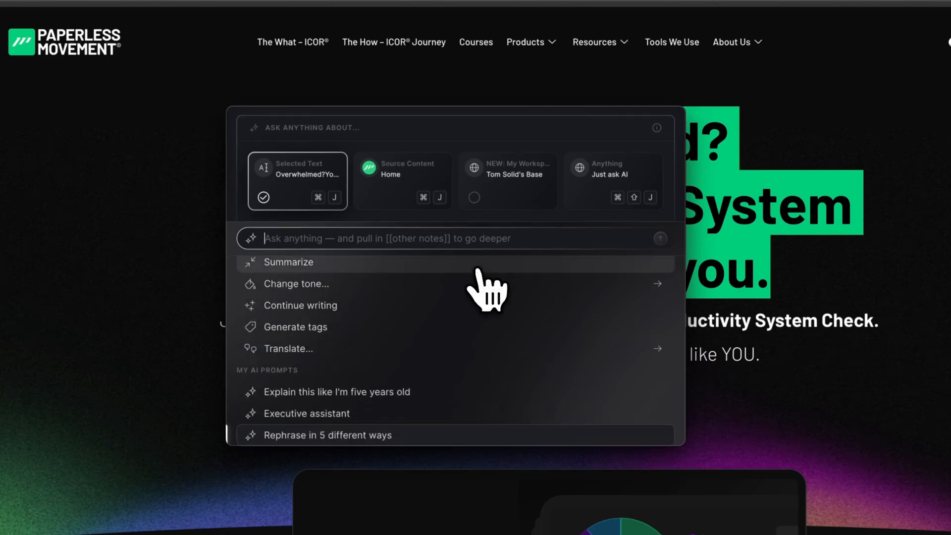
pyautogui.moveTo(306, 413)
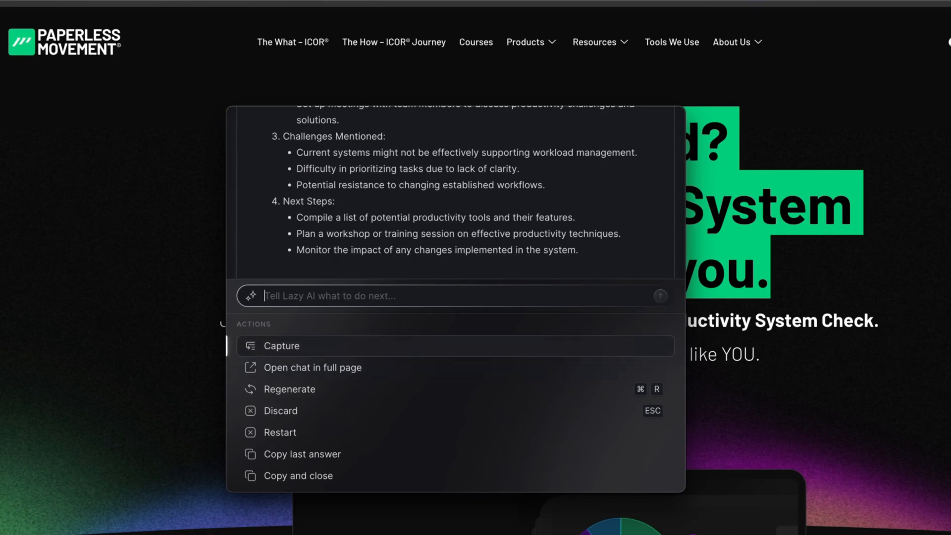
pyautogui.click(312, 366)
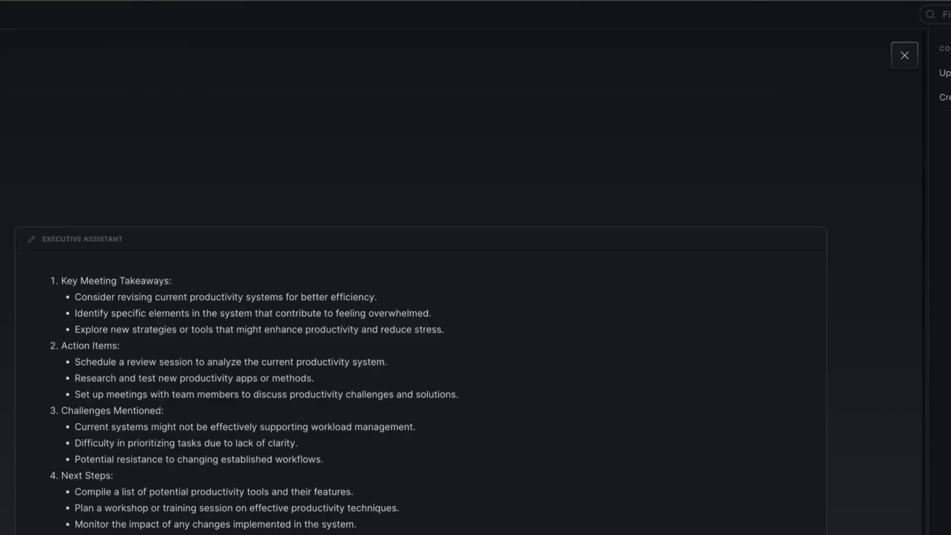
pyautogui.click(904, 55)
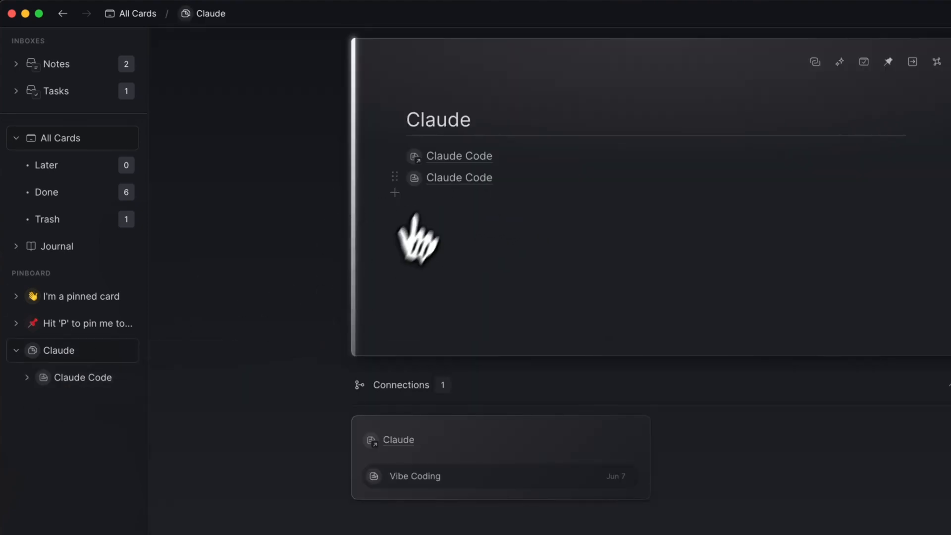
pyautogui.moveTo(432, 182)
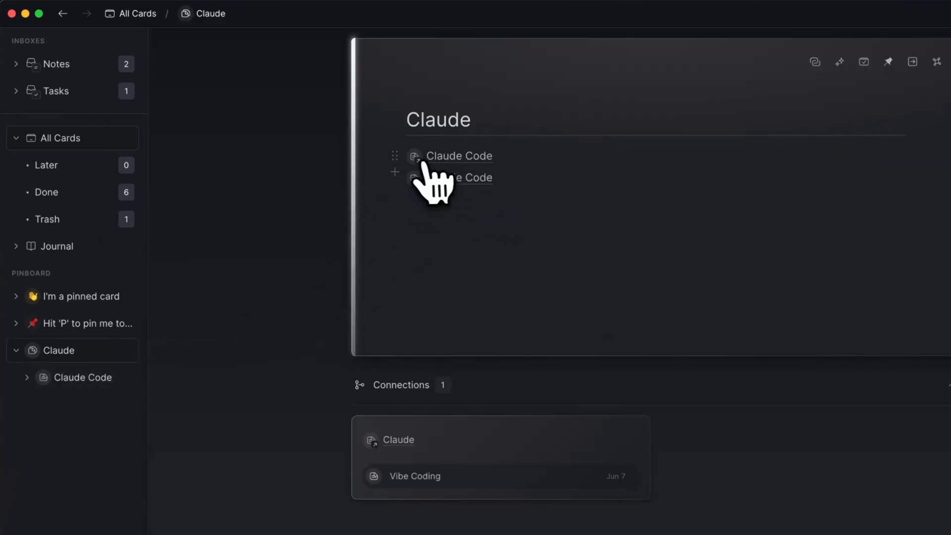
pyautogui.moveTo(433, 209)
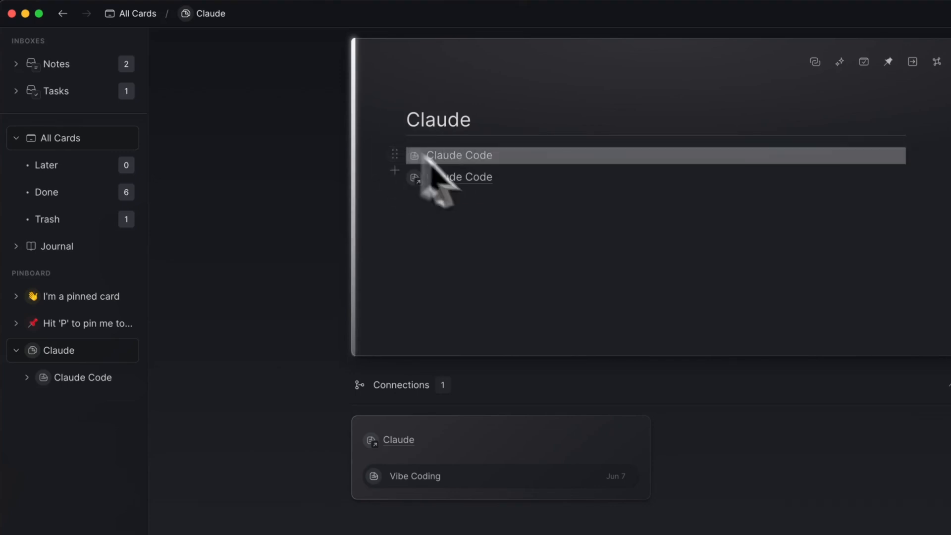
# - Add linked sub-cards New Card and New Card Outside to the Claude card
pyautogui.write('/')
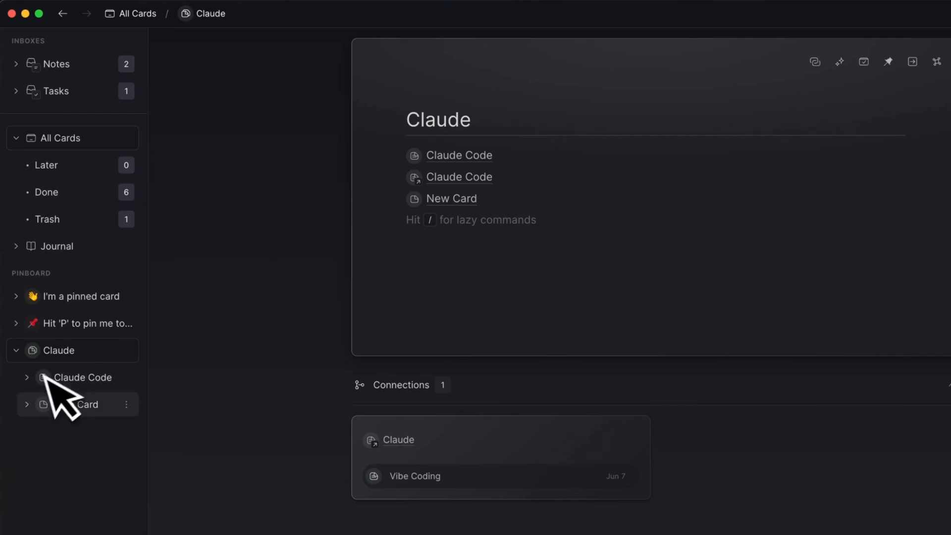
pyautogui.click(469, 220)
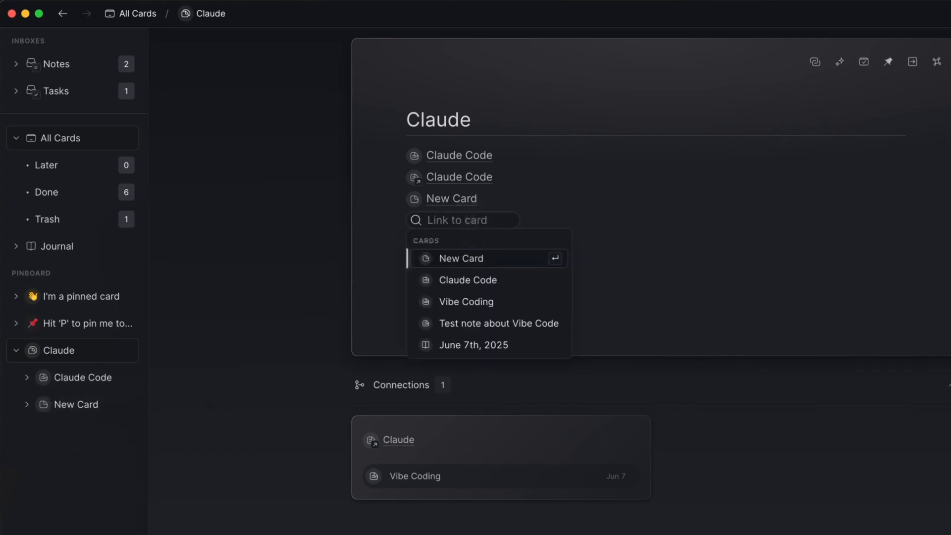
pyautogui.click(462, 220)
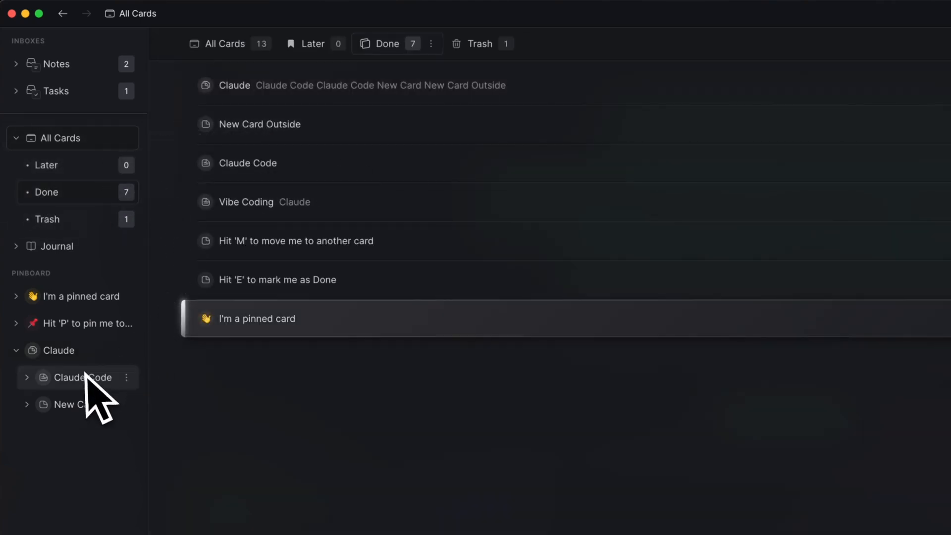
pyautogui.click(58, 349)
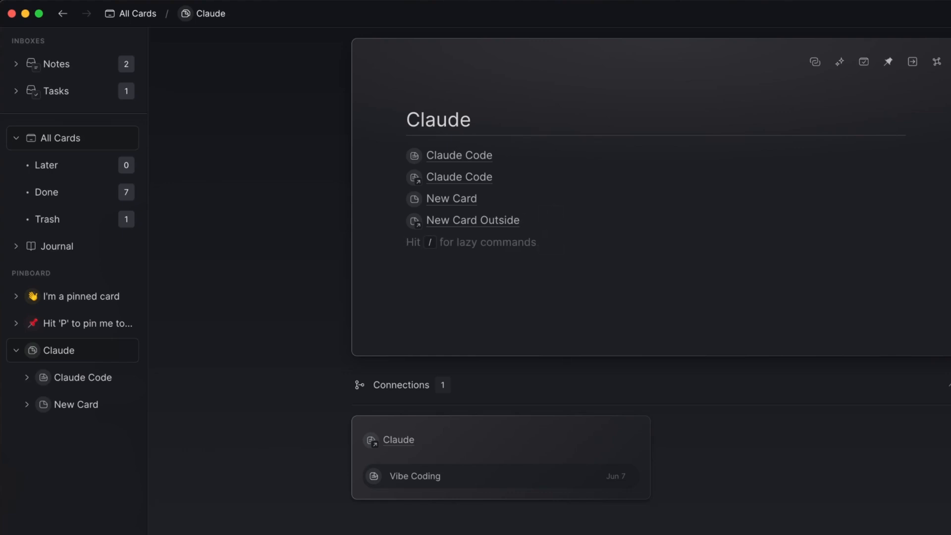
# - Add an inline line reading 'Inline write something about' with a /card link
pyautogui.write('Inline /card')
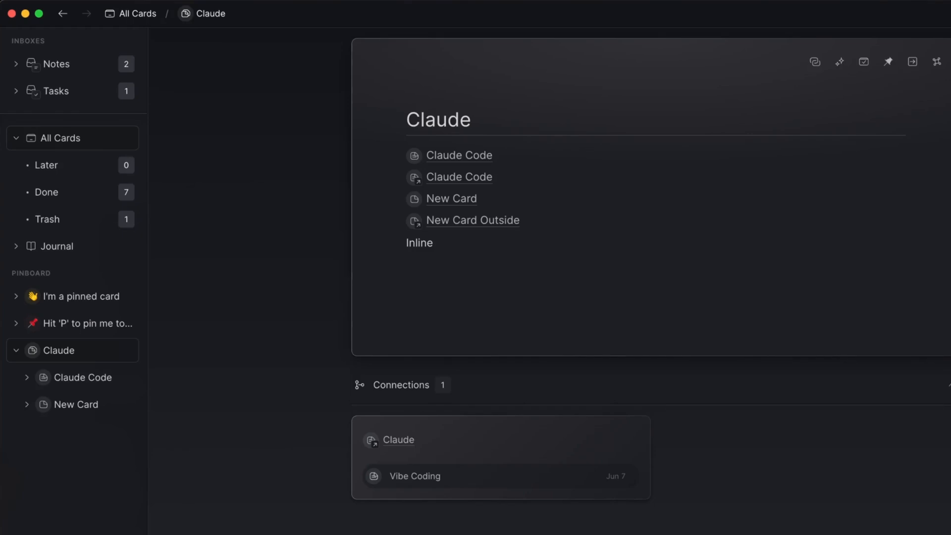
pyautogui.write('write something about')
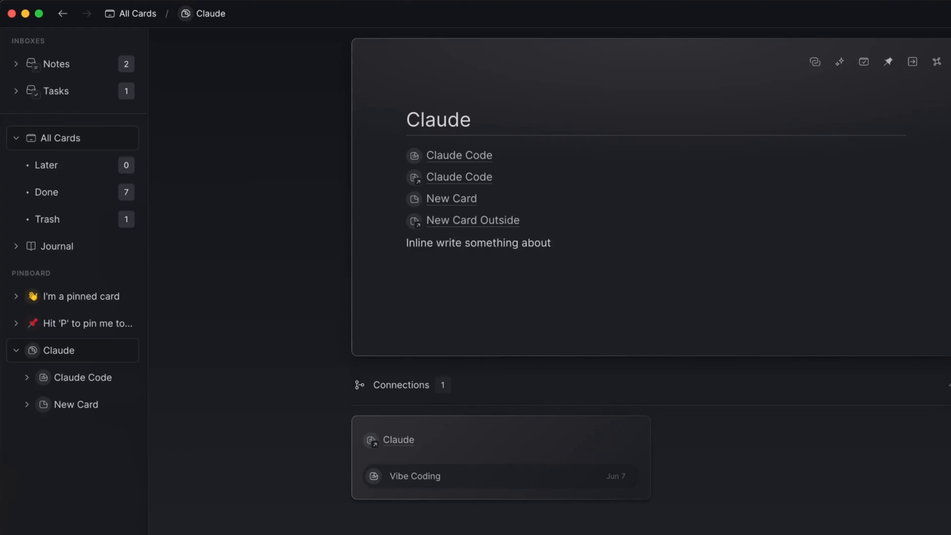
pyautogui.click(478, 241)
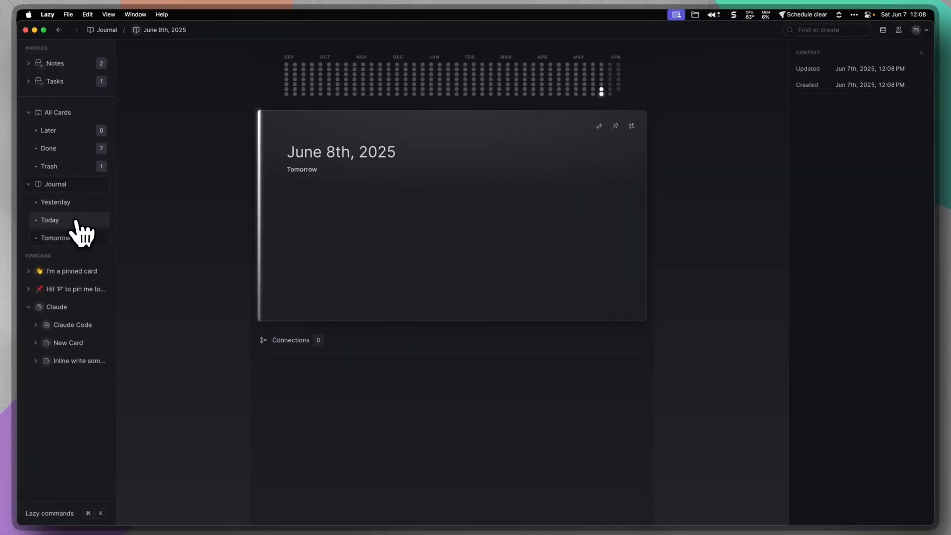
# - Browse the journal, captured sources and empty People view, then jump back to the Claude card
pyautogui.click(49, 220)
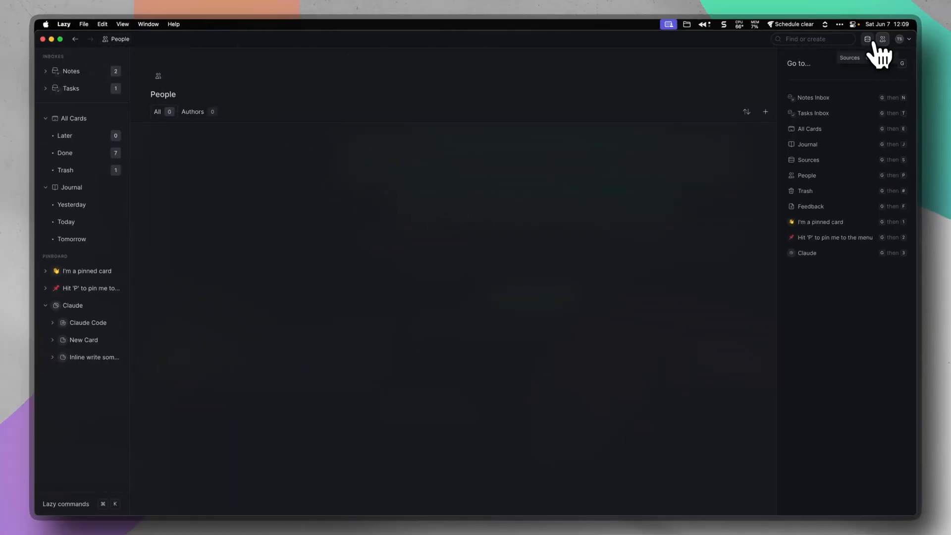
pyautogui.click(808, 159)
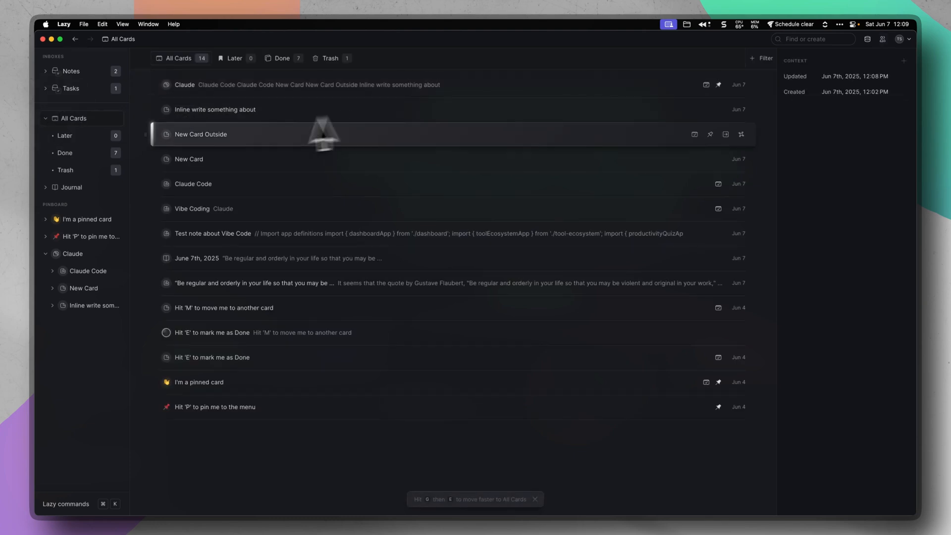
pyautogui.click(882, 38)
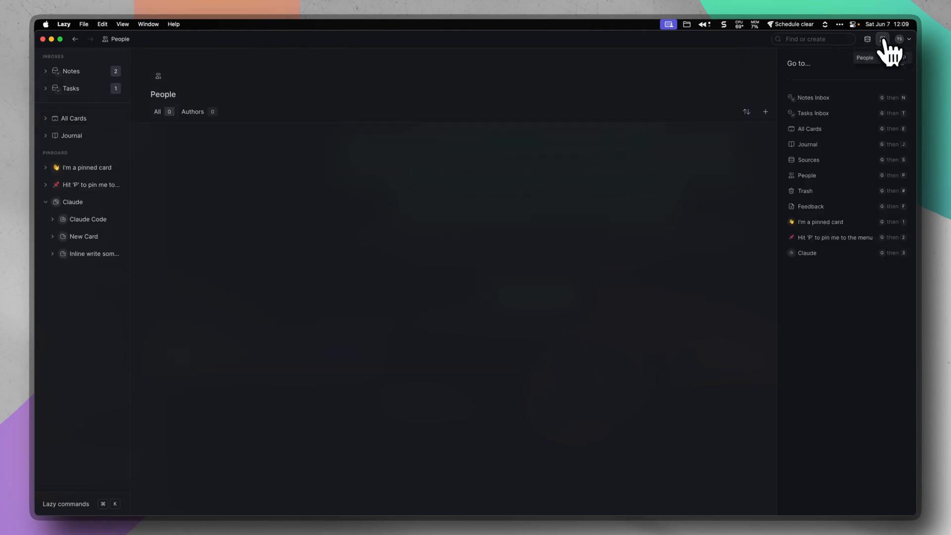
pyautogui.moveTo(828, 277)
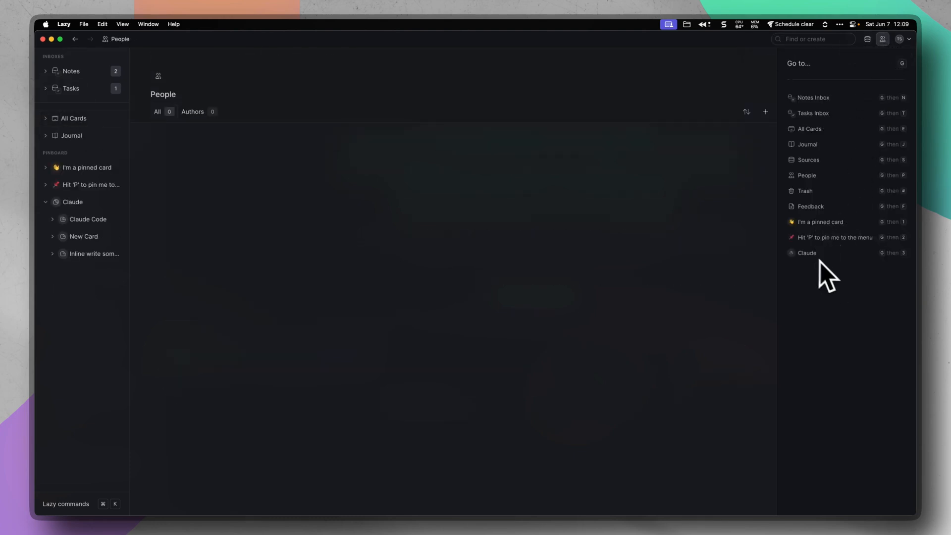
pyautogui.moveTo(860, 285)
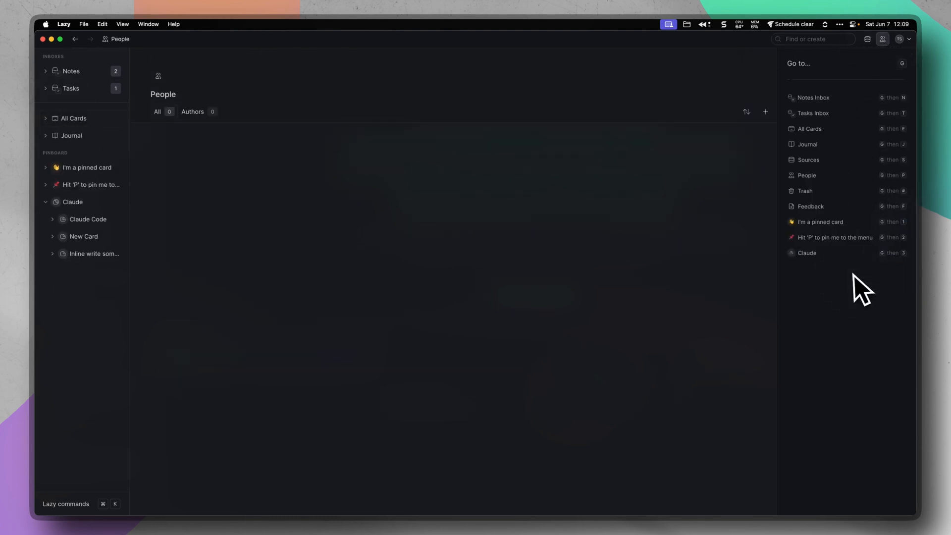
pyautogui.click(807, 253)
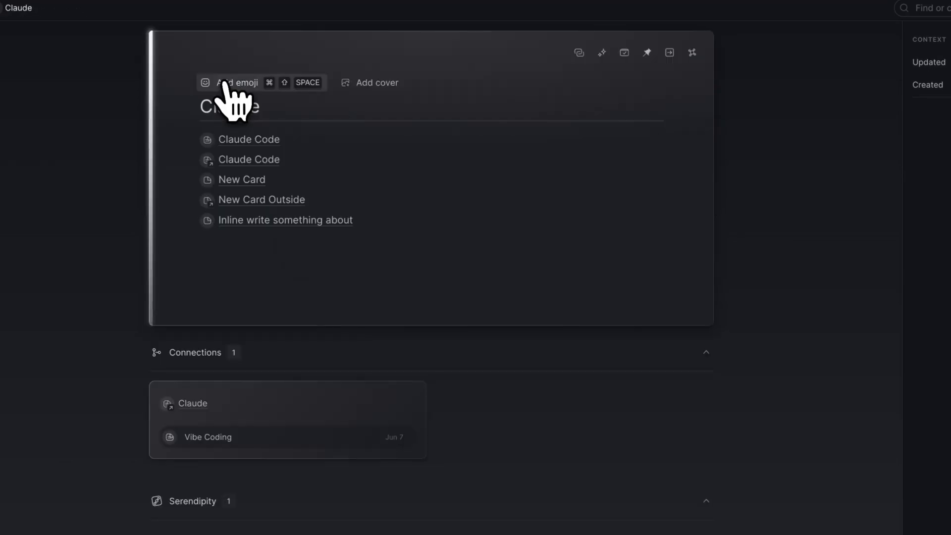
# - Give the Claude card a cover image and mark the sample task done with E
pyautogui.click(377, 83)
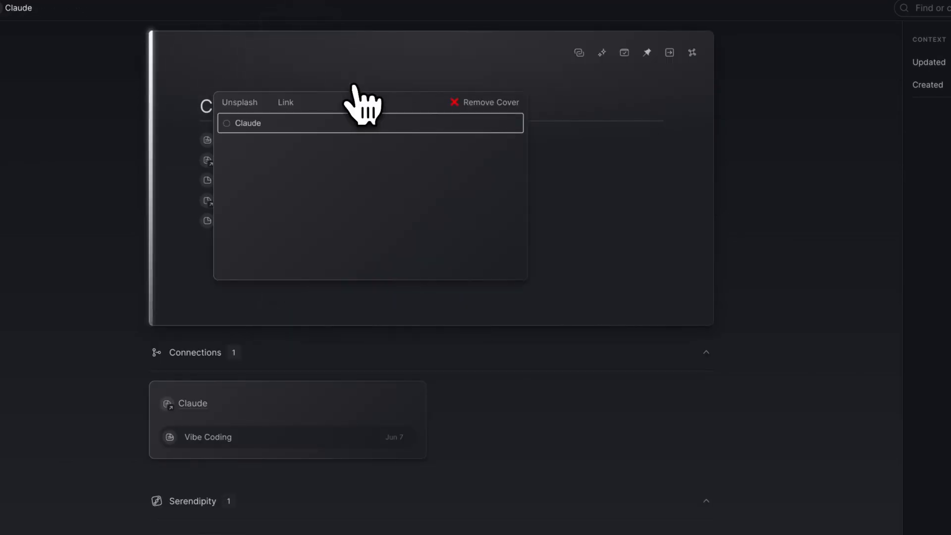
pyautogui.click(285, 102)
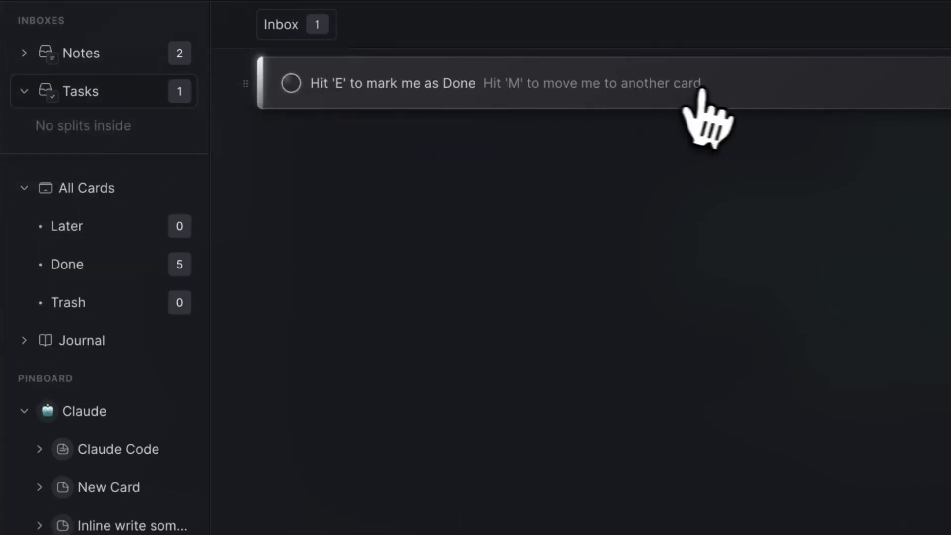
pyautogui.press('e')
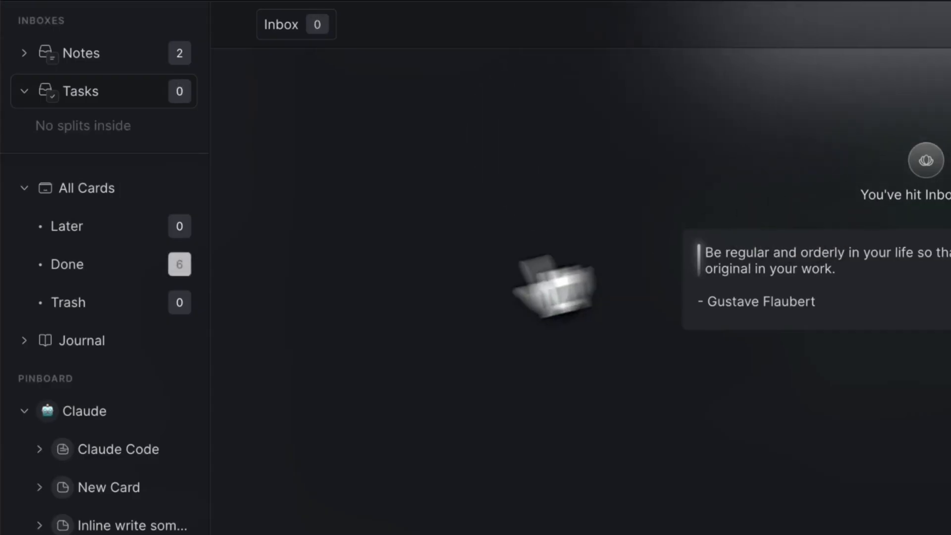
pyautogui.moveTo(109, 389)
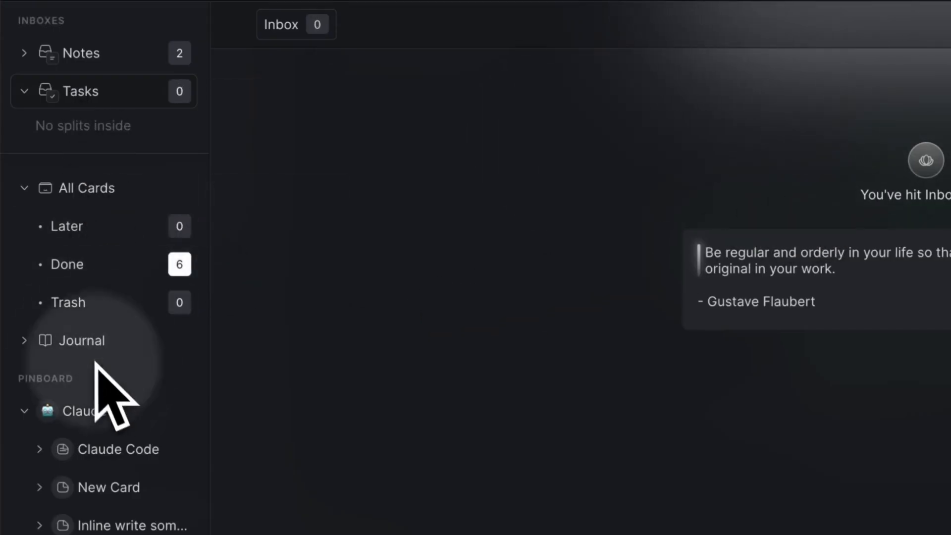
# - Review today's journal entry with Task 1 and Task 2 and check the Tasks inbox
pyautogui.click(82, 339)
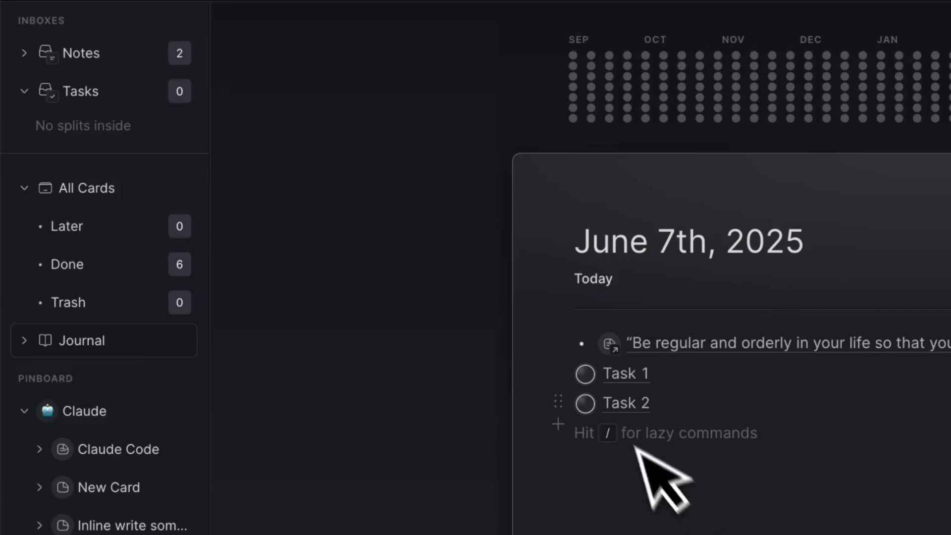
pyautogui.click(577, 433)
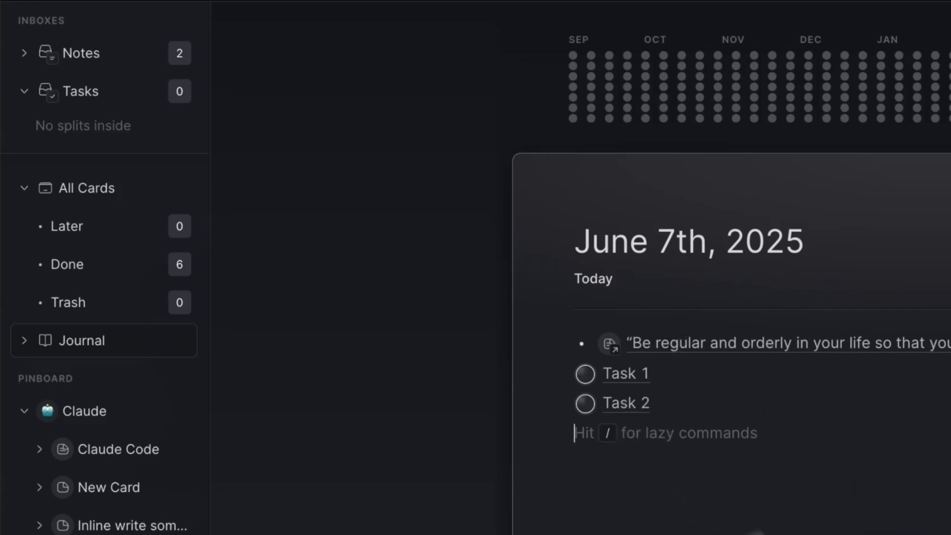
pyautogui.moveTo(631, 218)
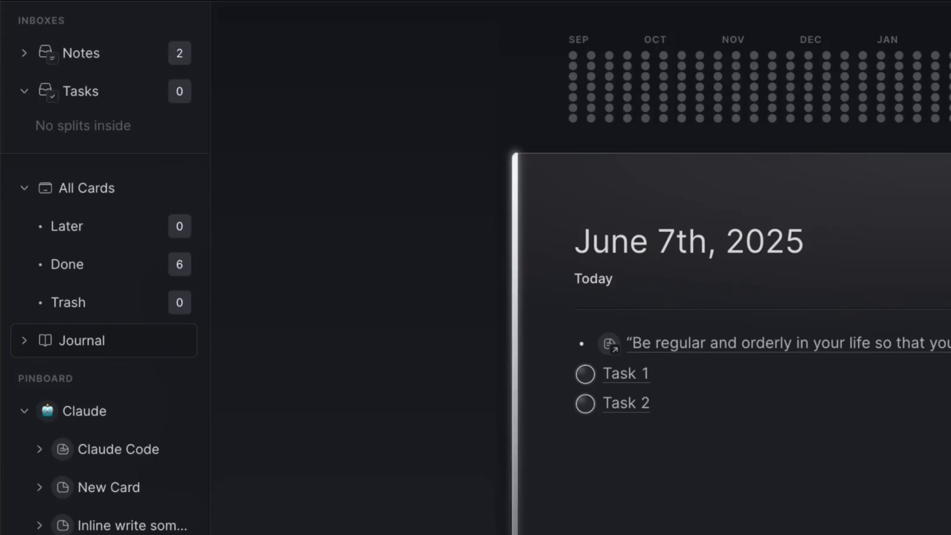
pyautogui.click(80, 91)
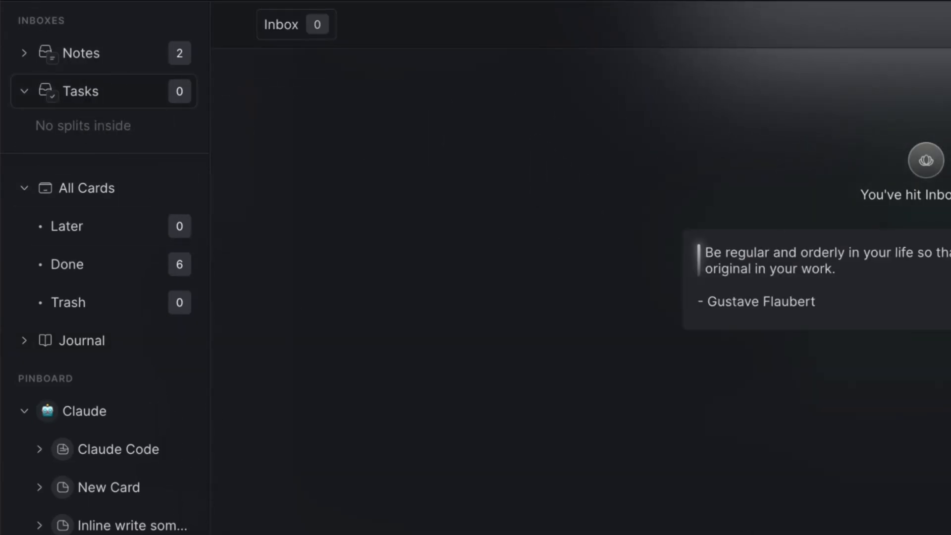
pyautogui.click(80, 339)
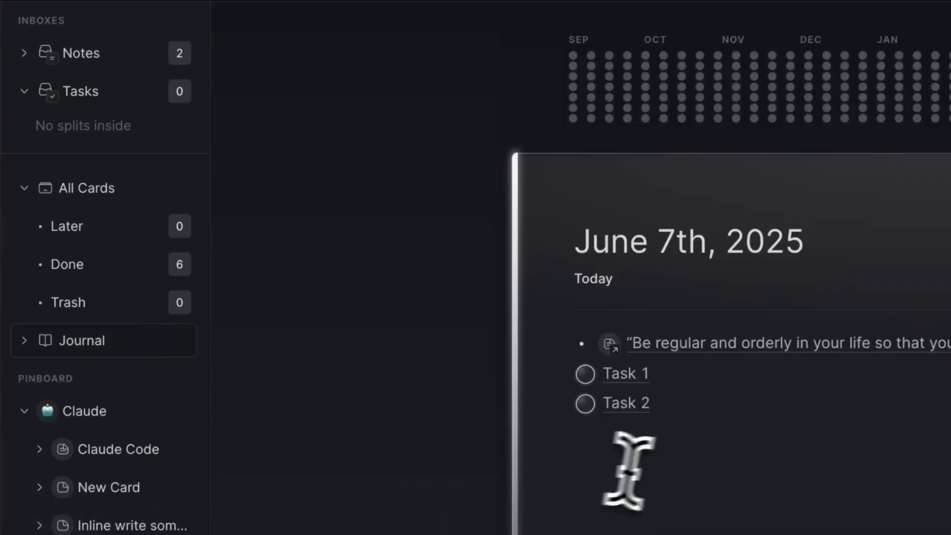
pyautogui.moveTo(580, 239)
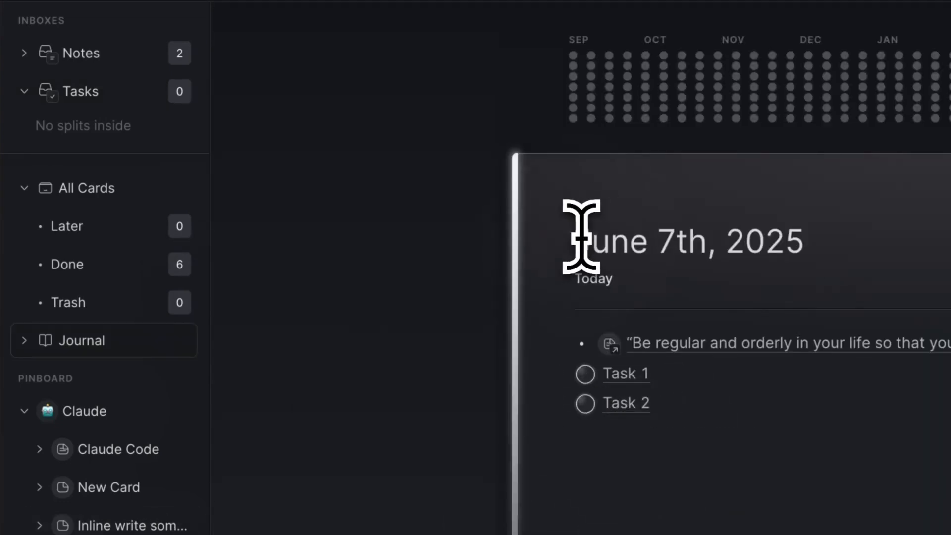
pyautogui.moveTo(114, 450)
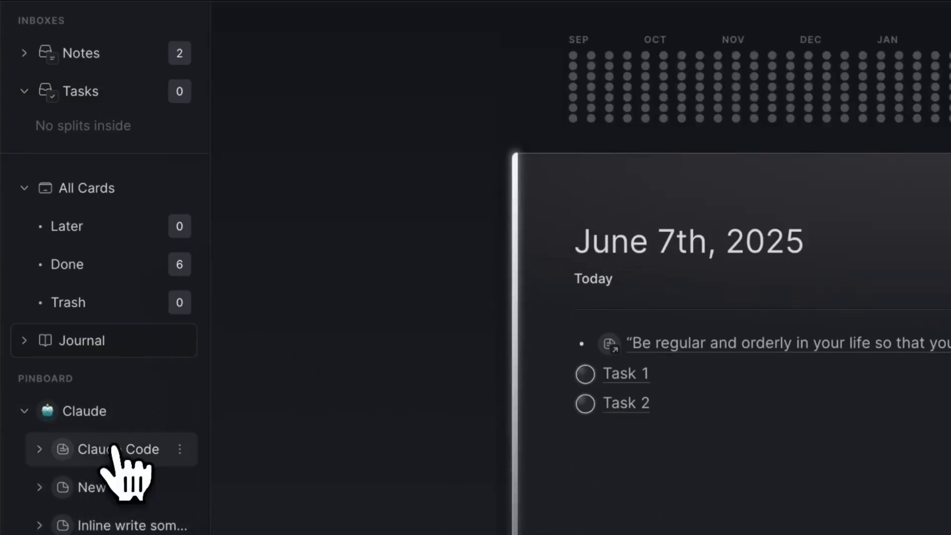
# - Open the Claude Code card and bring up the task commands for it
pyautogui.click(112, 449)
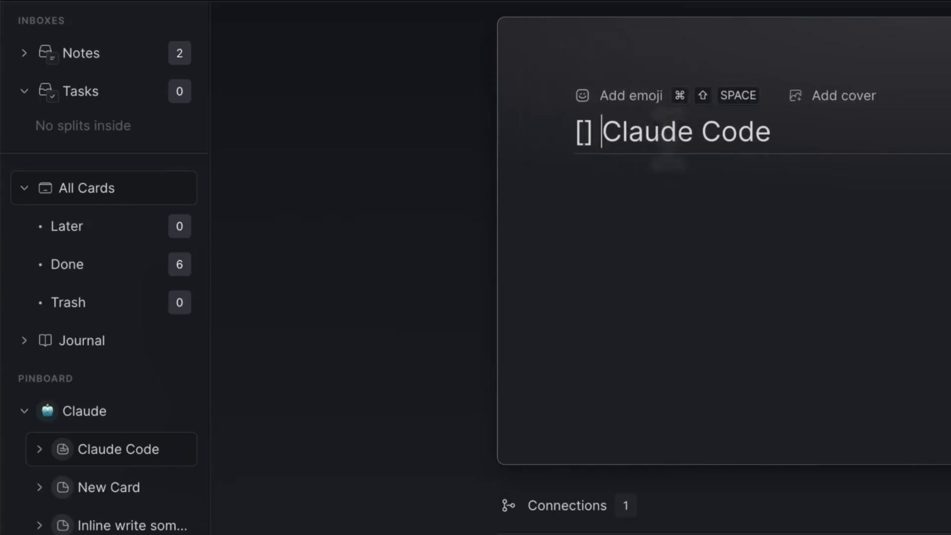
pyautogui.press('Backspace')
pyautogui.write('task')
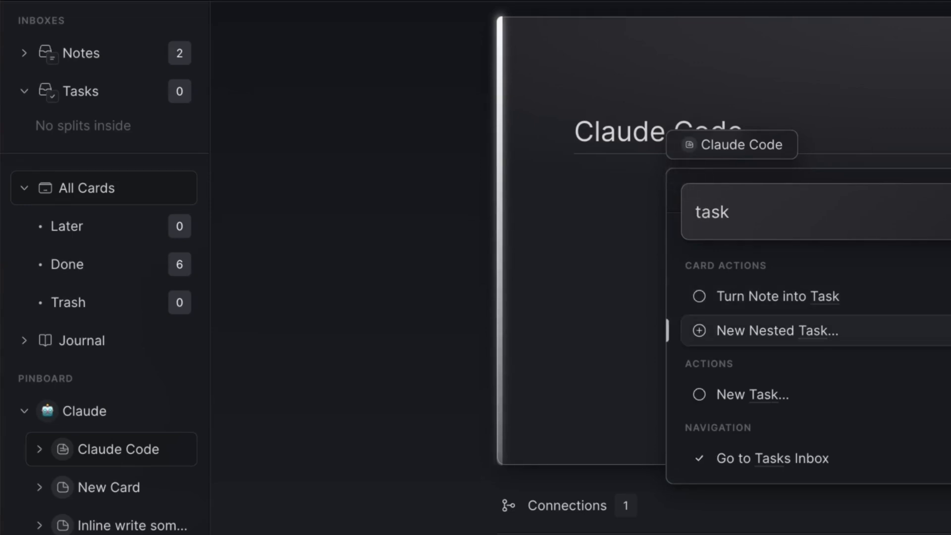
# - Turn the Claude Code note into a task and toggle its checkbox from the Tasks inbox
pyautogui.click(779, 296)
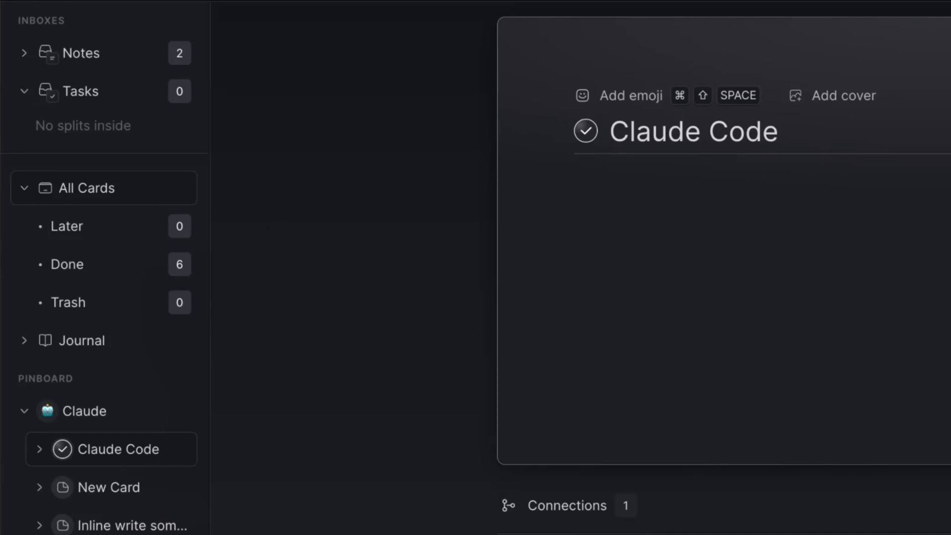
pyautogui.click(585, 131)
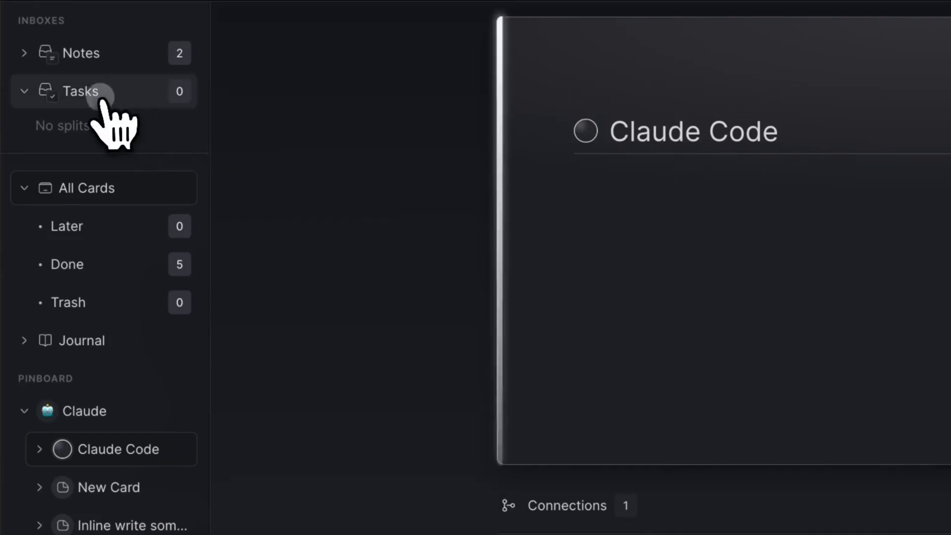
pyautogui.click(79, 92)
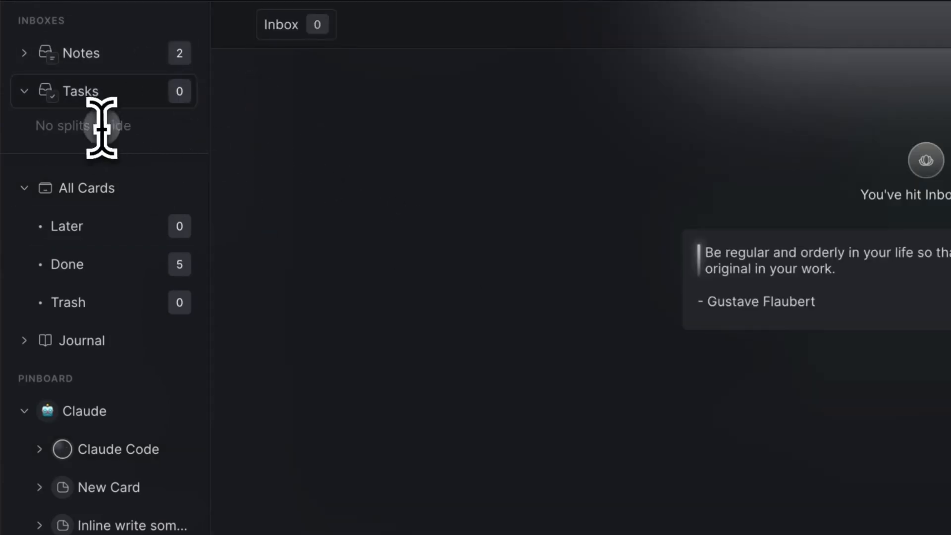
# - Revert the Claude Code card to a plain note and return to today's journal
pyautogui.click(115, 449)
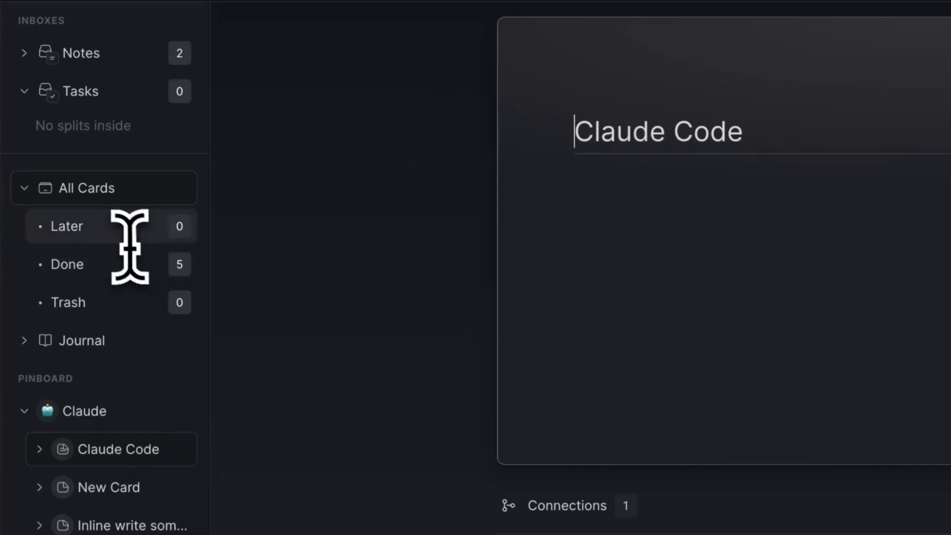
pyautogui.moveTo(106, 91)
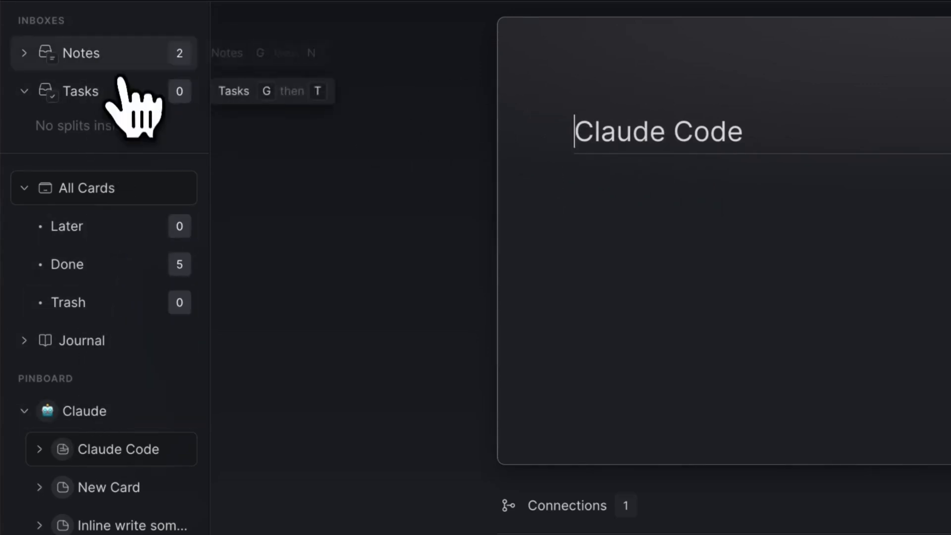
pyautogui.click(80, 339)
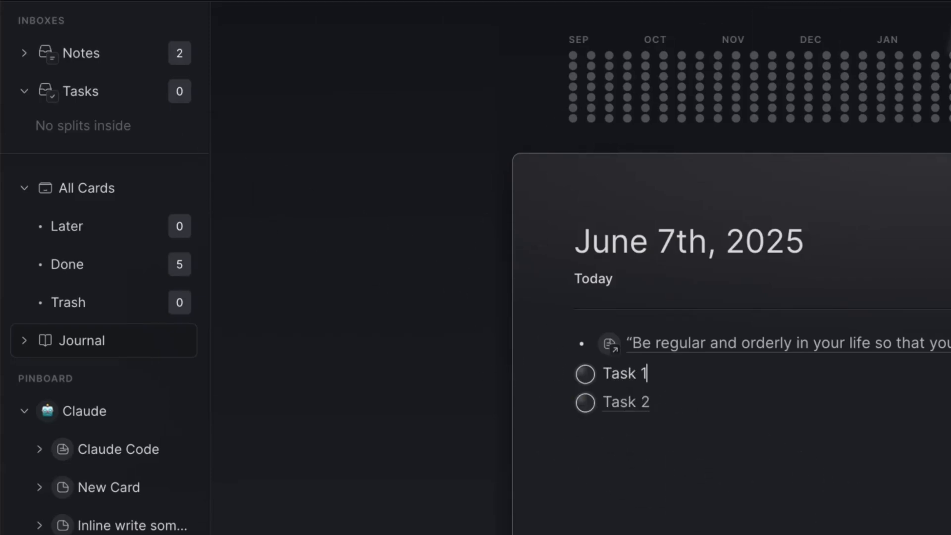
pyautogui.moveTo(714, 379)
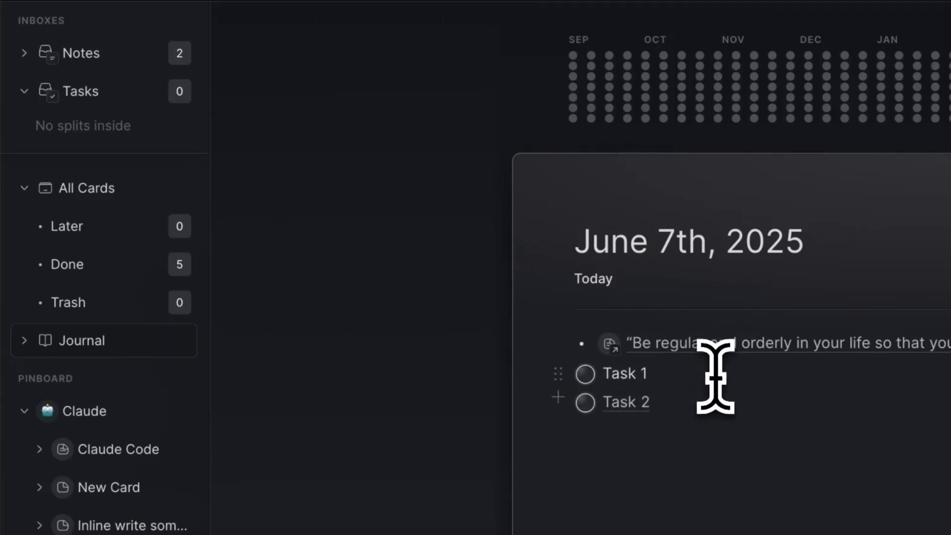
pyautogui.moveTo(243, 255)
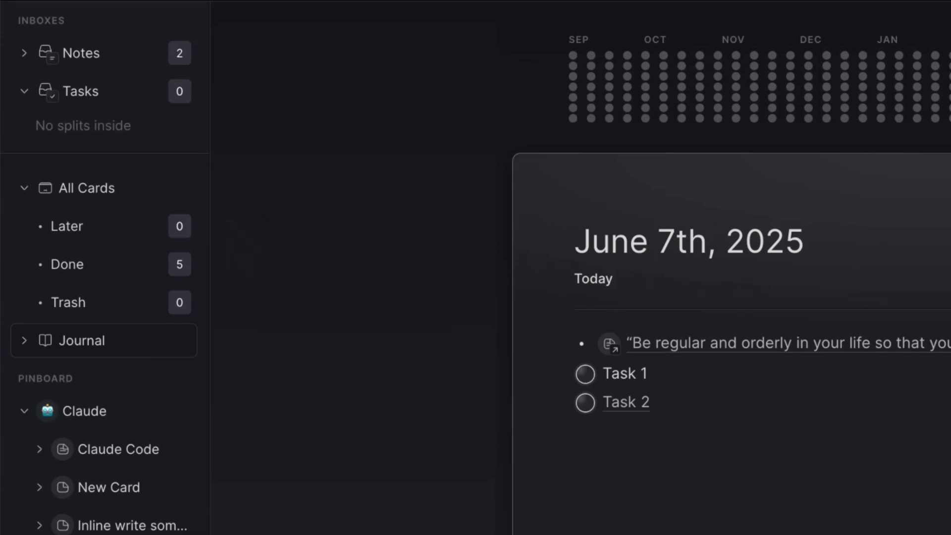
# - Delete Task 1 and Task 2 from today's journal and paste the screenshot under the quote
pyautogui.click(647, 373)
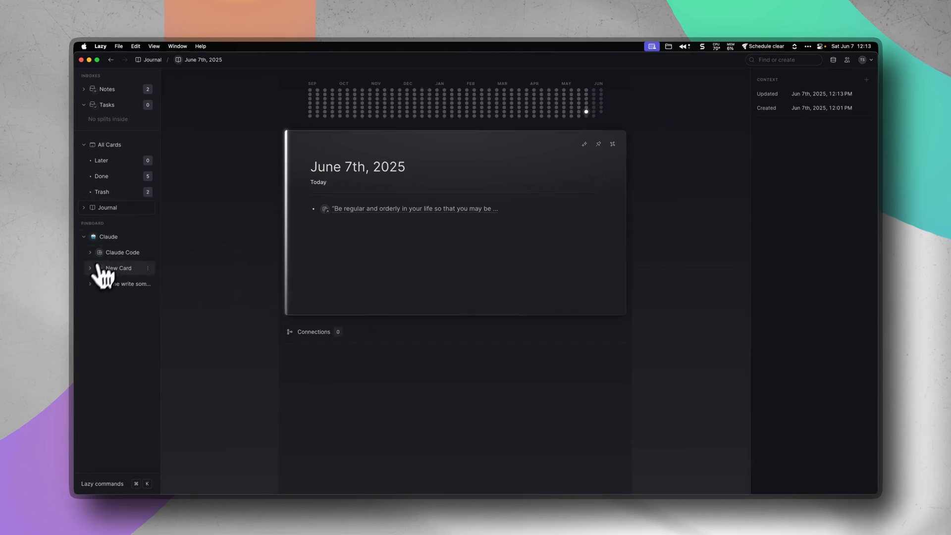
pyautogui.click(612, 144)
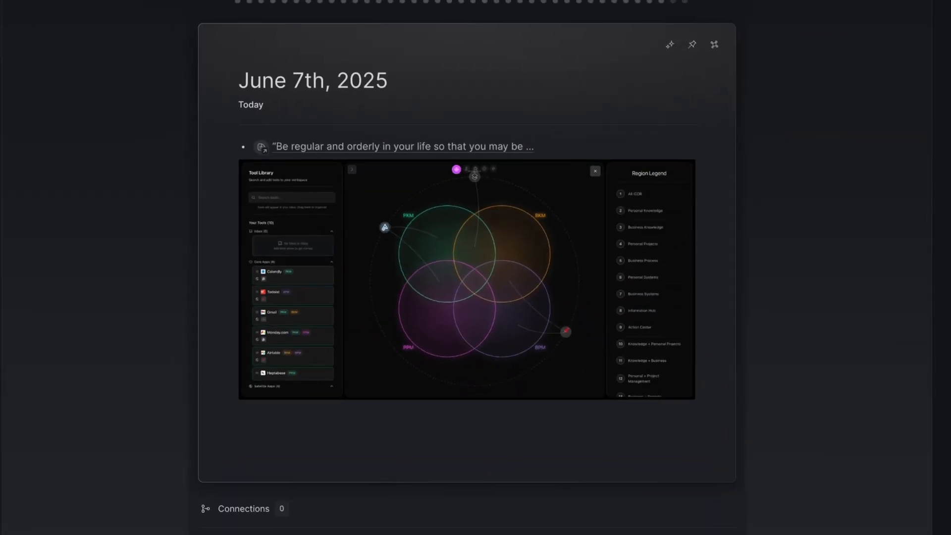
pyautogui.scroll(-3)
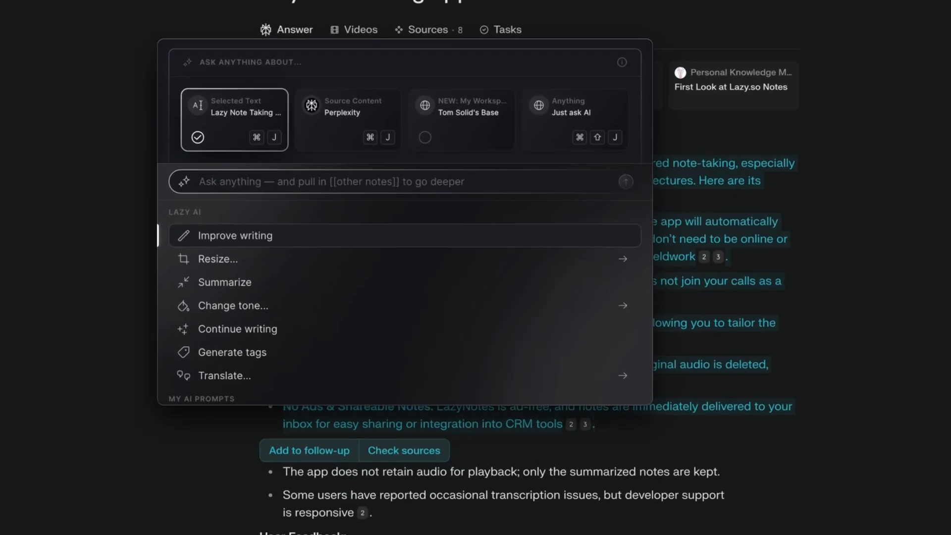
# - Shorten the captured Perplexity answer with AI and capture it to the inbox
pyautogui.click(217, 258)
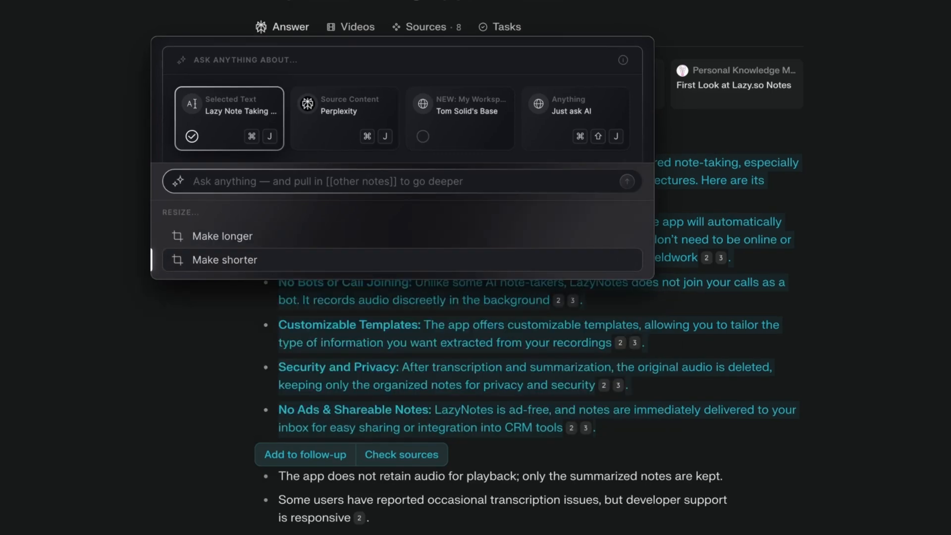
pyautogui.click(223, 259)
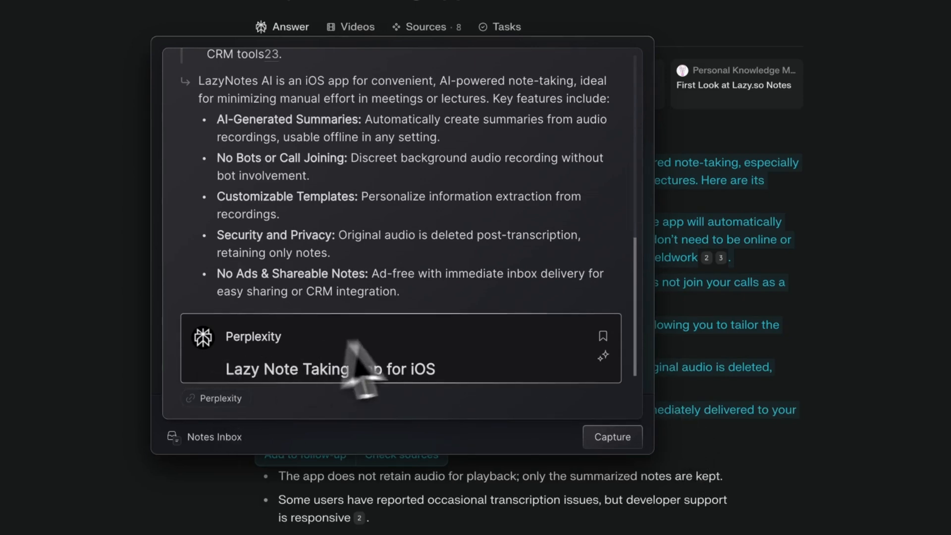
pyautogui.click(611, 436)
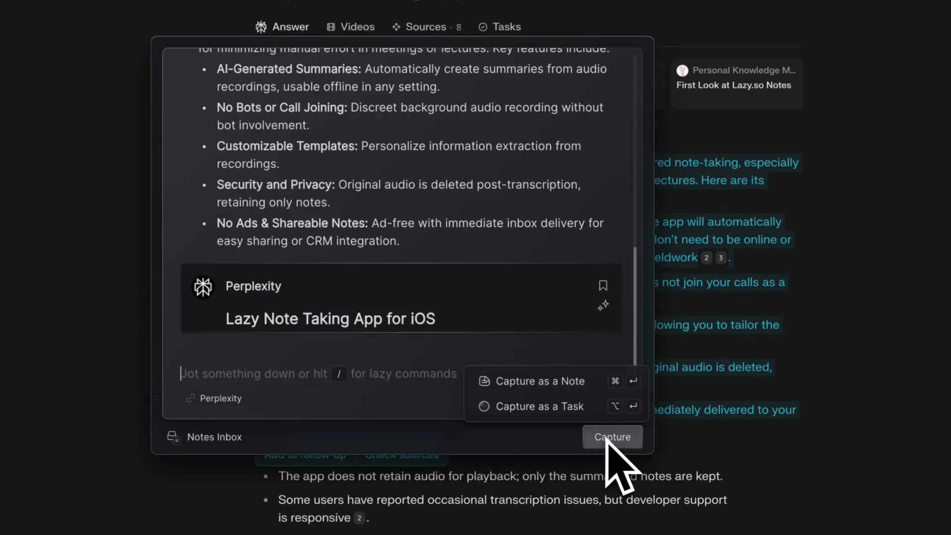
pyautogui.moveTo(612, 437)
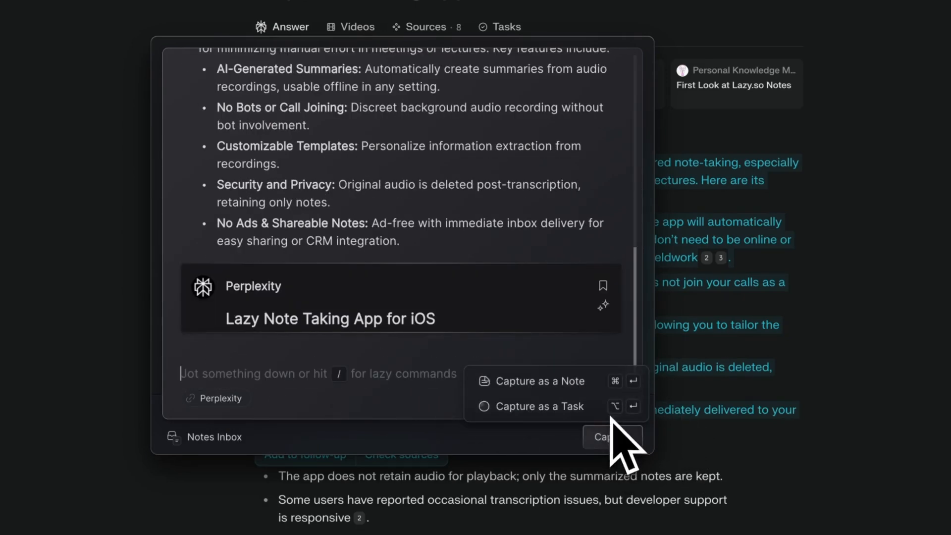
pyautogui.moveTo(537, 406)
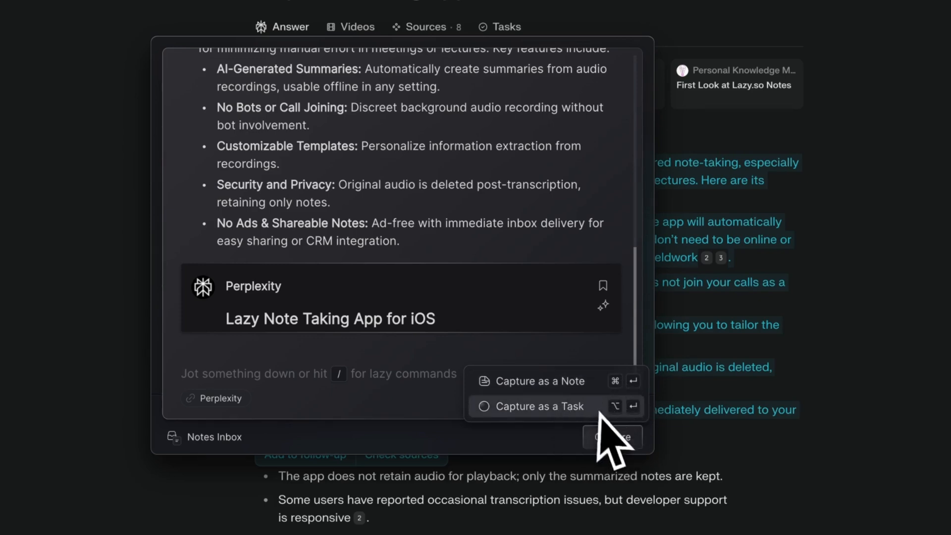
pyautogui.click(541, 380)
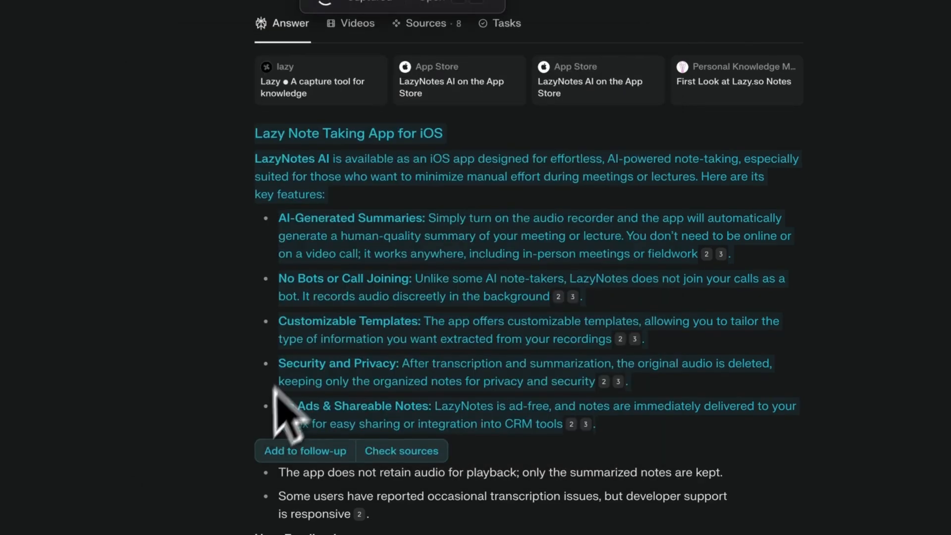
# - Summarize the whole Perplexity page as Source Content and save it into the captured note
pyautogui.scroll(-3)
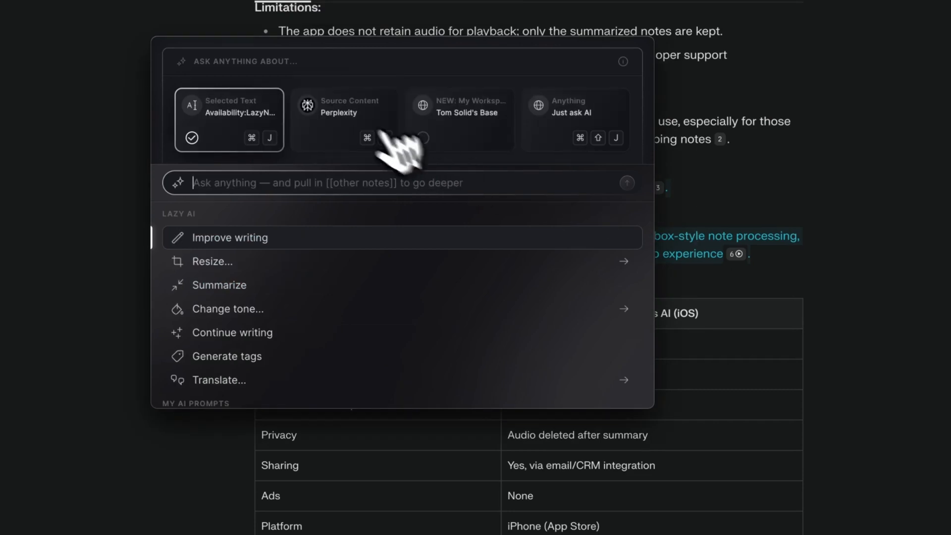
pyautogui.click(343, 118)
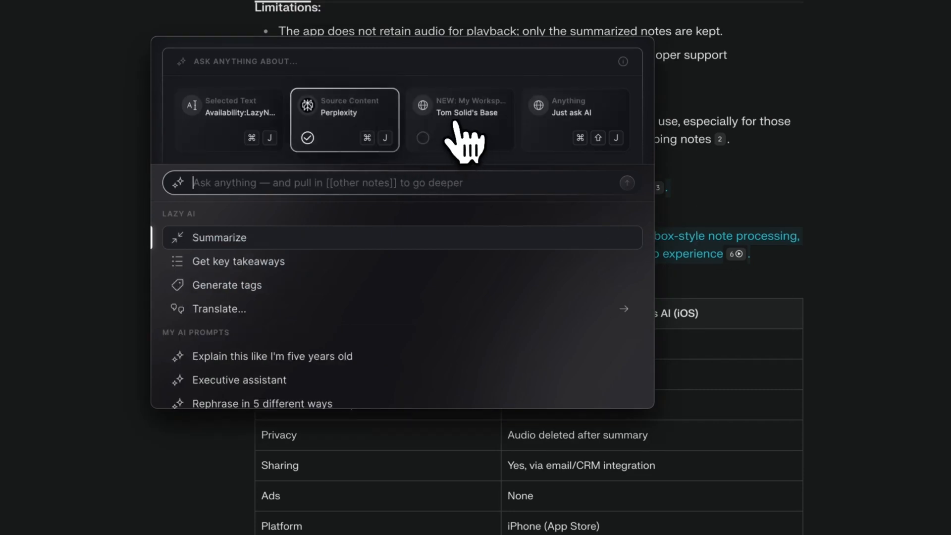
pyautogui.moveTo(369, 227)
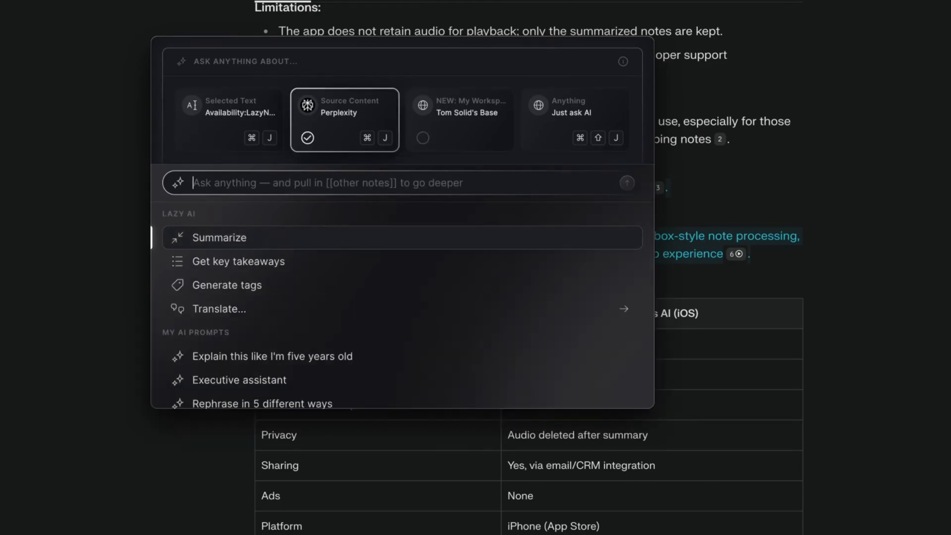
pyautogui.click(220, 236)
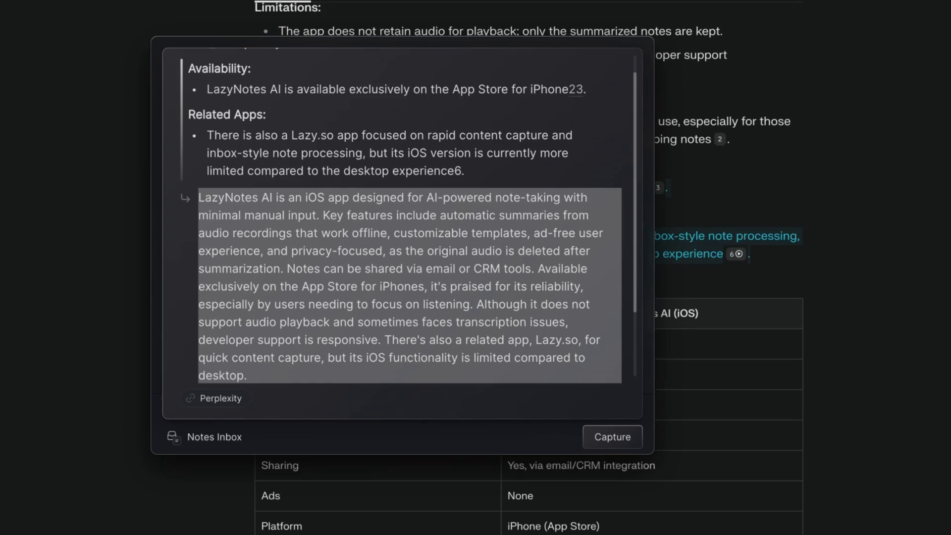
pyautogui.click(612, 437)
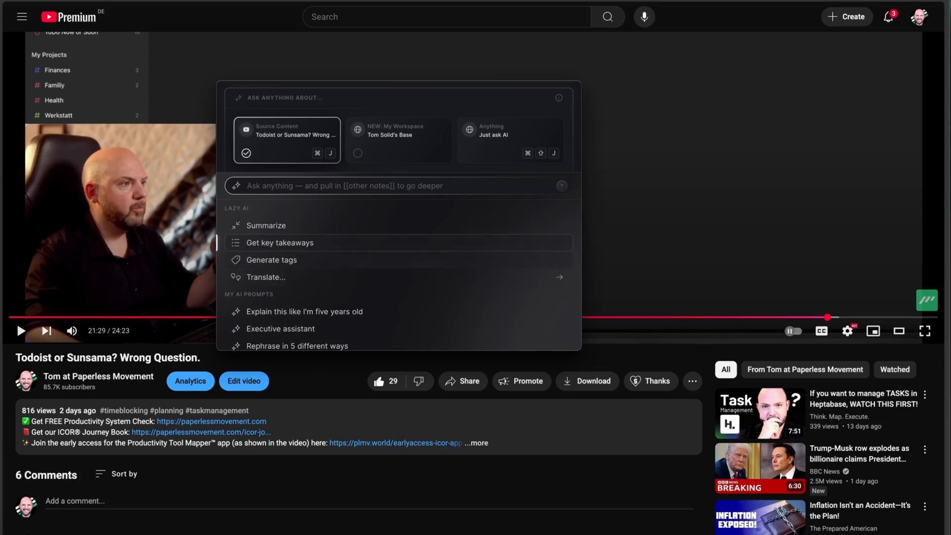
# - Get AI key takeaways of the Todoist or Sunsama video and capture it as a note
pyautogui.click(265, 225)
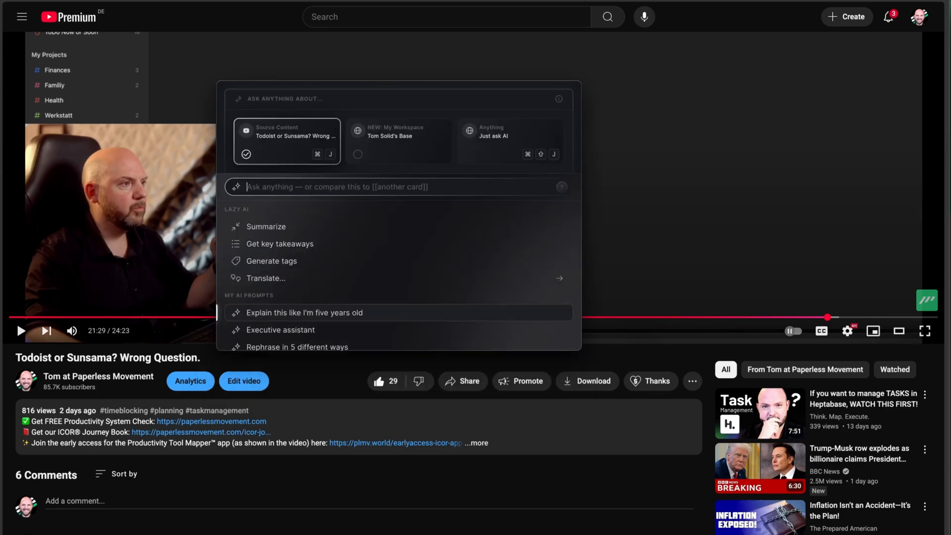
pyautogui.click(279, 243)
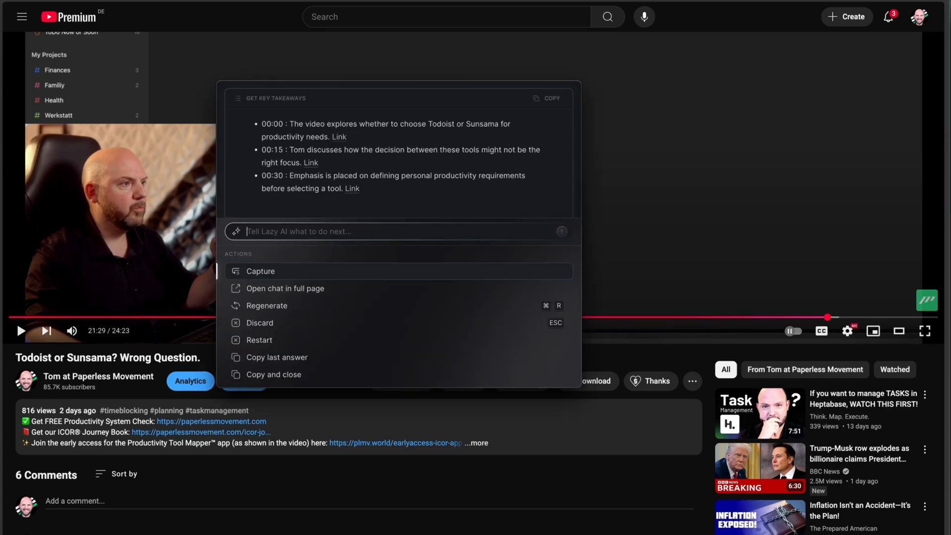
pyautogui.click(260, 271)
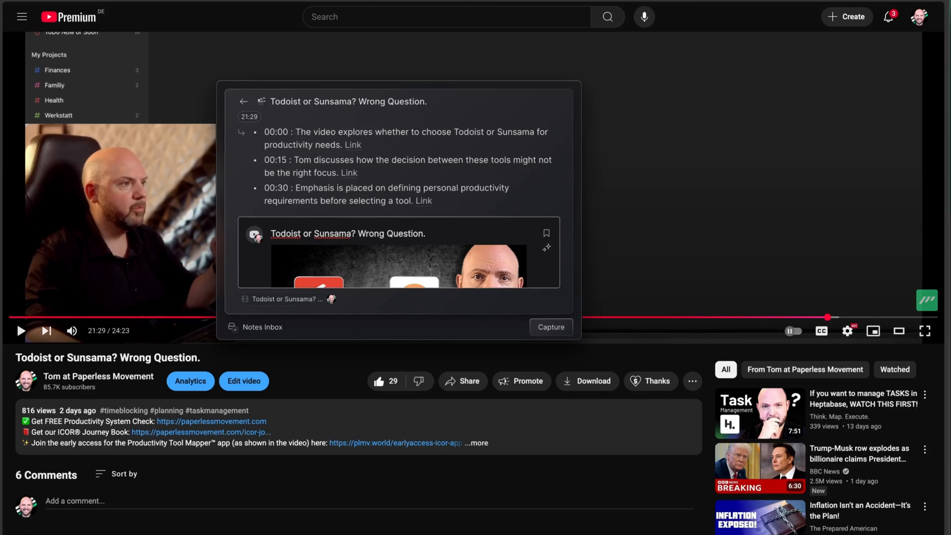
pyautogui.click(550, 326)
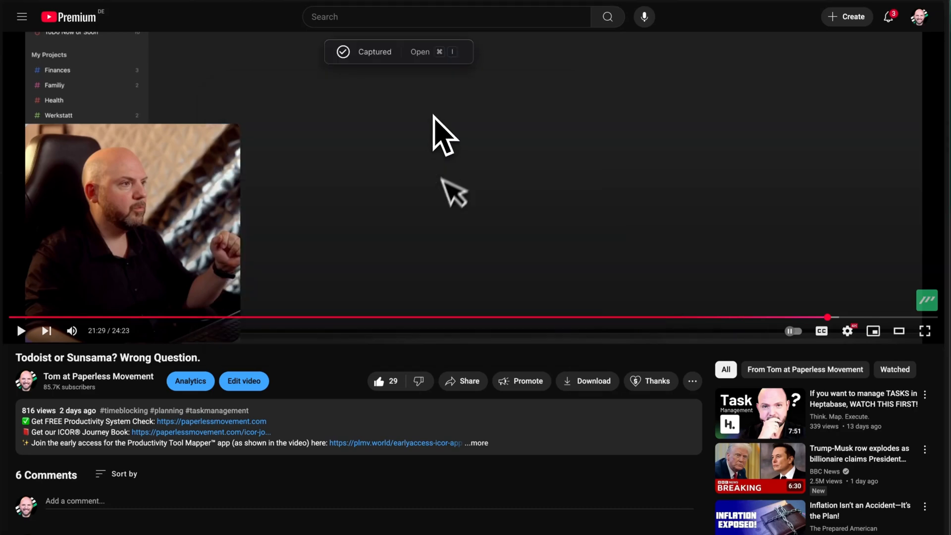
# - Open the just-captured video note from the toast and play its embedded video
pyautogui.click(420, 52)
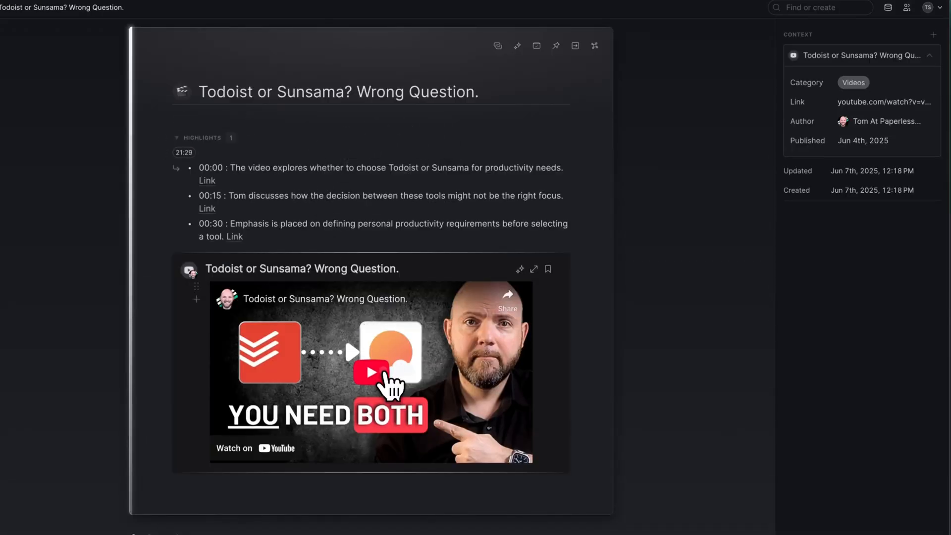
pyautogui.click(370, 373)
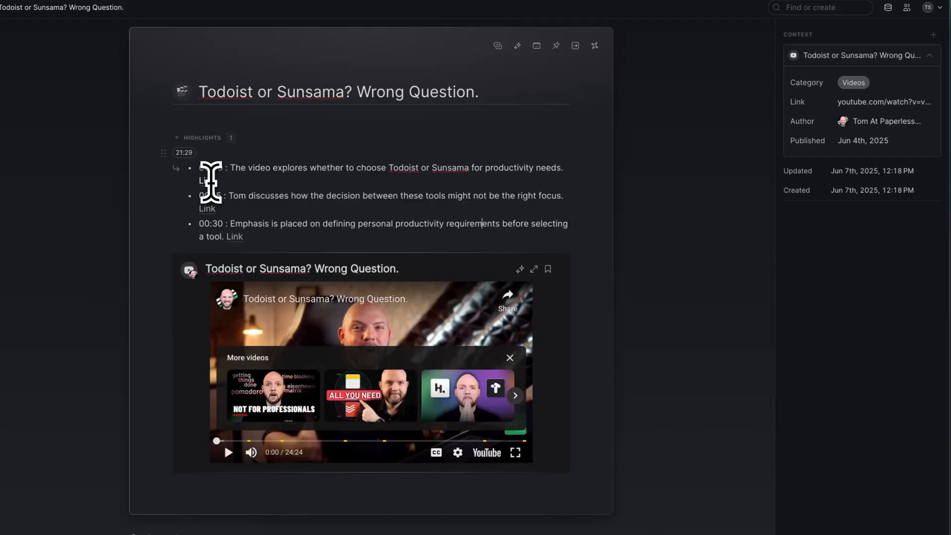
pyautogui.click(369, 395)
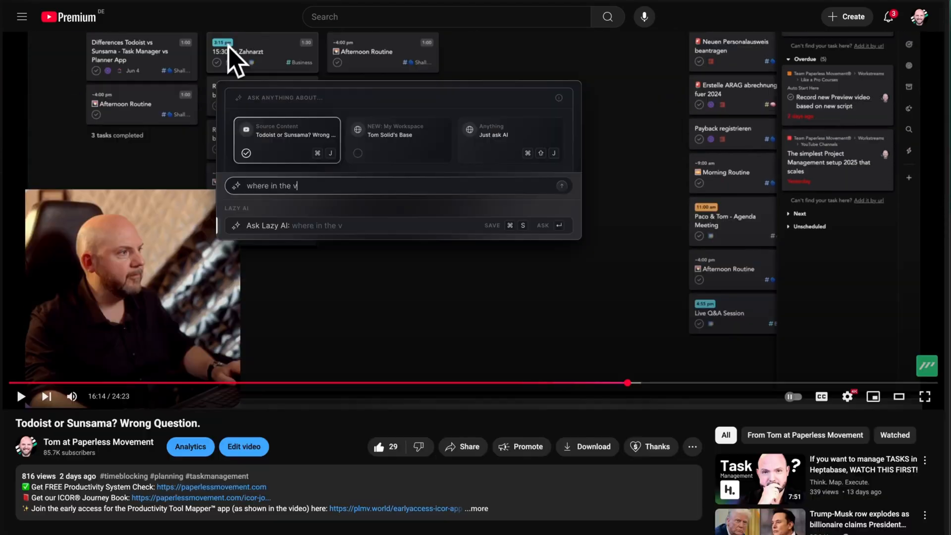
# - Ask the AI which timestamps actually show the apps and capture its answer to the note
pyautogui.write('ideo is to')
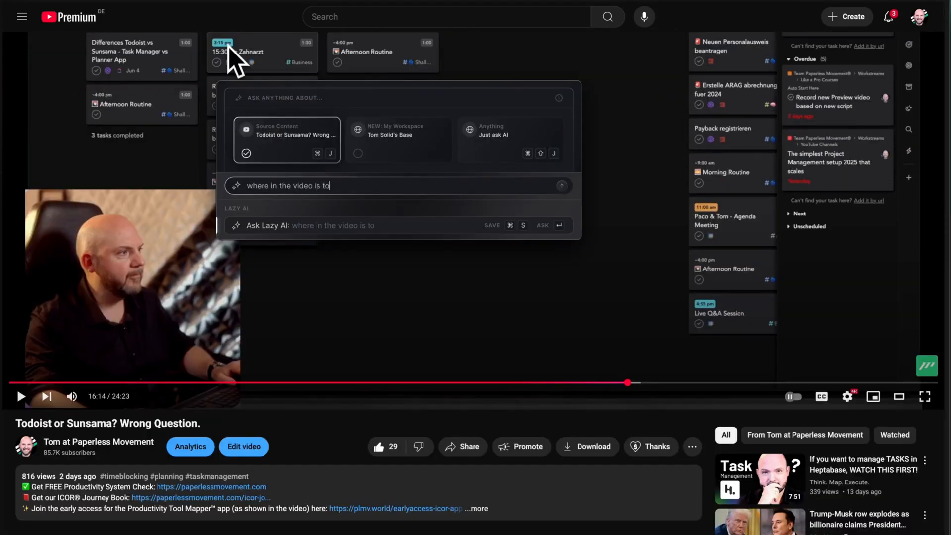
pyautogui.write('m showing the ac')
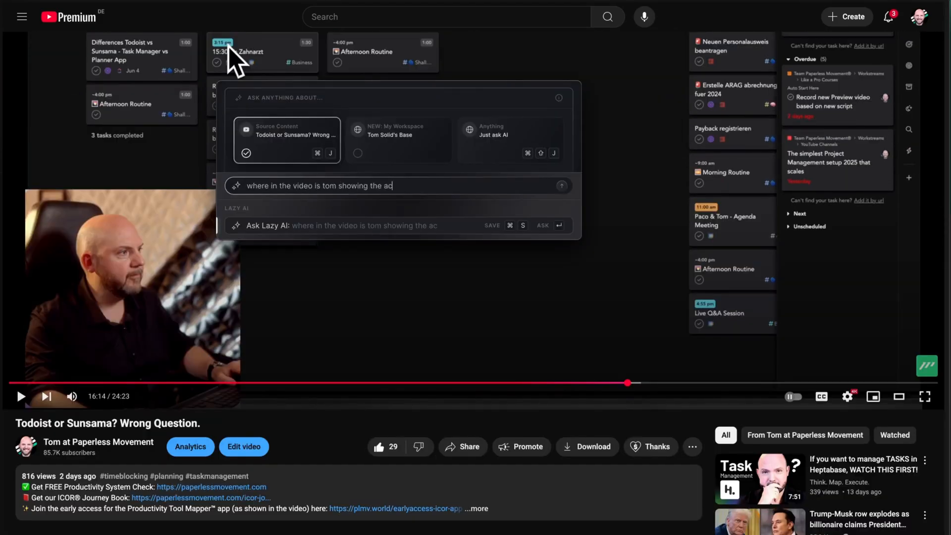
pyautogui.press('Return')
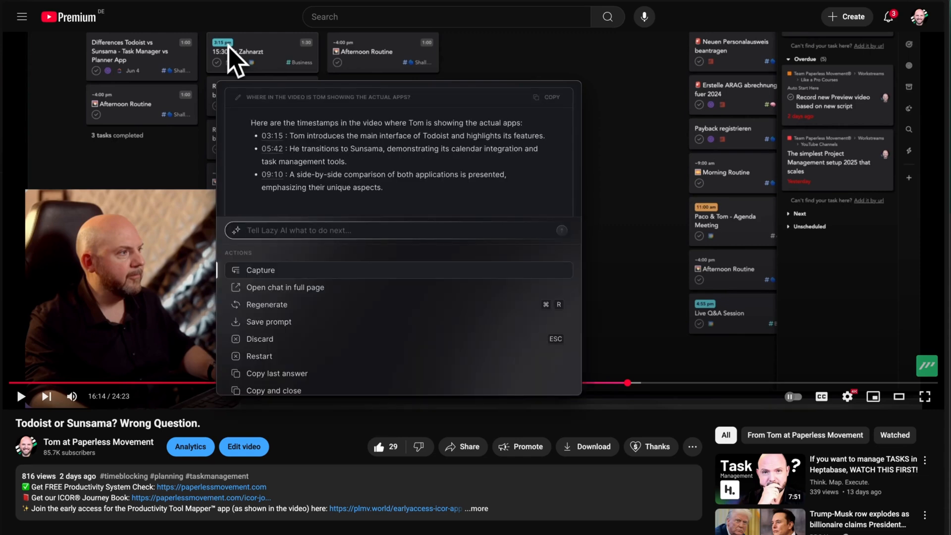
pyautogui.click(260, 269)
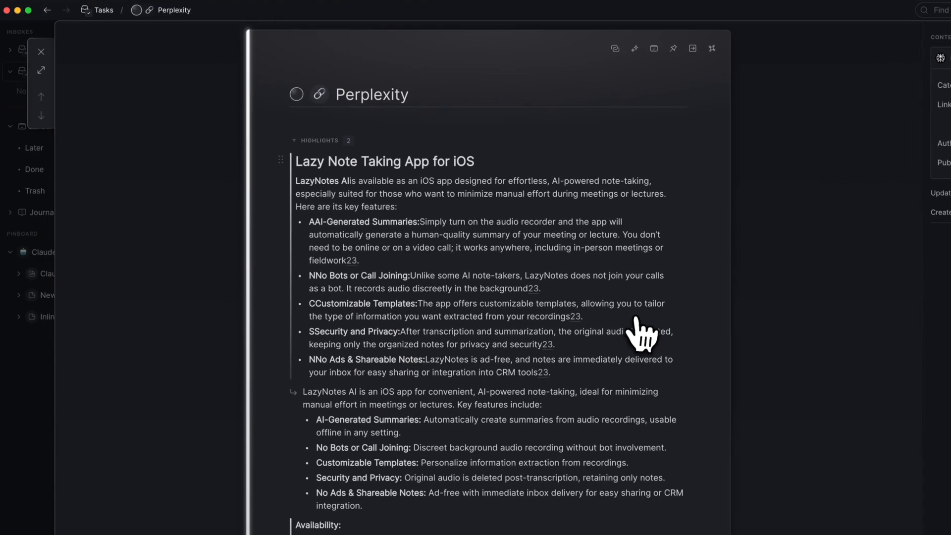
pyautogui.moveTo(41, 52)
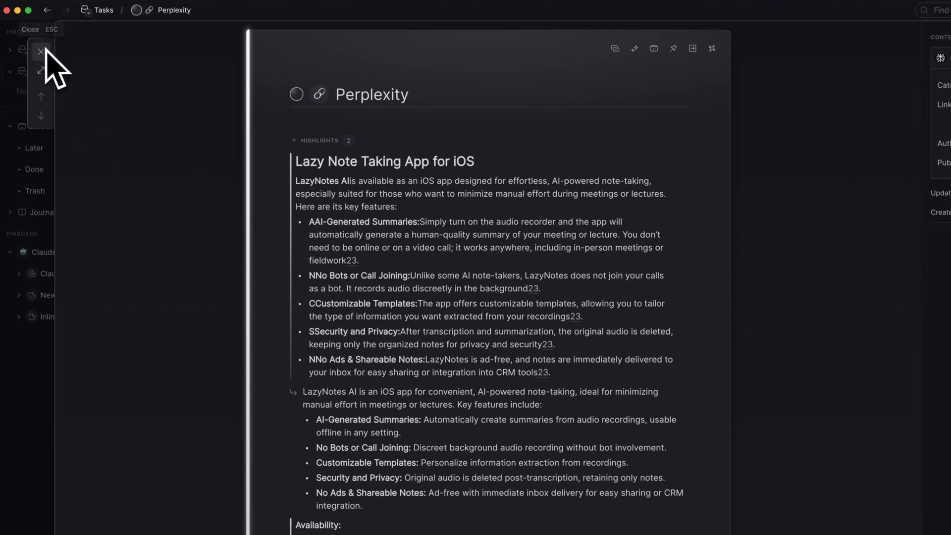
pyautogui.moveTo(55, 65)
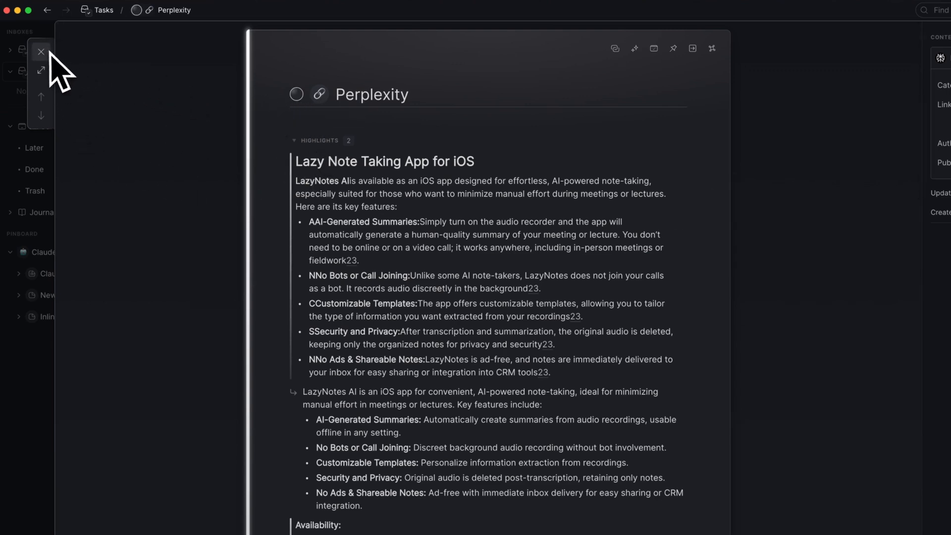
pyautogui.moveTo(179, 78)
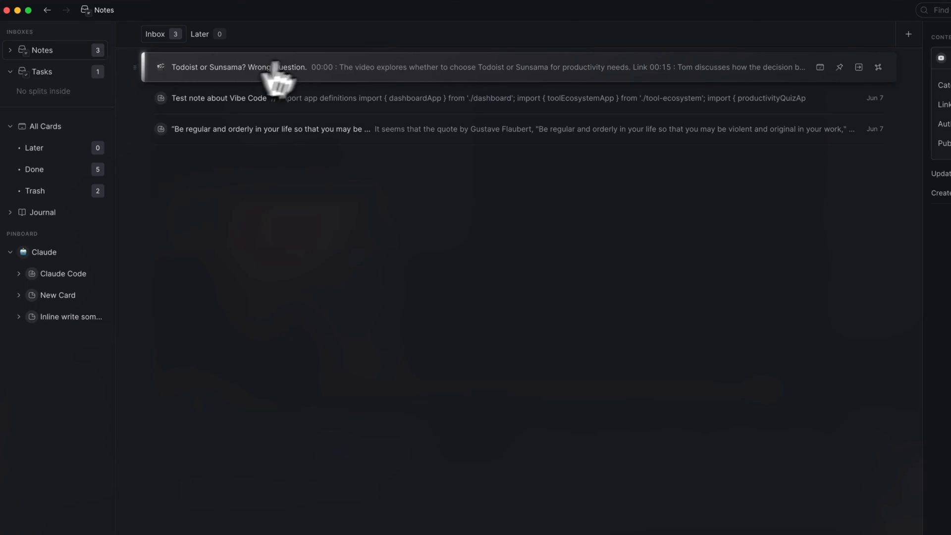
# - Open the Todoist or Sunsama note and insert the AI-found closing quotes (23:31 to 24:09)
pyautogui.click(243, 66)
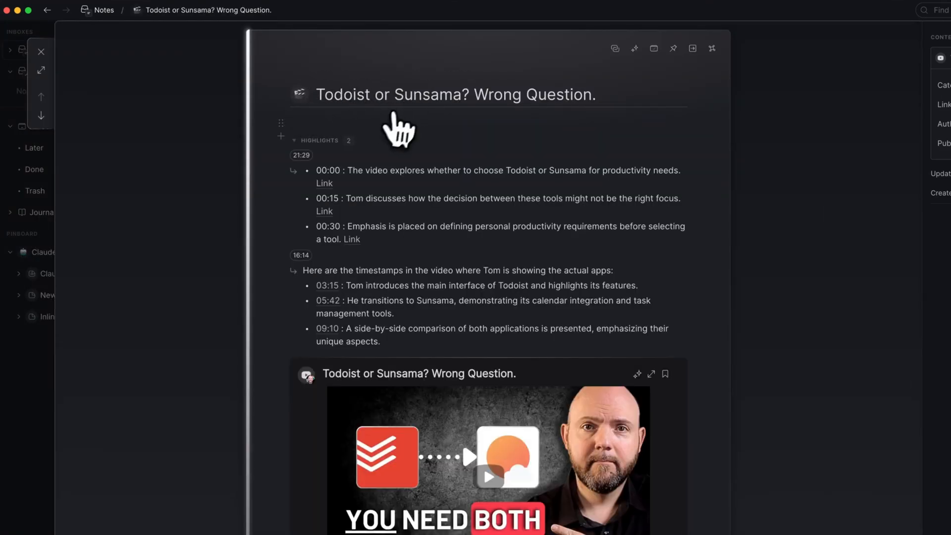
pyautogui.scroll(-3)
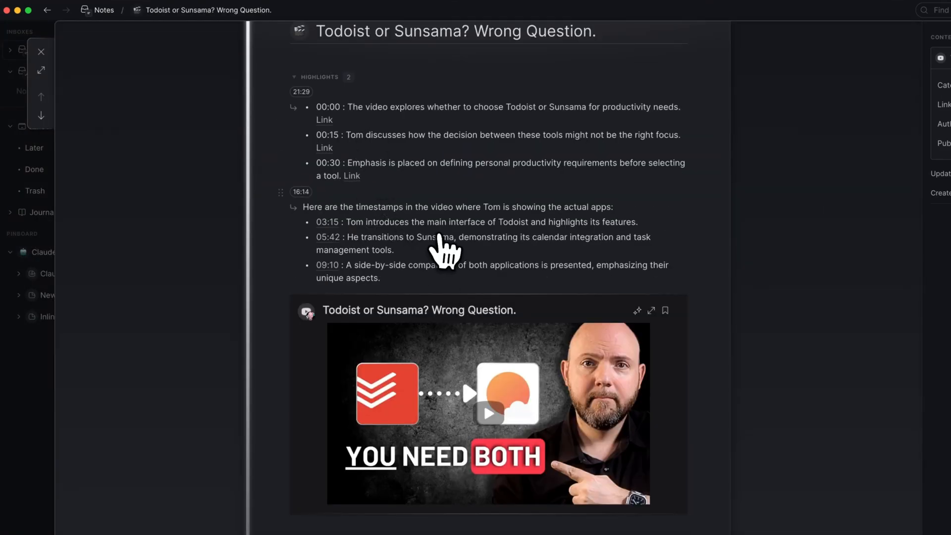
pyautogui.moveTo(473, 279)
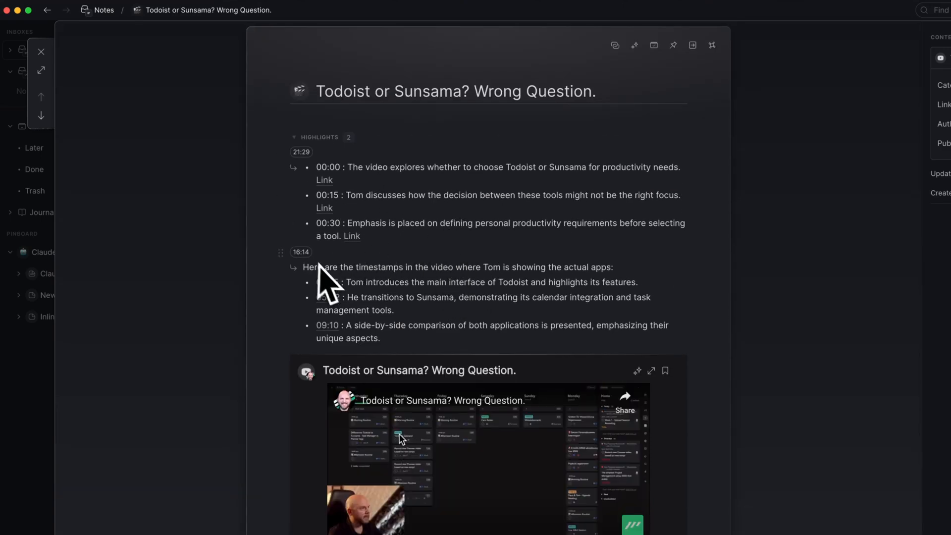
pyautogui.scroll(-3)
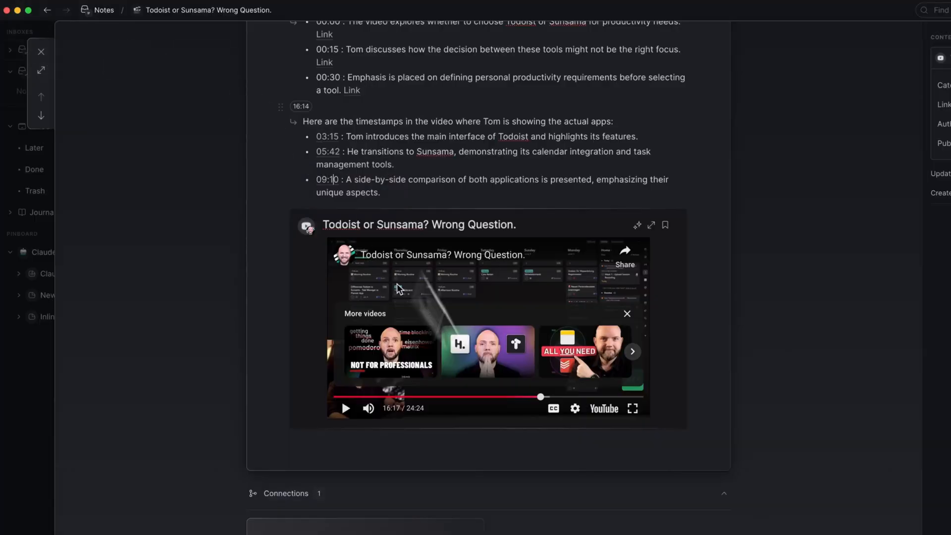
pyautogui.scroll(3)
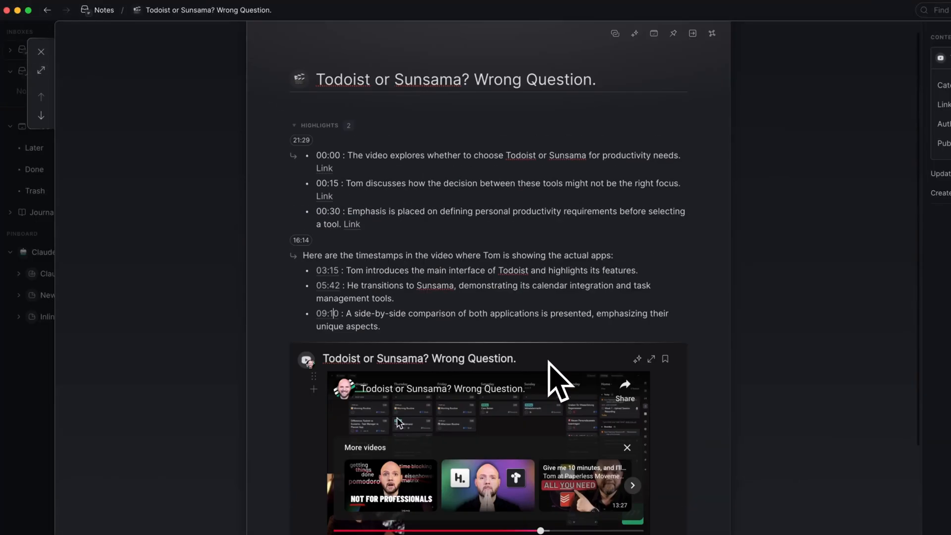
pyautogui.scroll(-3)
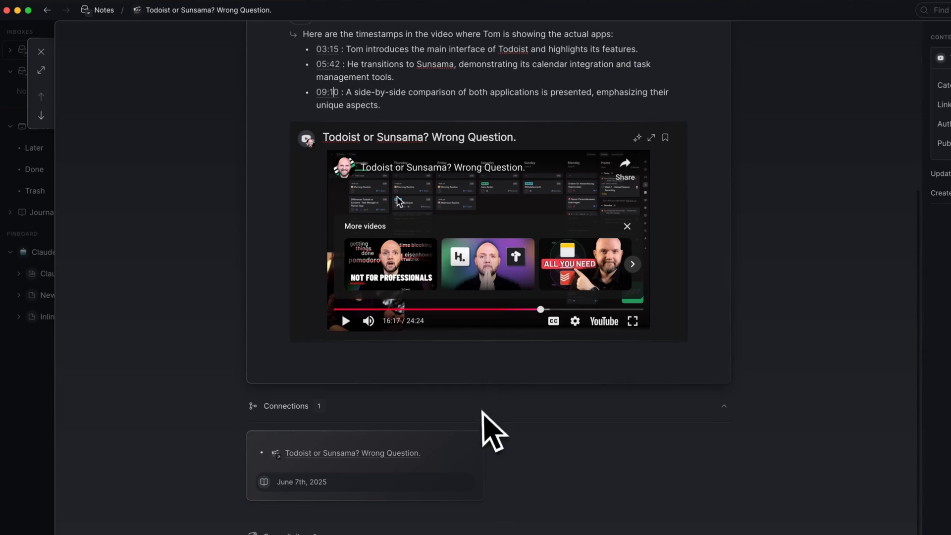
pyautogui.moveTo(582, 522)
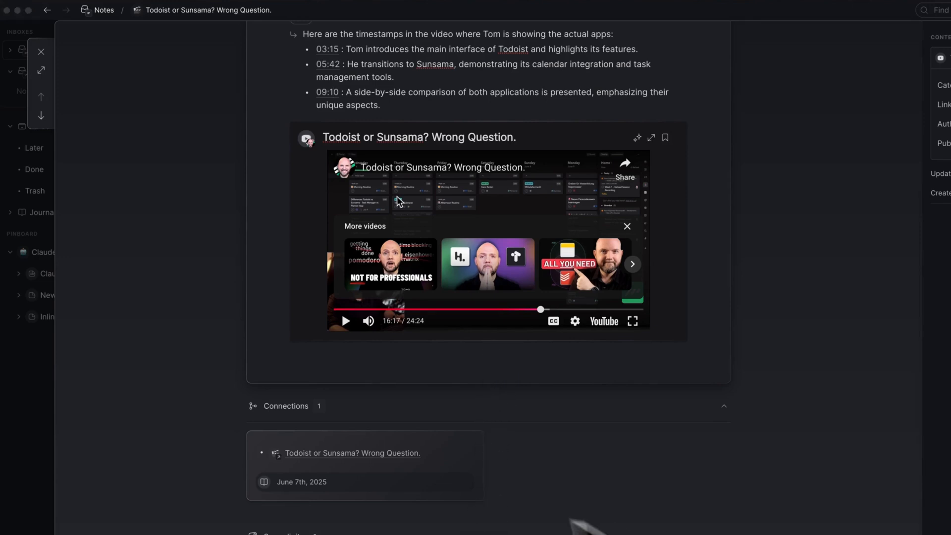
pyautogui.scroll(3)
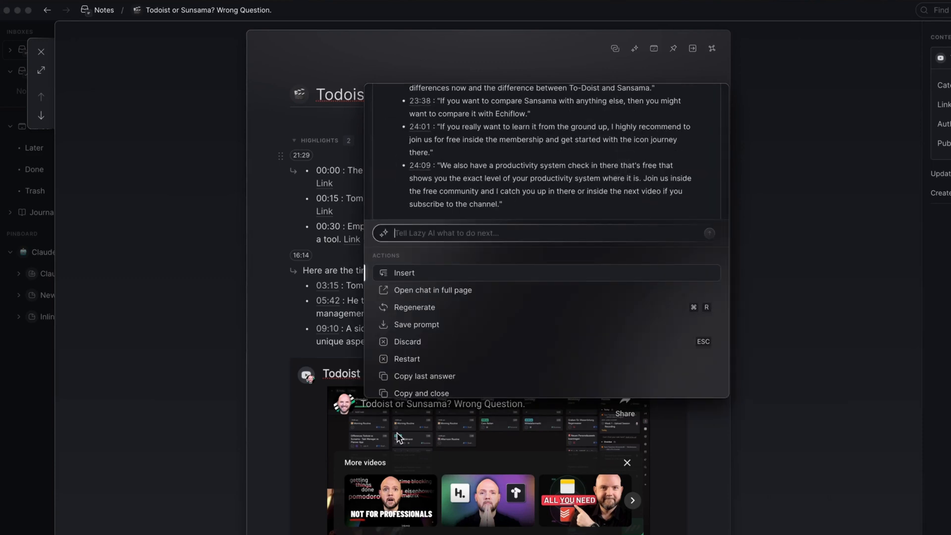
pyautogui.click(403, 272)
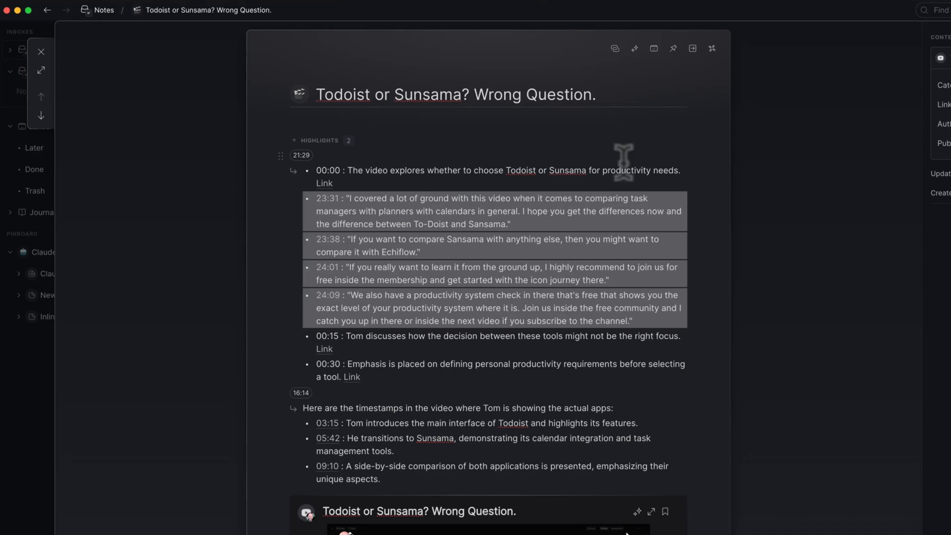
pyautogui.moveTo(456, 211)
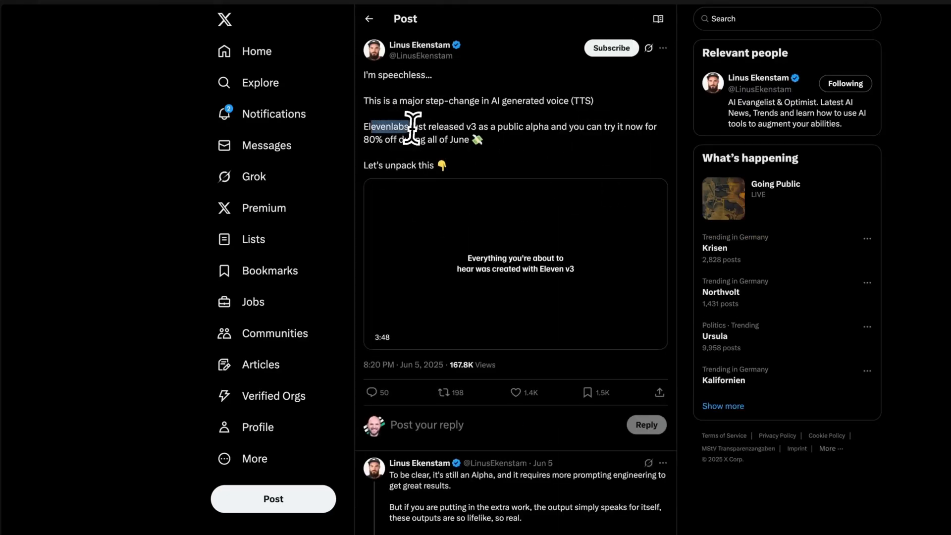
# - Summarize the Elevenlabs v3 tweet and capture it into Lazy
pyautogui.click(515, 264)
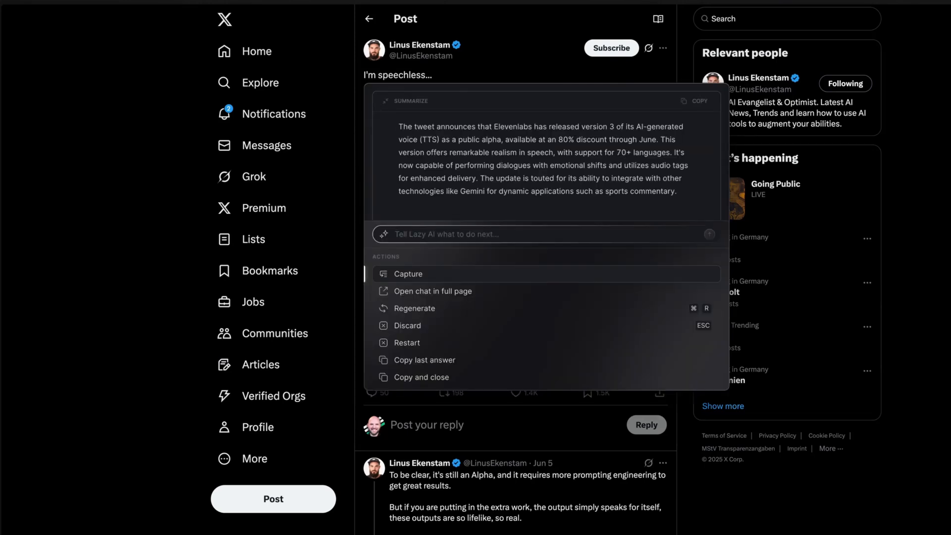
pyautogui.click(407, 273)
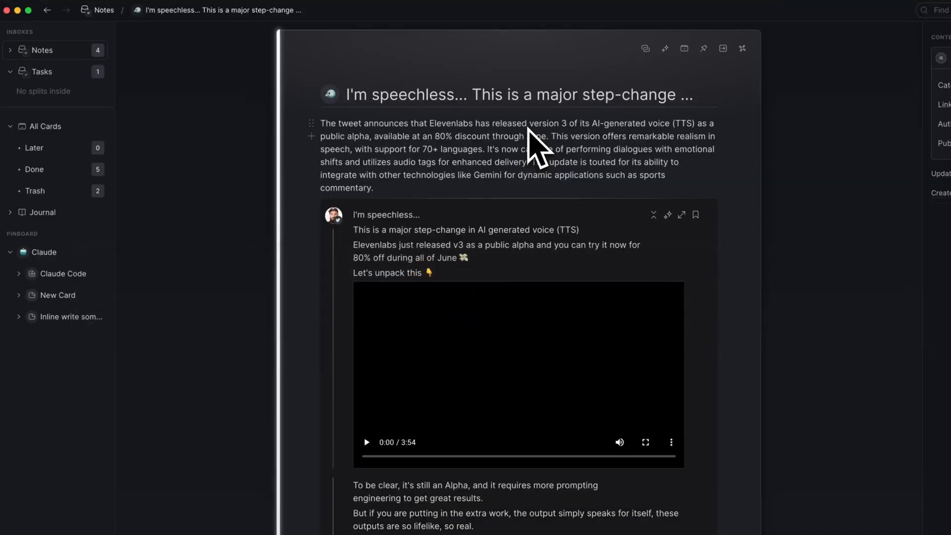
# - Scroll through the tweet note, then preview the first and second authors in People
pyautogui.scroll(-3)
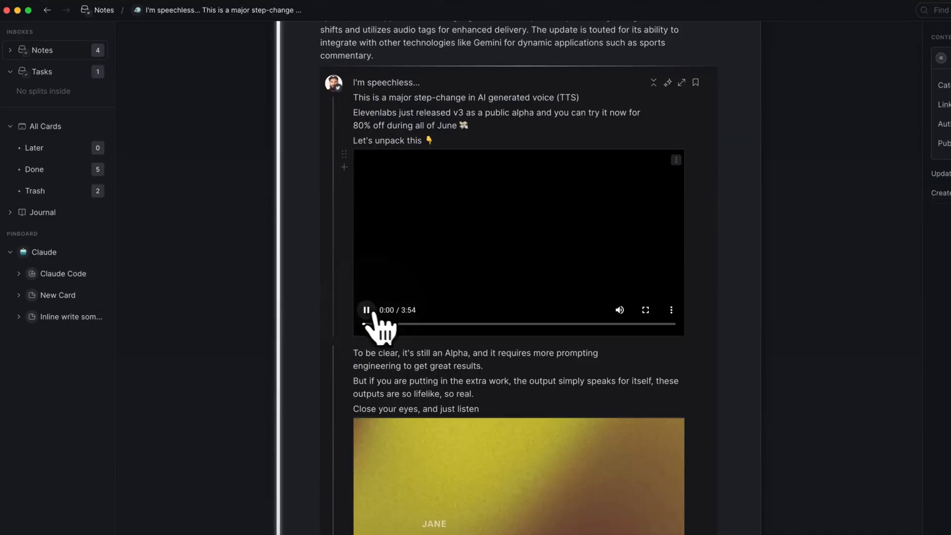
pyautogui.scroll(-3)
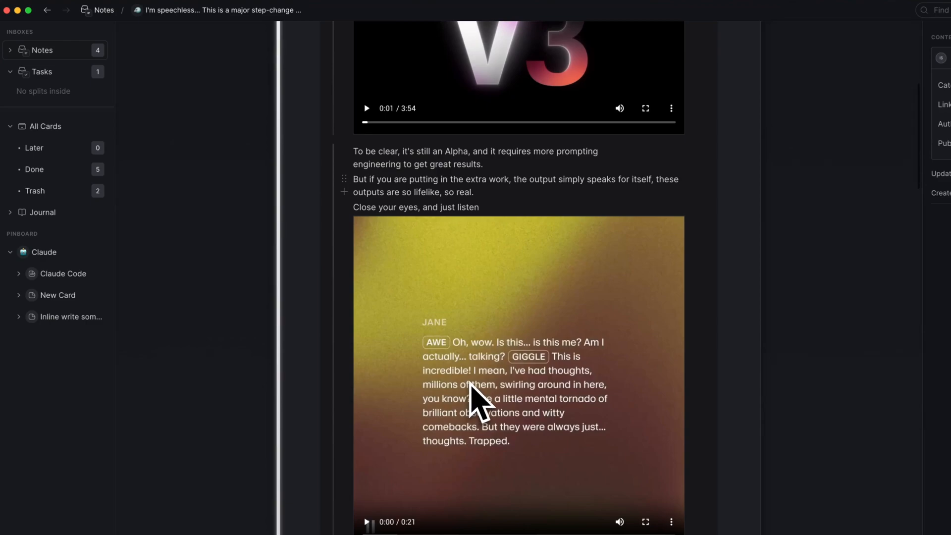
pyautogui.scroll(-3)
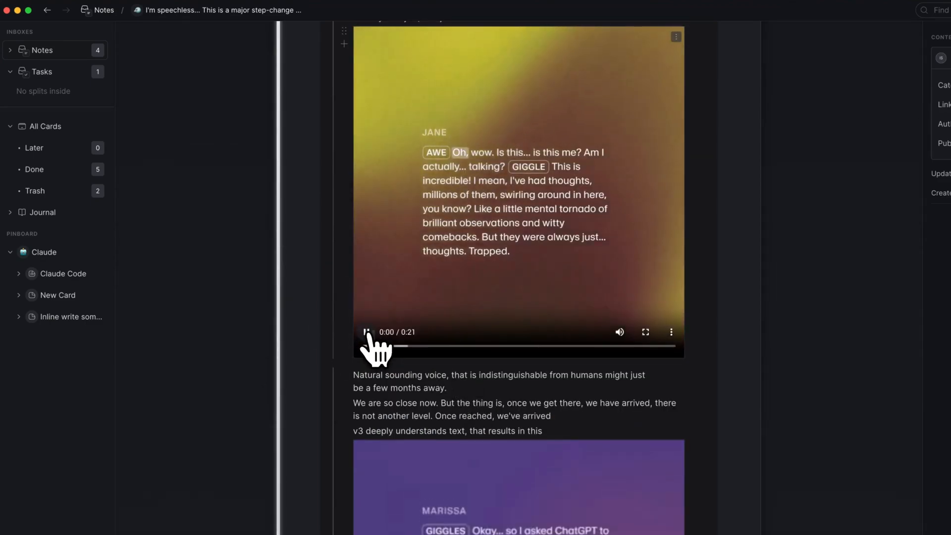
pyautogui.scroll(-3)
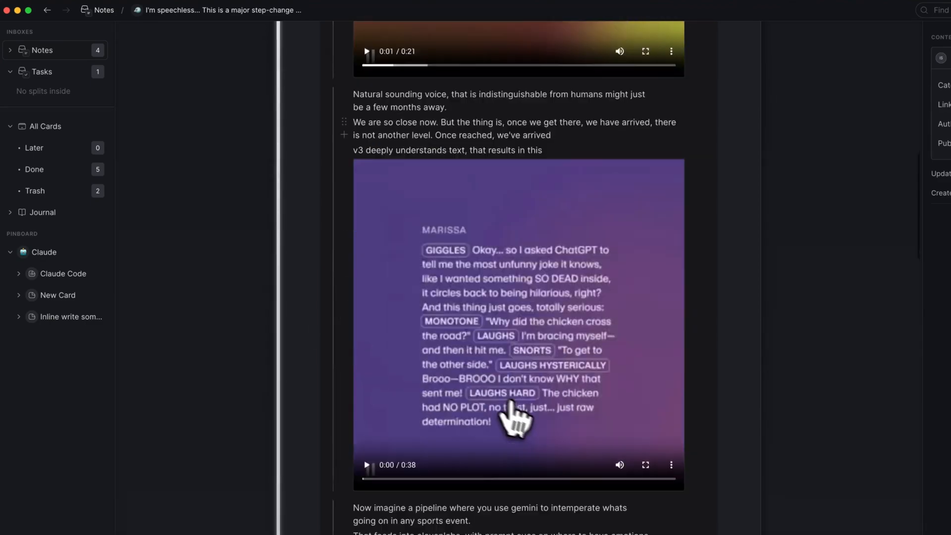
pyautogui.scroll(-3)
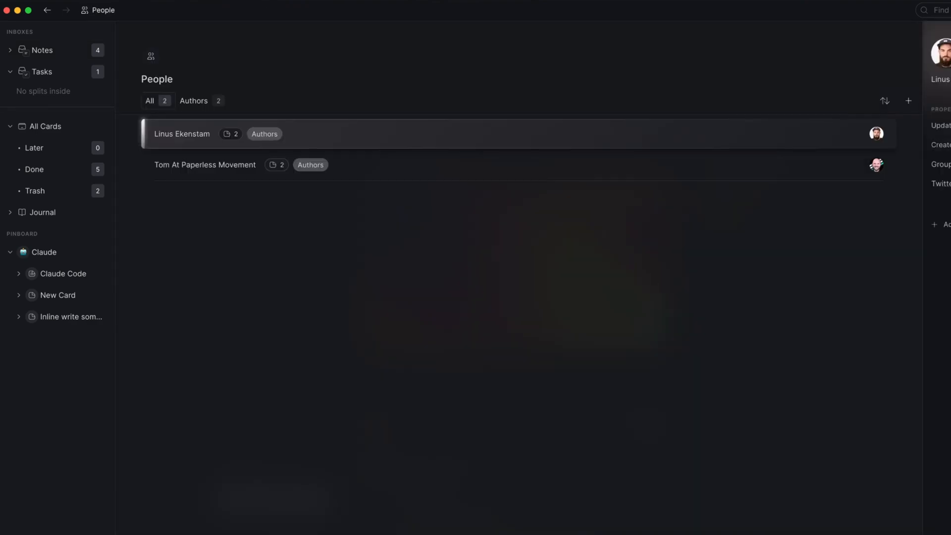
pyautogui.moveTo(188, 149)
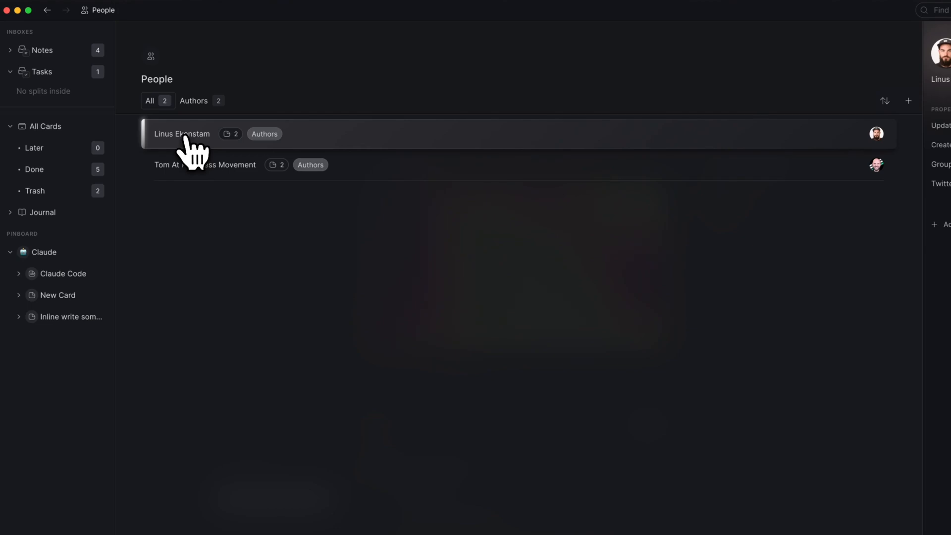
pyautogui.click(205, 165)
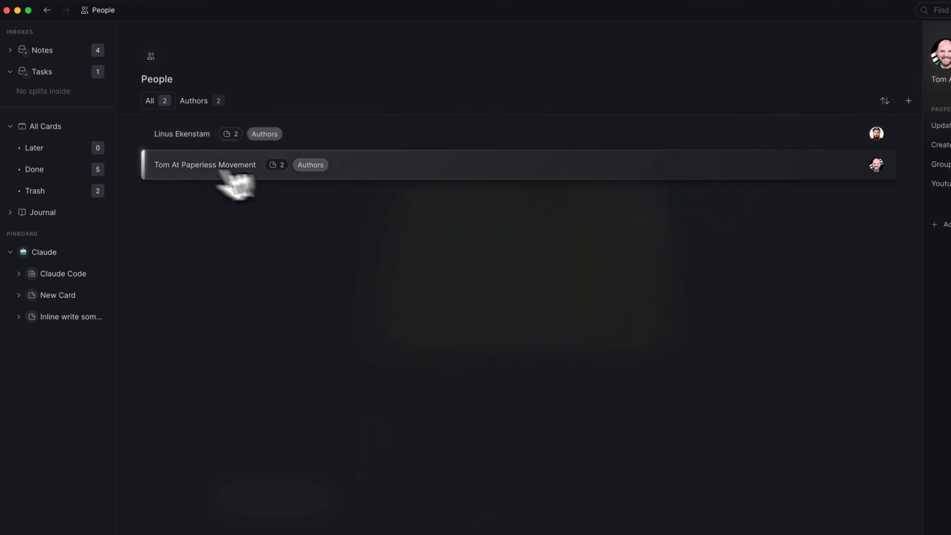
pyautogui.click(182, 134)
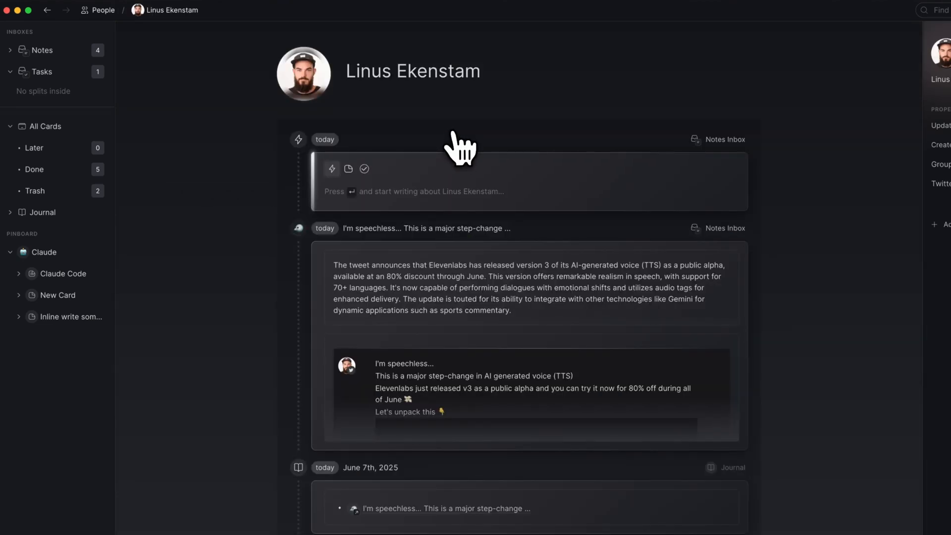
pyautogui.moveTo(506, 418)
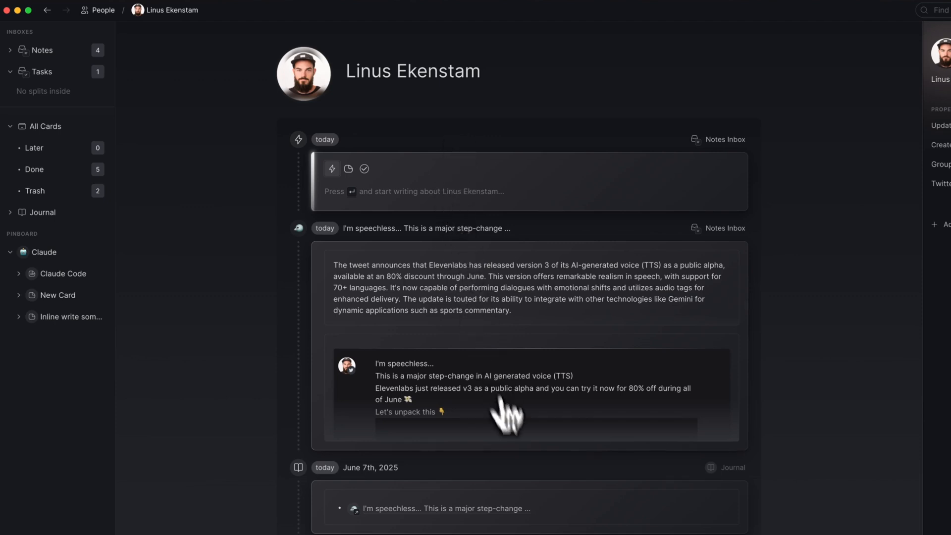
pyautogui.moveTo(447, 306)
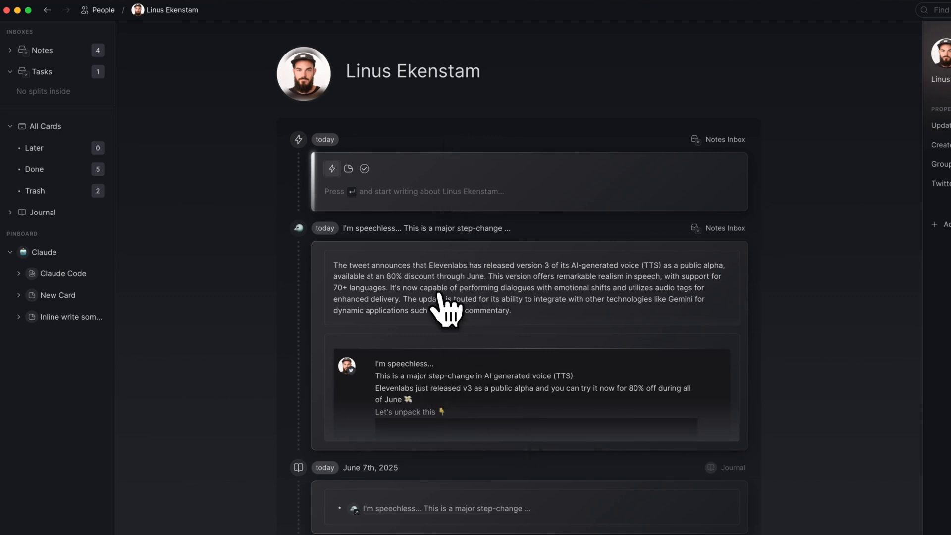
pyautogui.moveTo(928, 69)
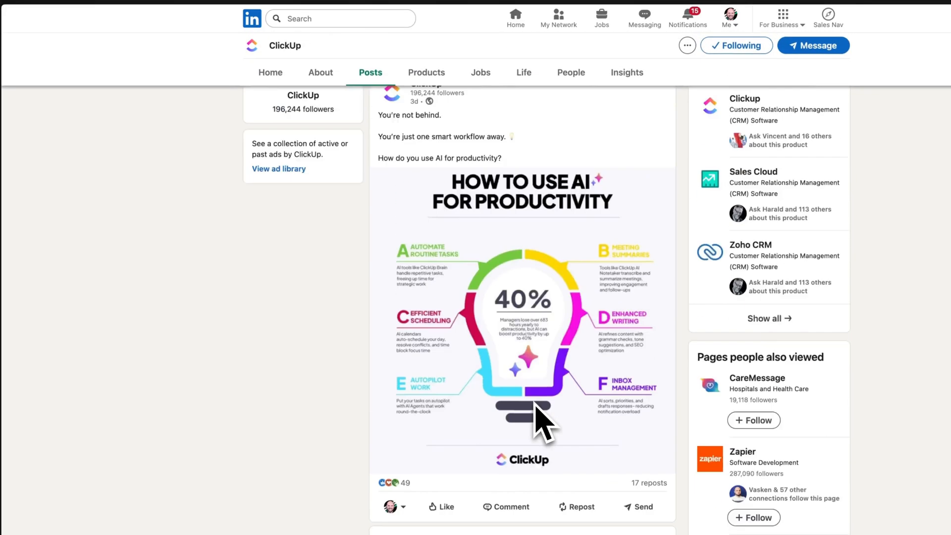
# - Use the whole 'Honesty is key' post as AI context and get its key points
pyautogui.scroll(3)
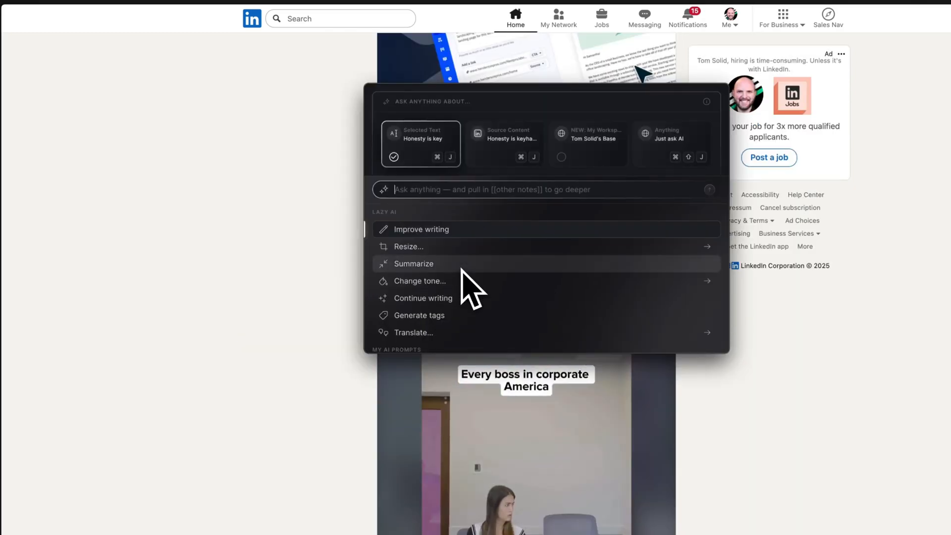
pyautogui.click(503, 143)
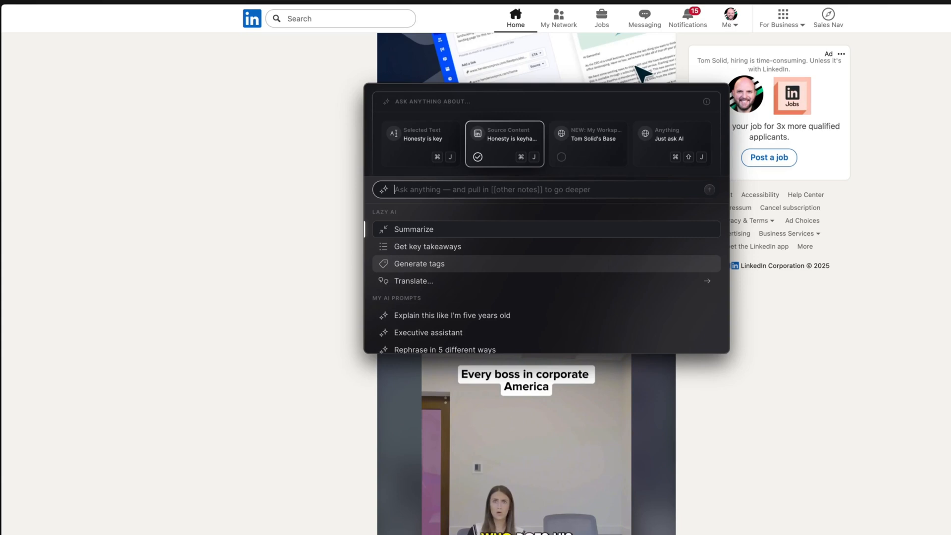
pyautogui.click(419, 264)
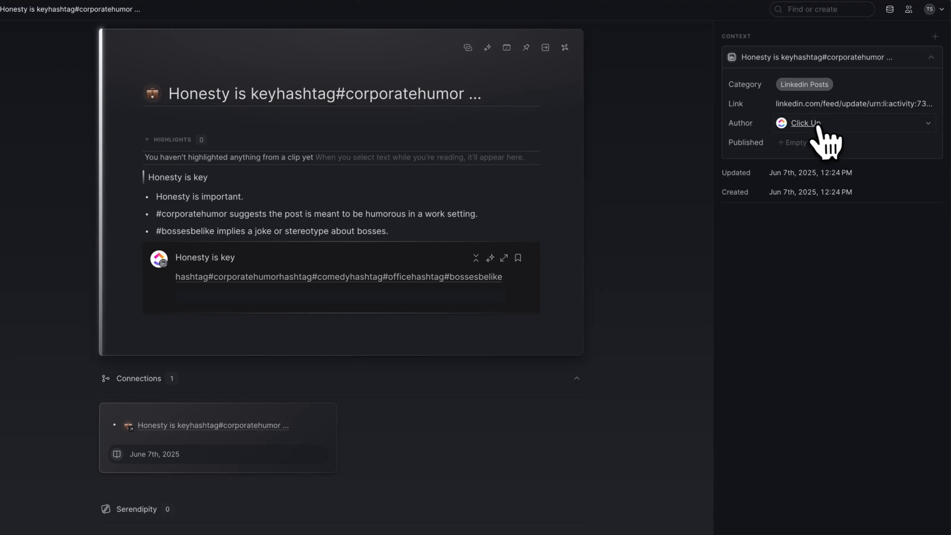
# - View the note's author page, then filter Sources by Links, Videos and LinkedIn Posts
pyautogui.click(806, 123)
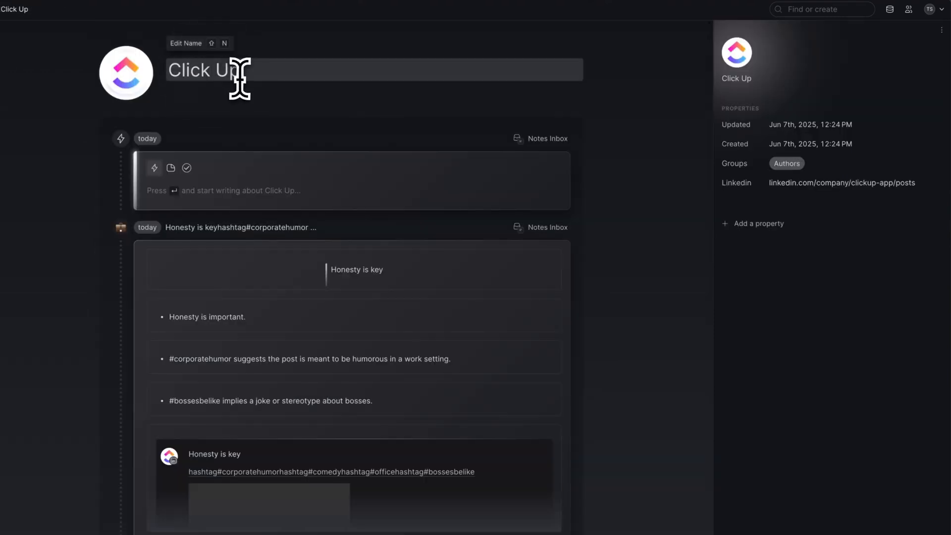
pyautogui.scroll(-3)
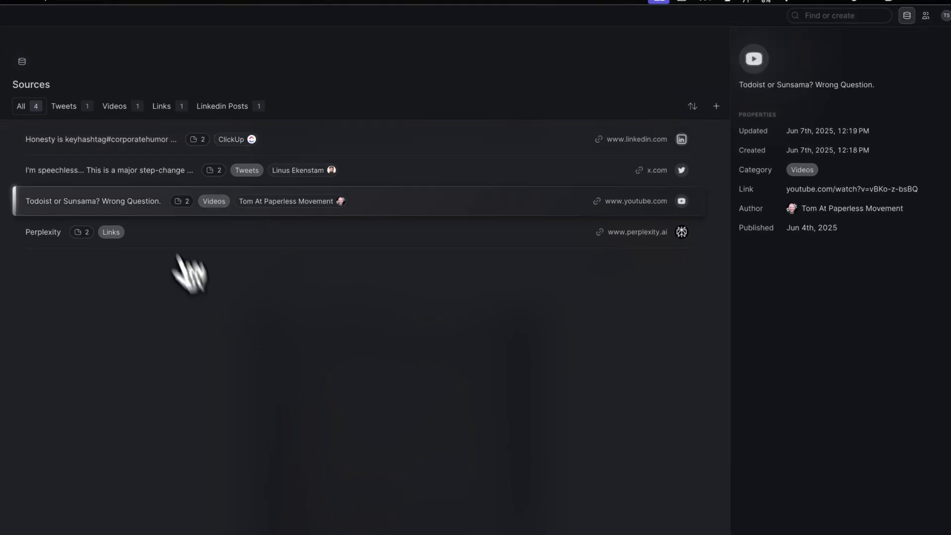
pyautogui.click(161, 106)
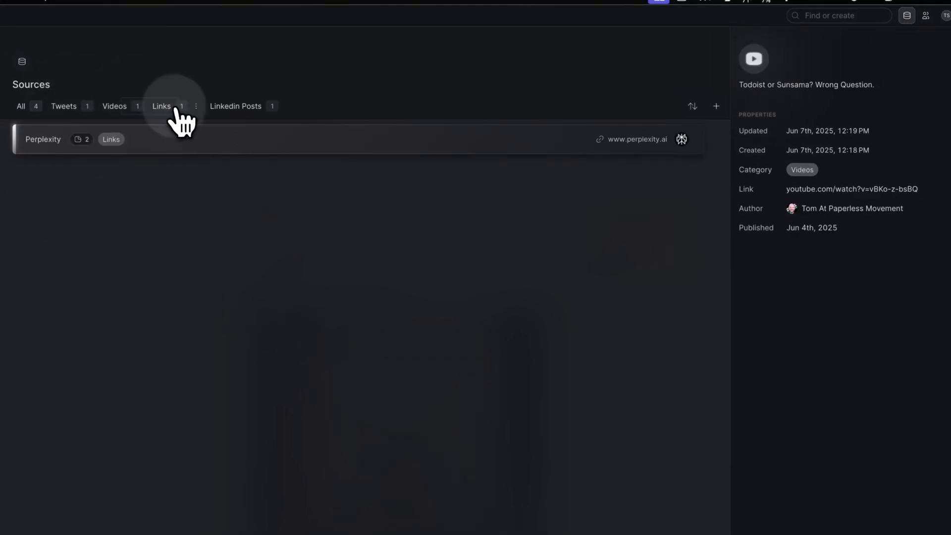
pyautogui.click(162, 106)
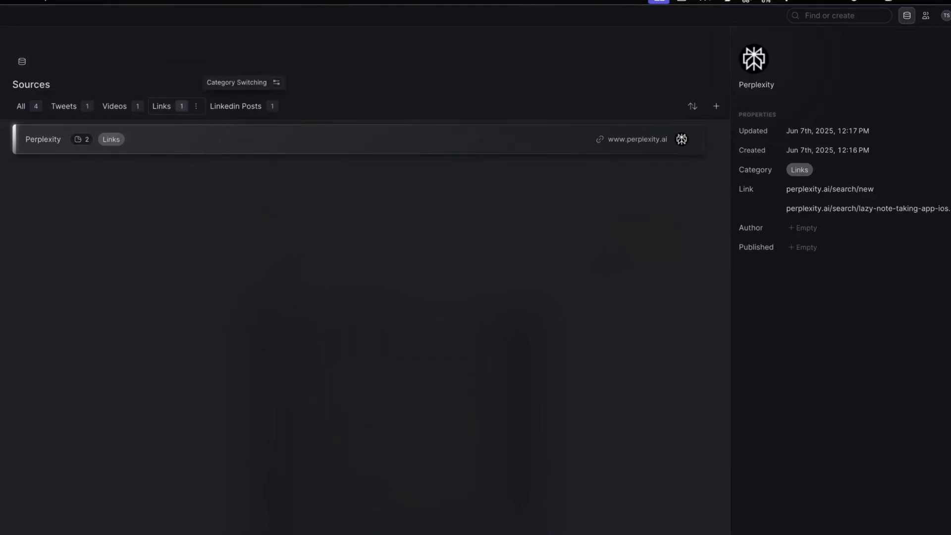
pyautogui.click(114, 106)
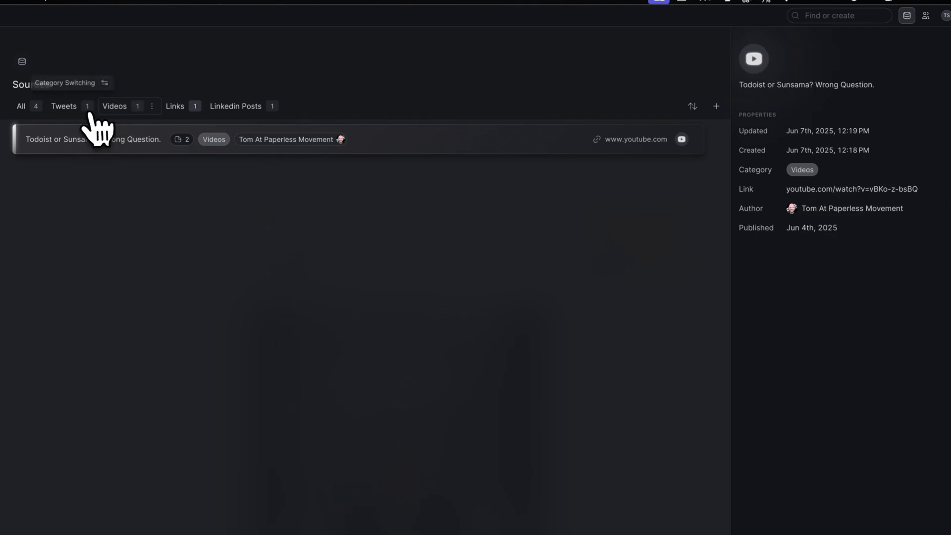
pyautogui.click(235, 106)
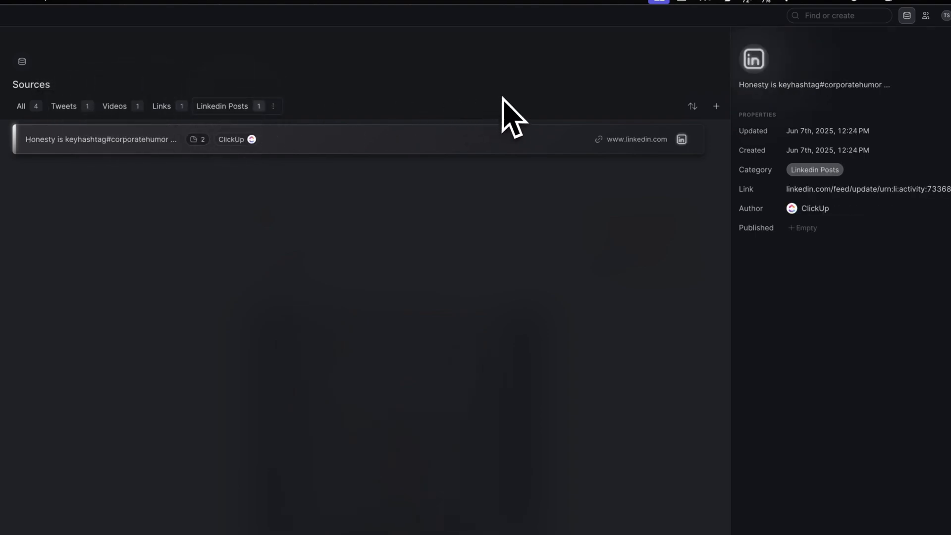
# - Check the People list of three authors and return to the five-note inbox
pyautogui.click(925, 15)
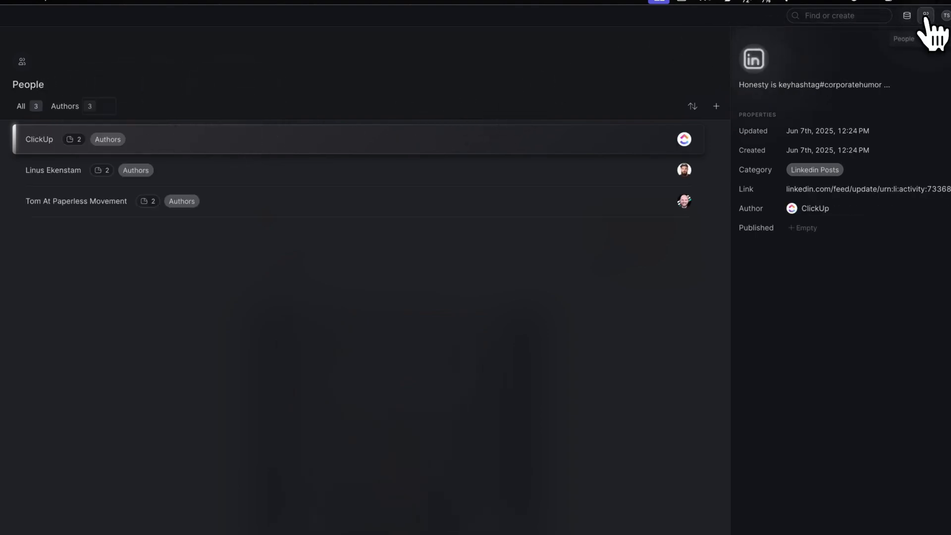
pyautogui.click(39, 139)
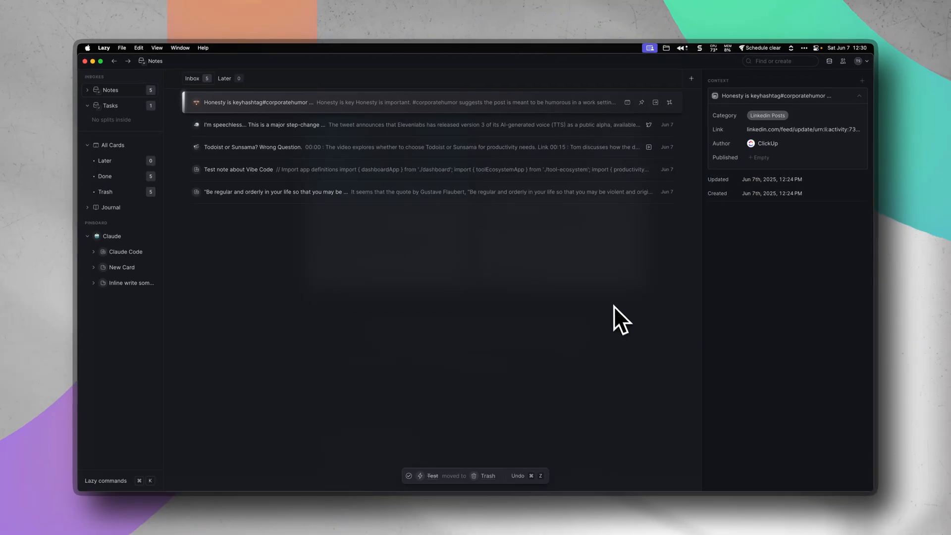
pyautogui.moveTo(561, 454)
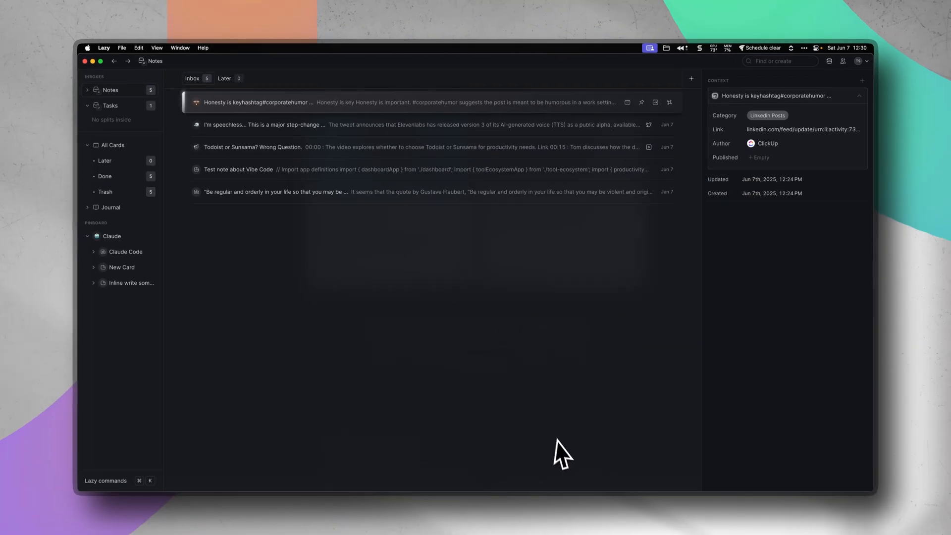
pyautogui.moveTo(405, 454)
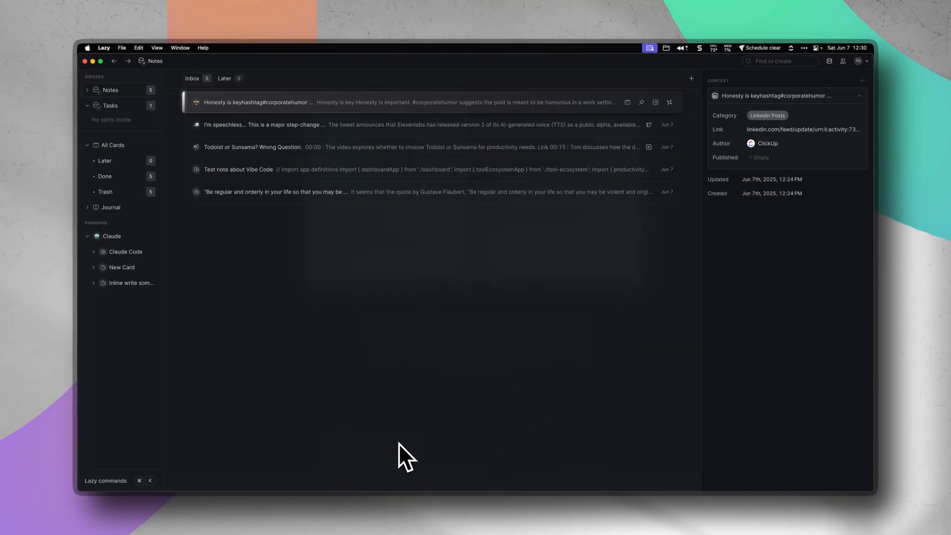